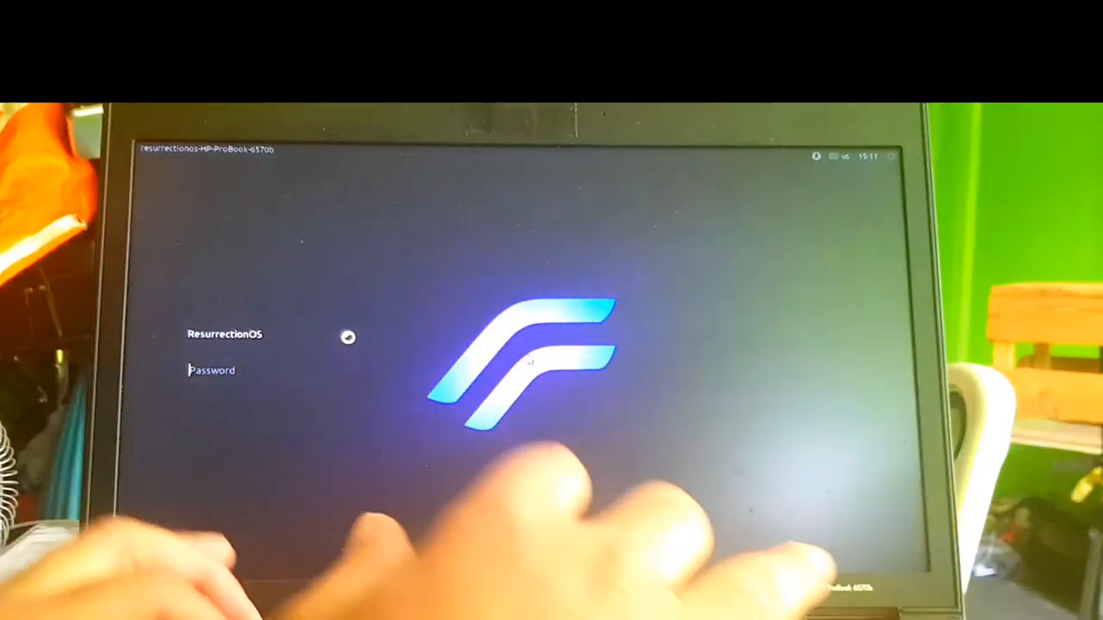
Enter the password on the login screen and sign in to the desktop
text(password)
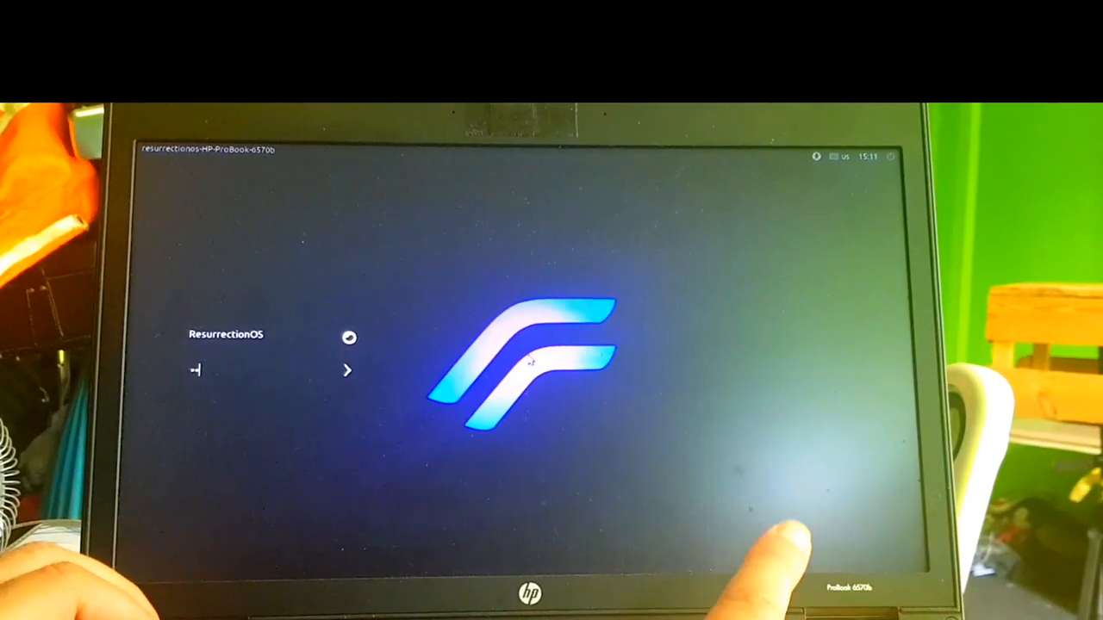
text(password)
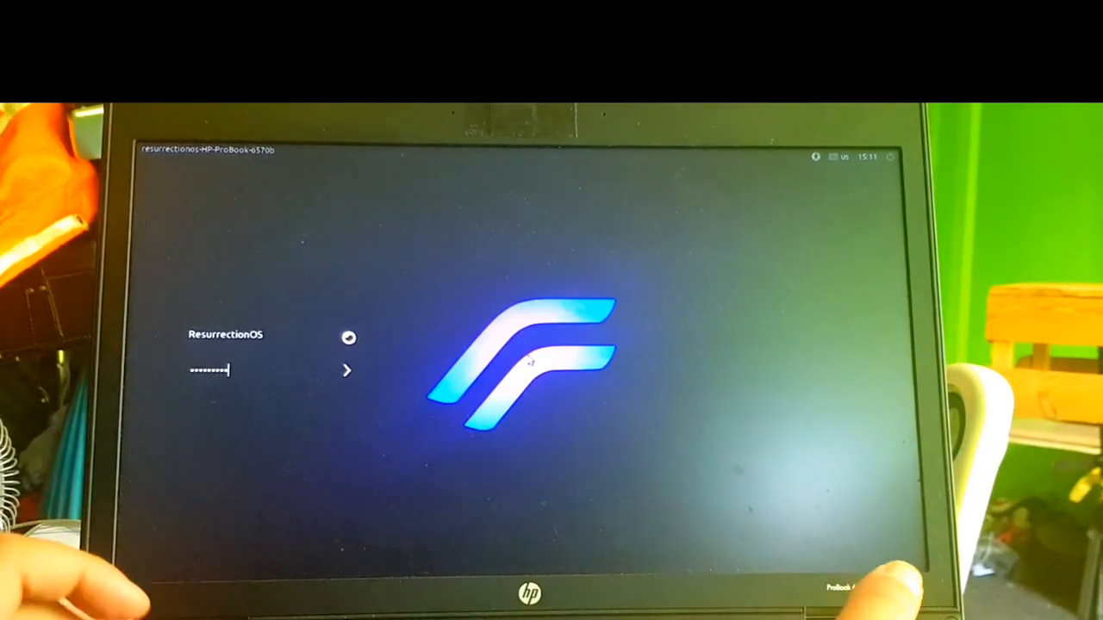
click(347, 369)
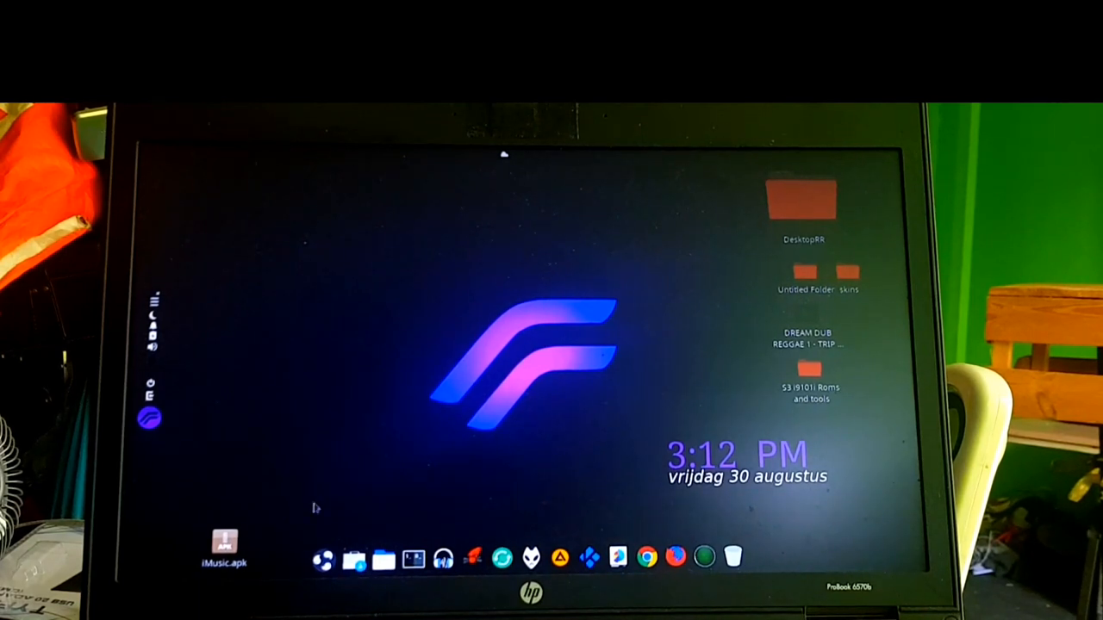
click(150, 419)
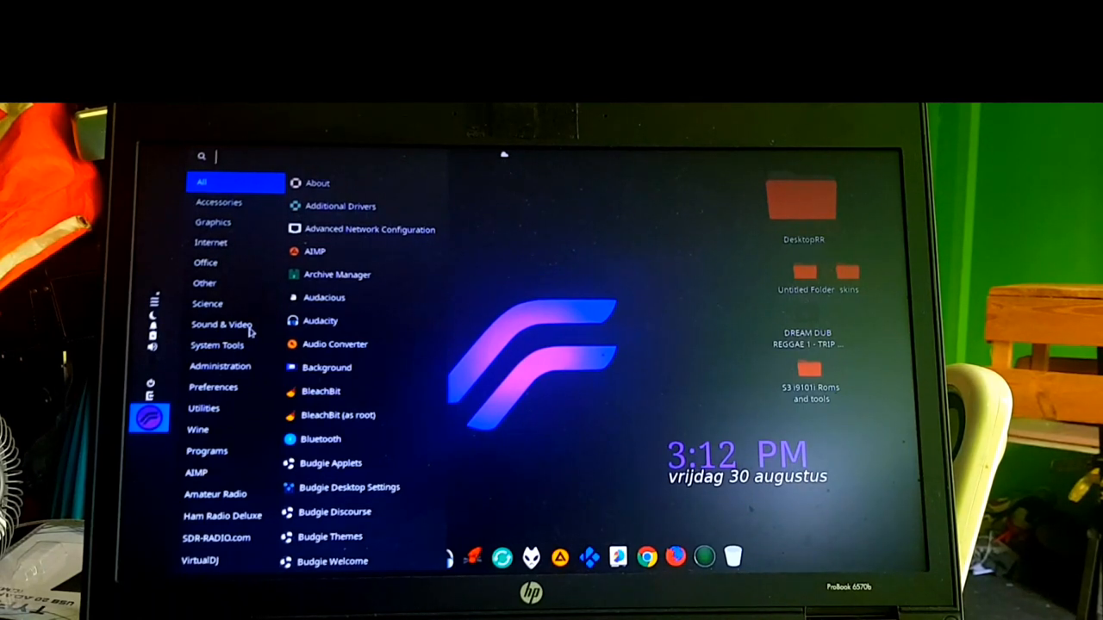
click(220, 324)
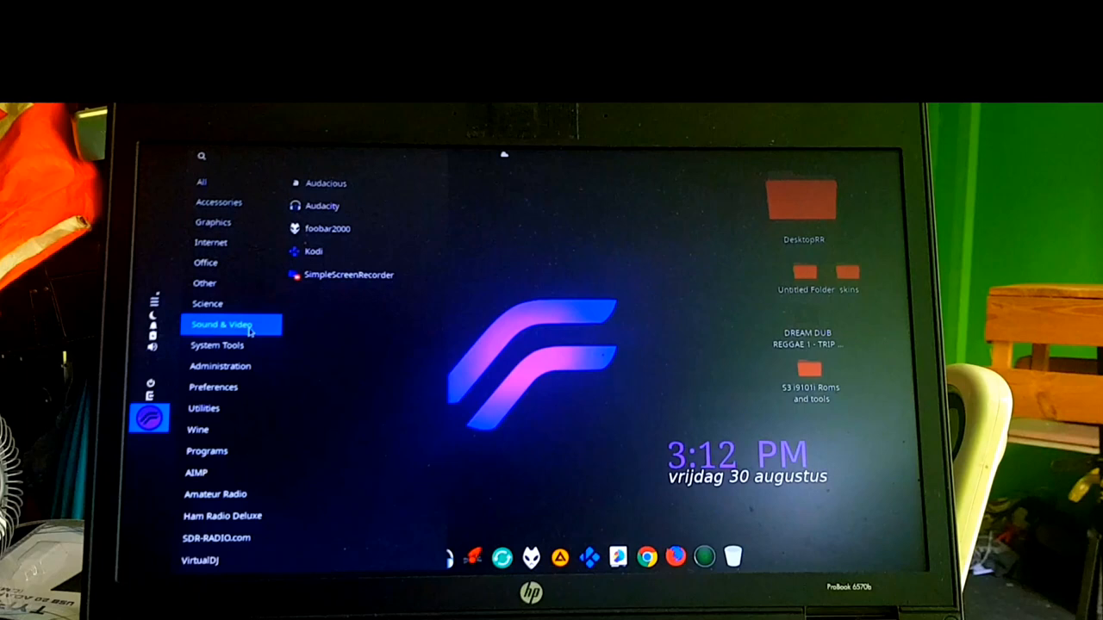
click(210, 155)
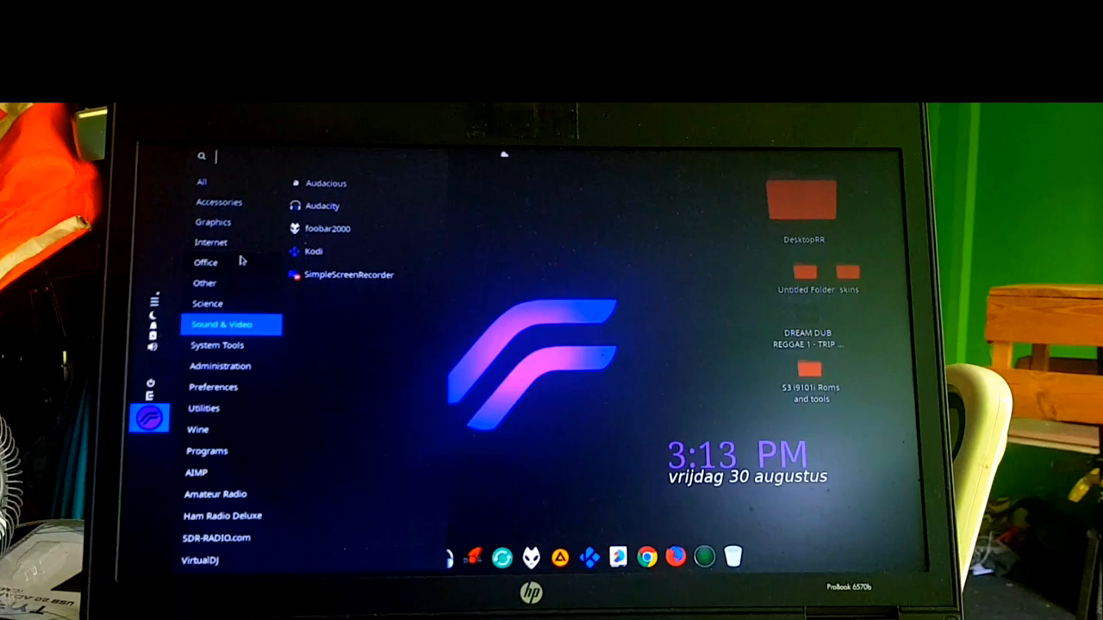
click(205, 262)
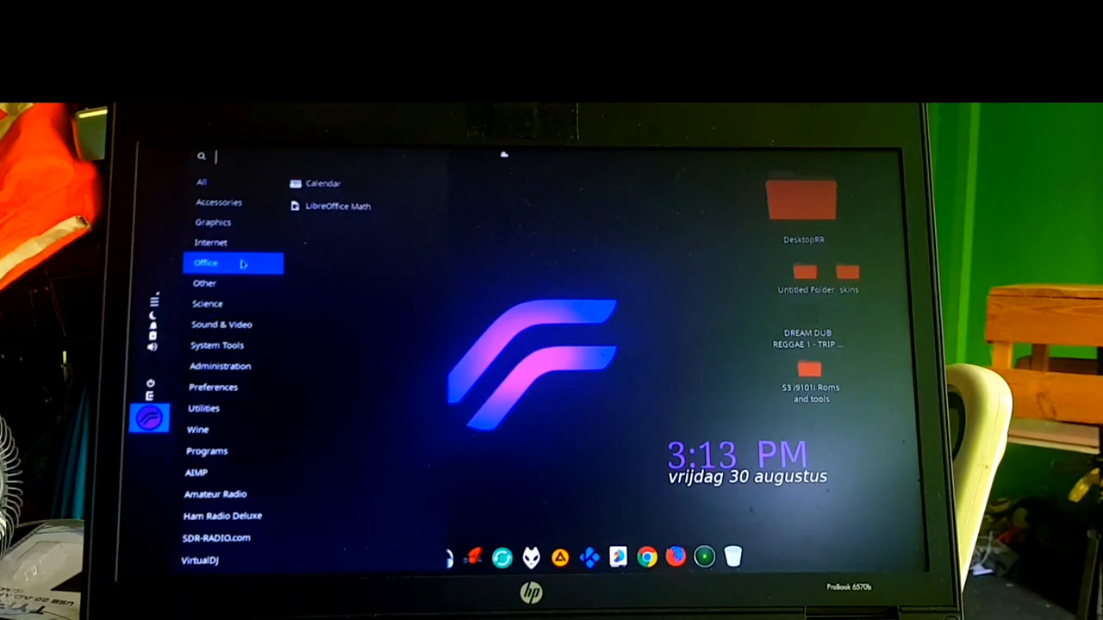
mouse_move(210, 241)
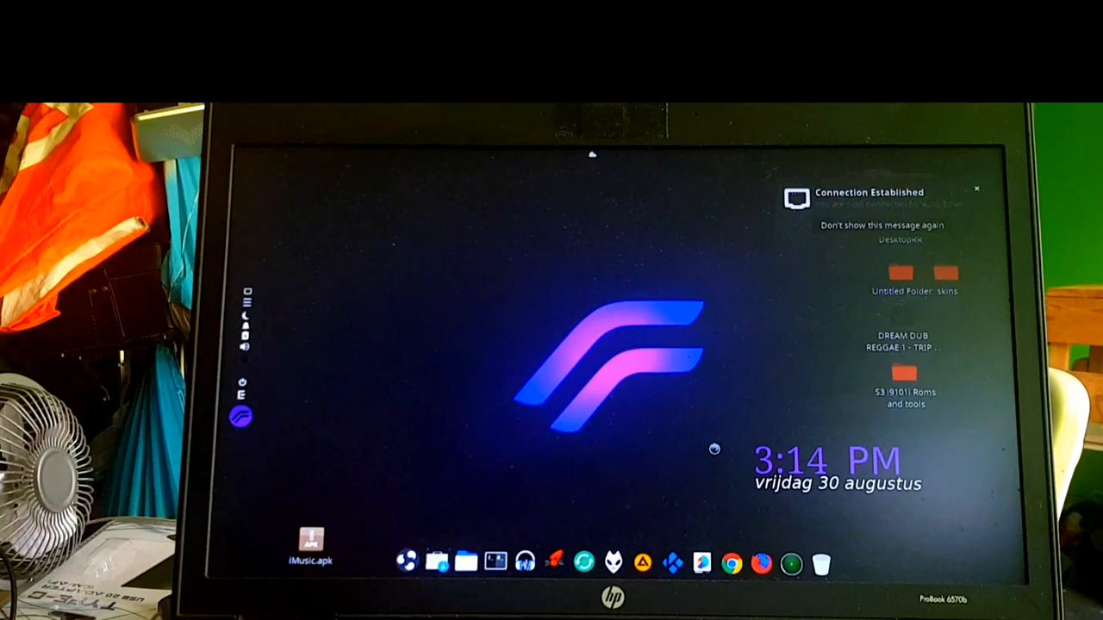
Launch Google Chrome from the dock
click(975, 188)
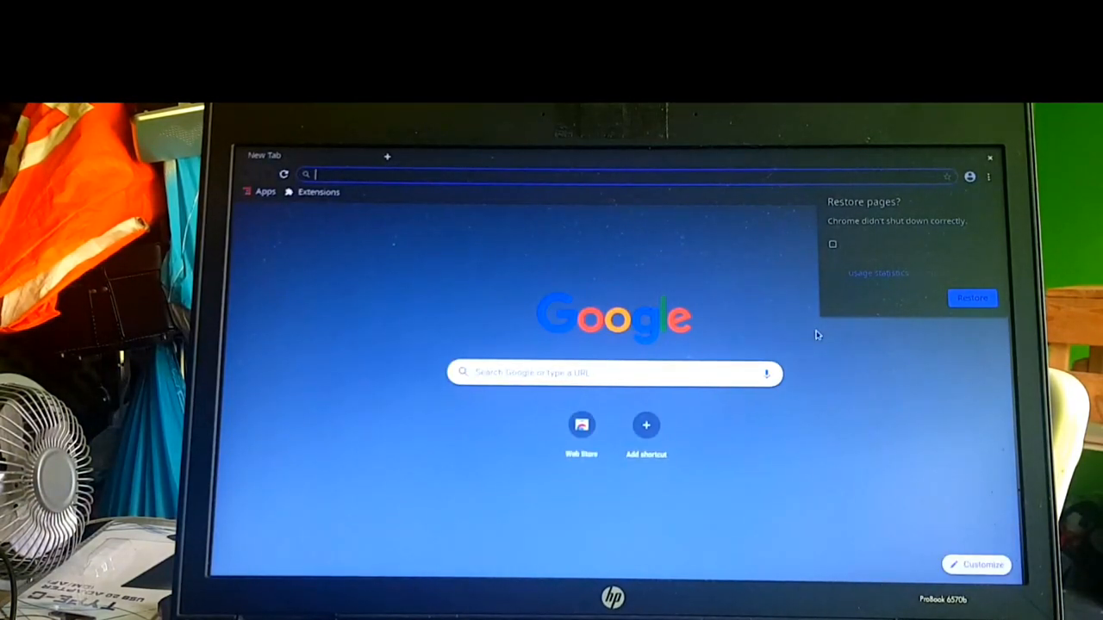
mouse_move(698, 329)
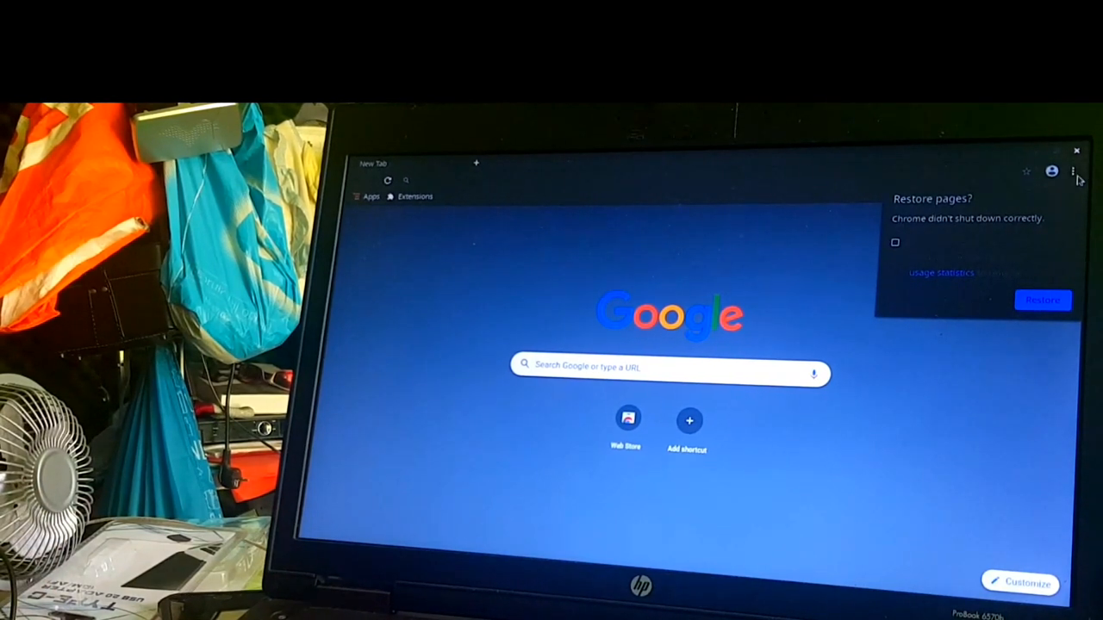
Search 'google news' from the Chrome address bar
click(1072, 171)
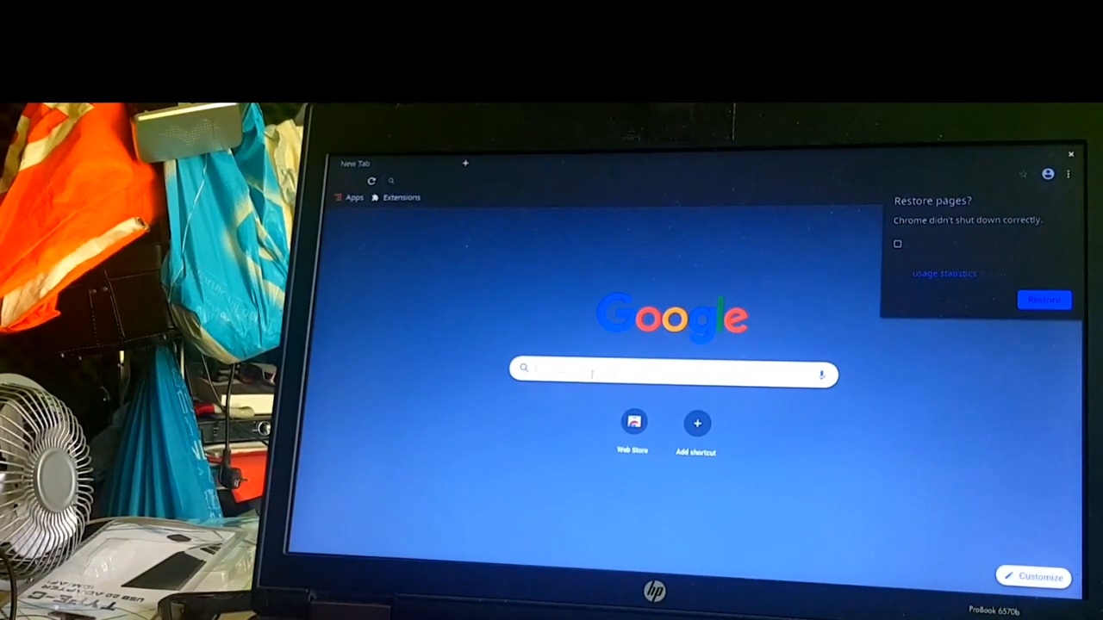
text(g)
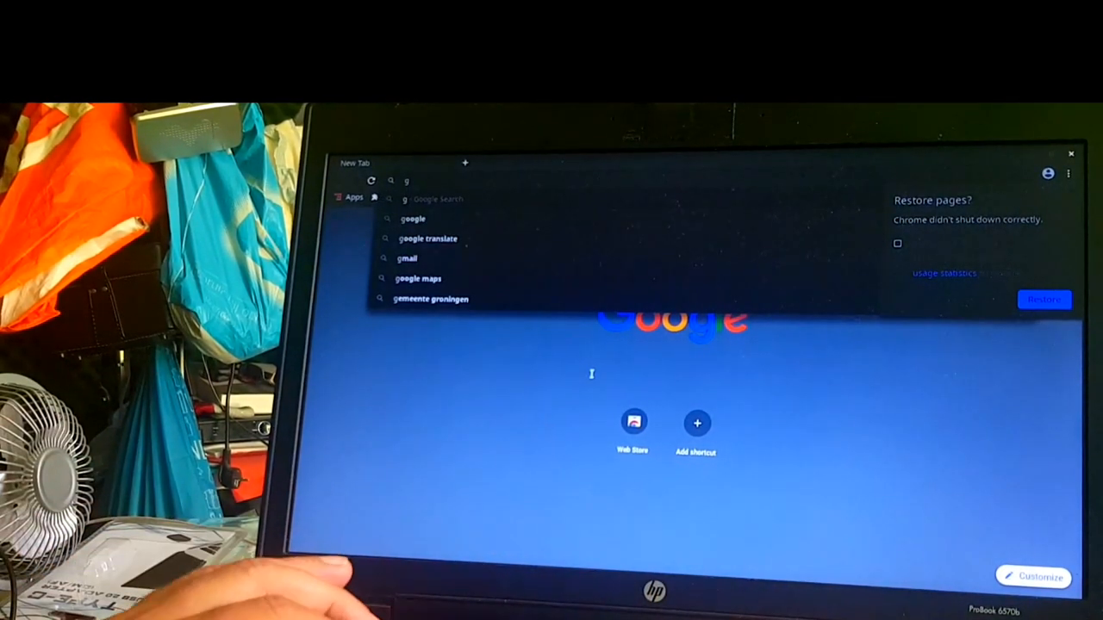
text(oogle)
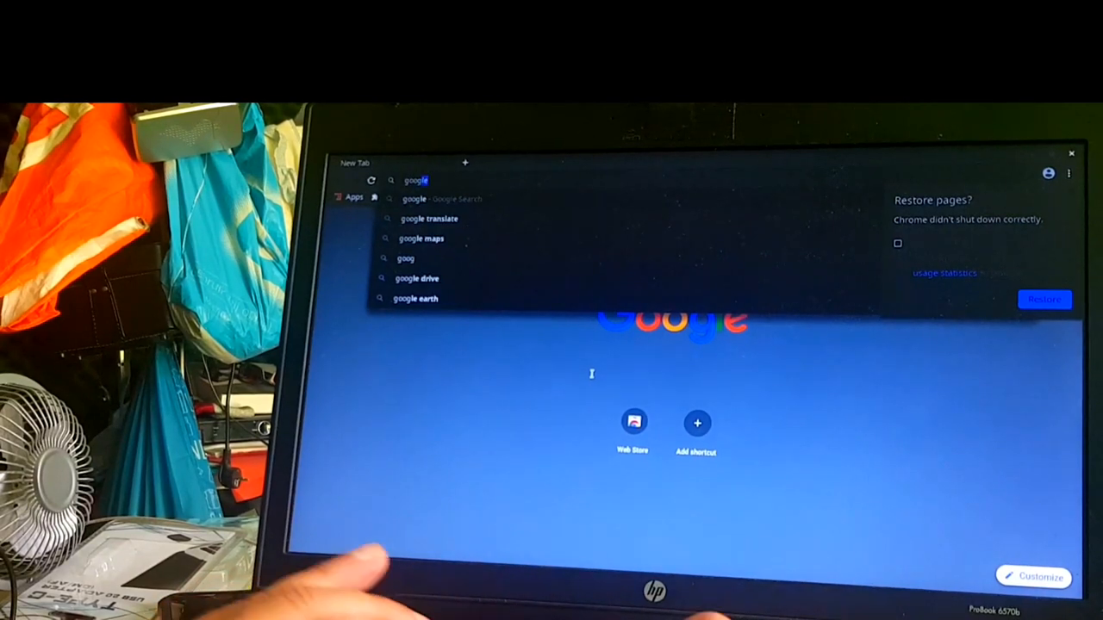
text(news)
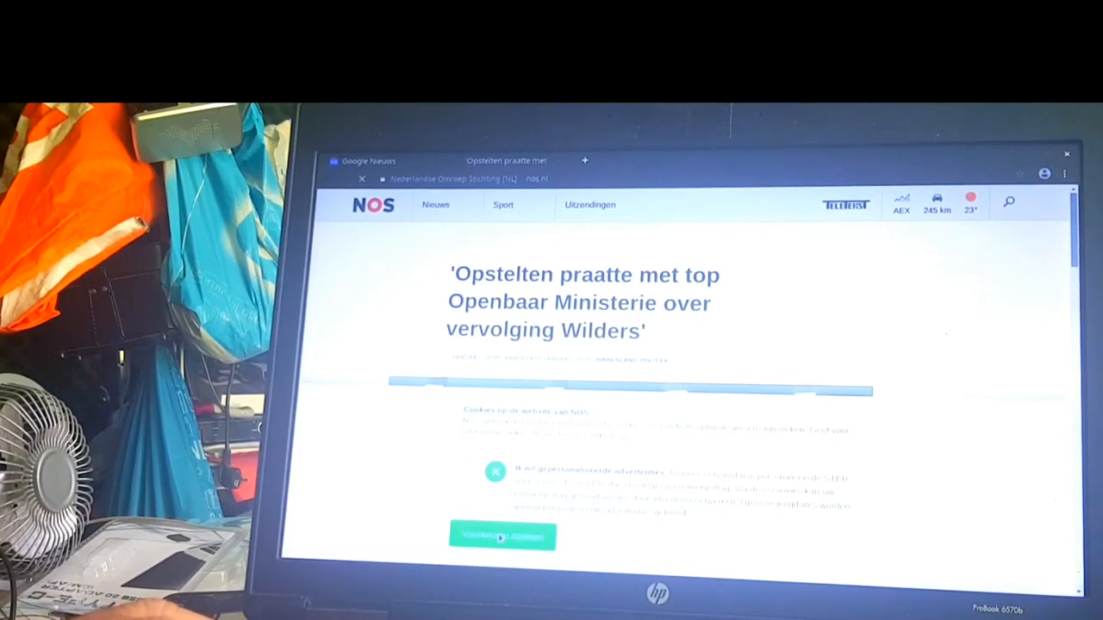
Accept the news site's cookie notice, then close Chrome back to the desktop
click(503, 536)
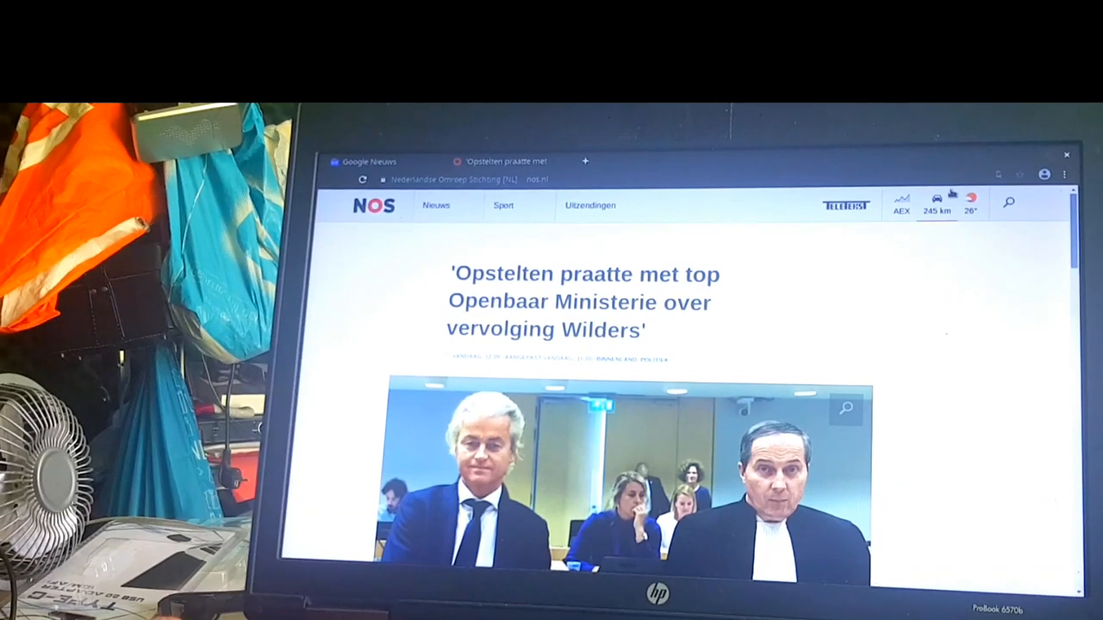
mouse_move(998, 176)
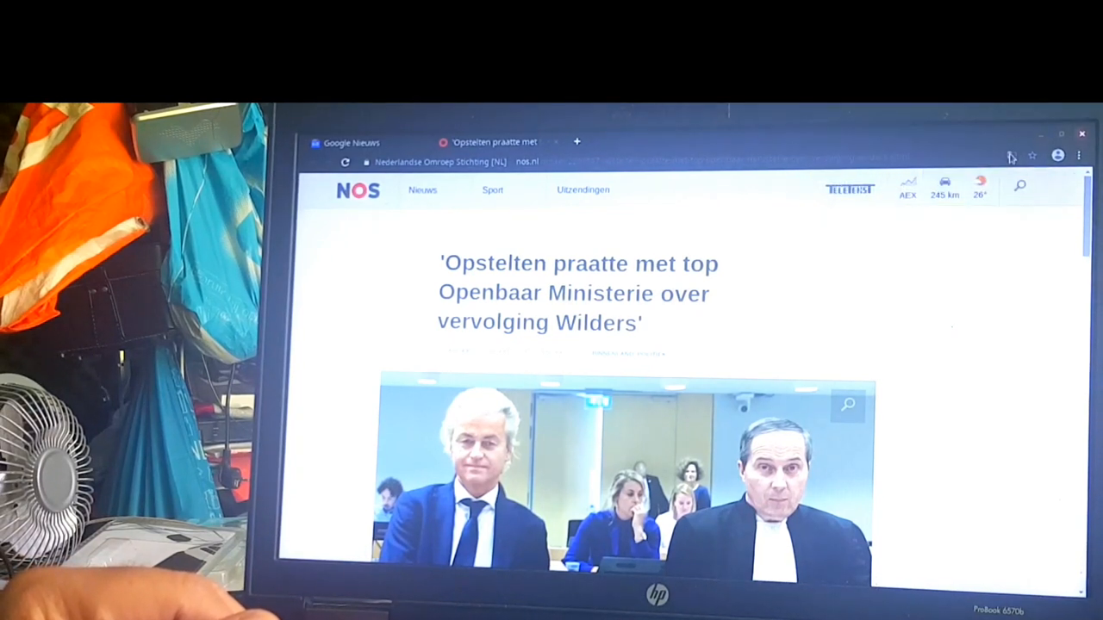
click(1079, 155)
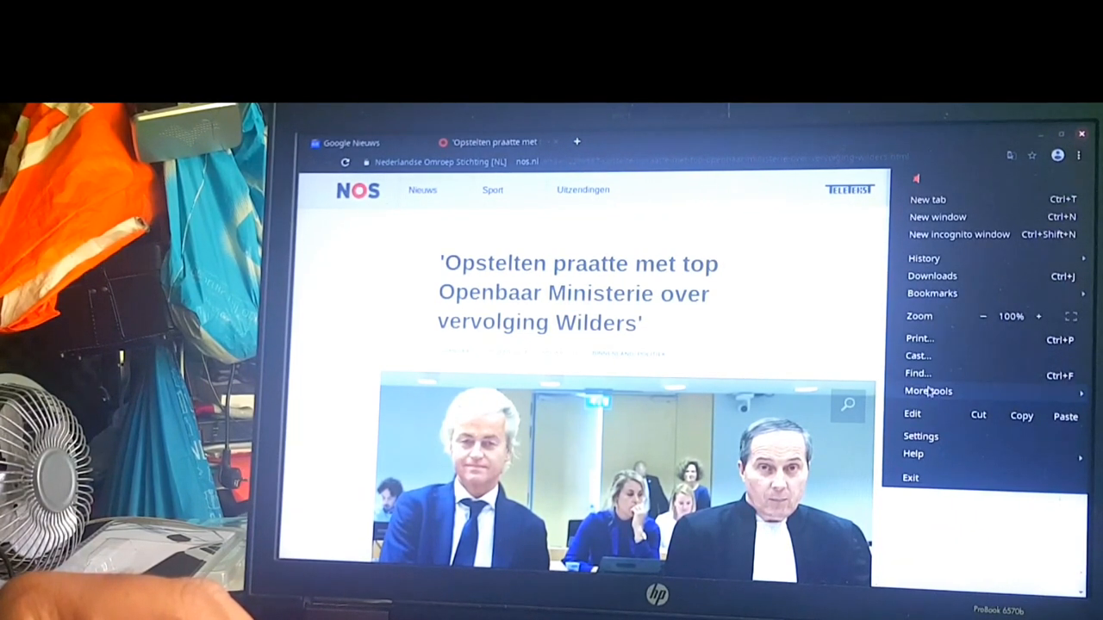
click(927, 392)
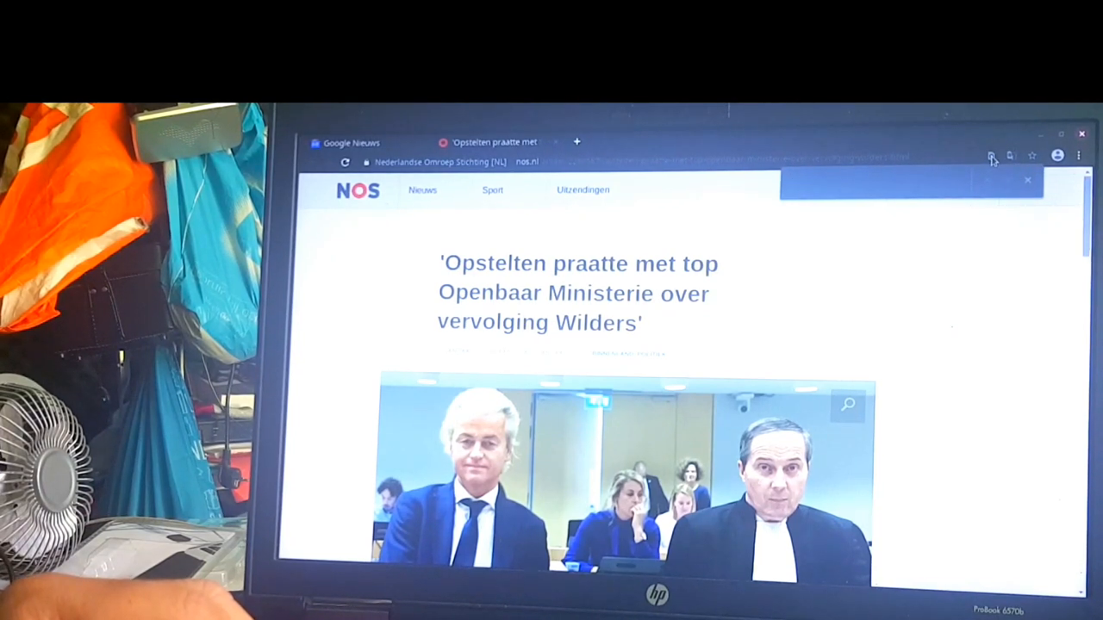
click(1078, 155)
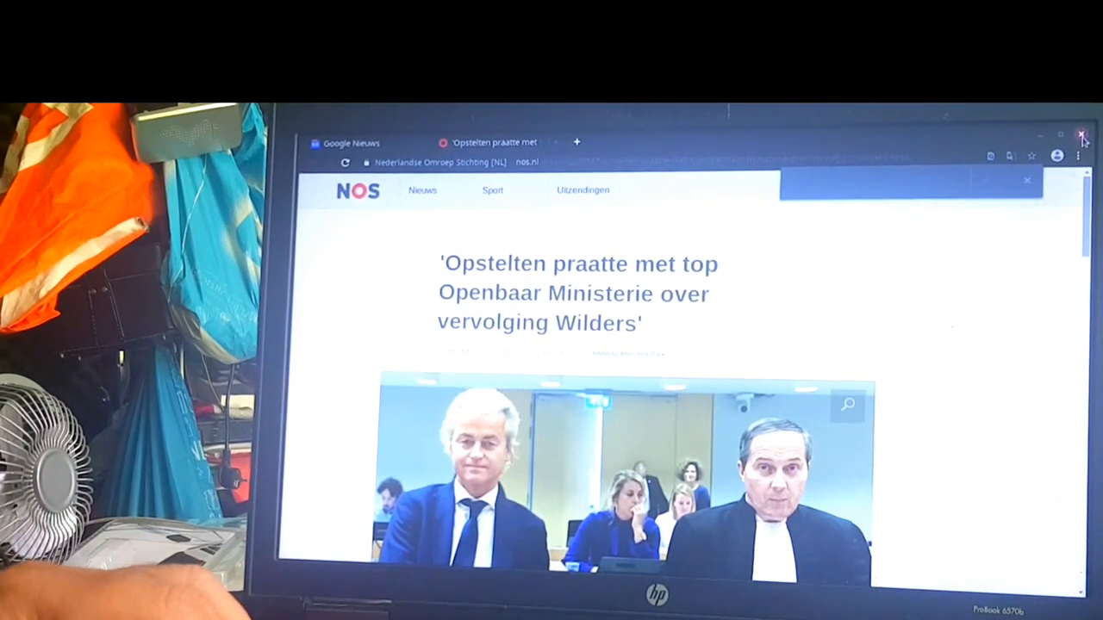
click(1084, 136)
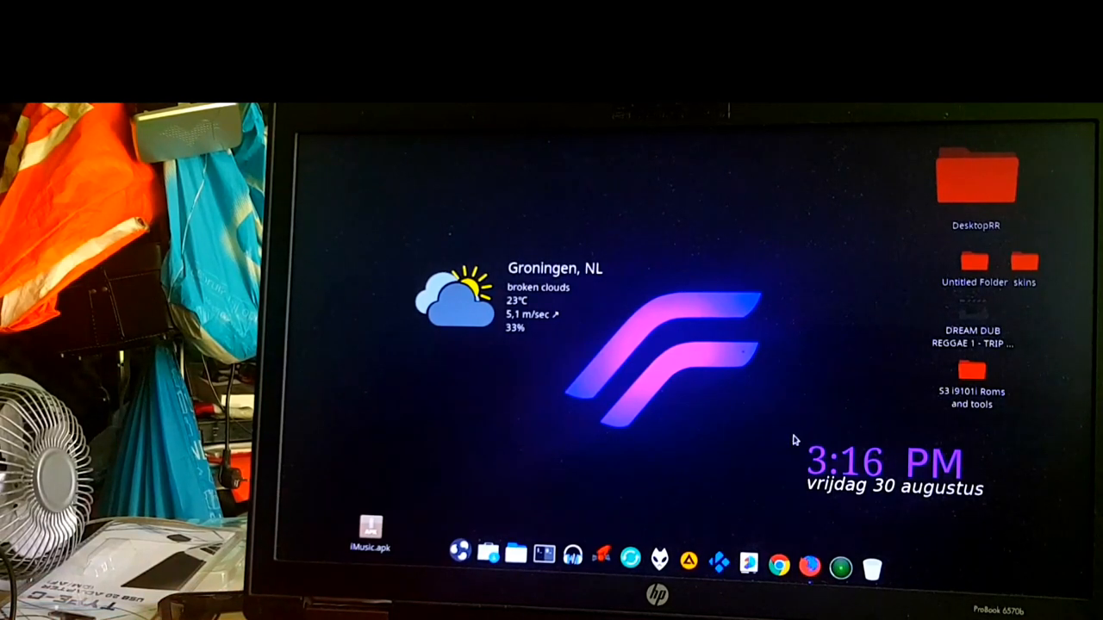
Launch Firefox and go to Google News from the Google apps grid
click(779, 567)
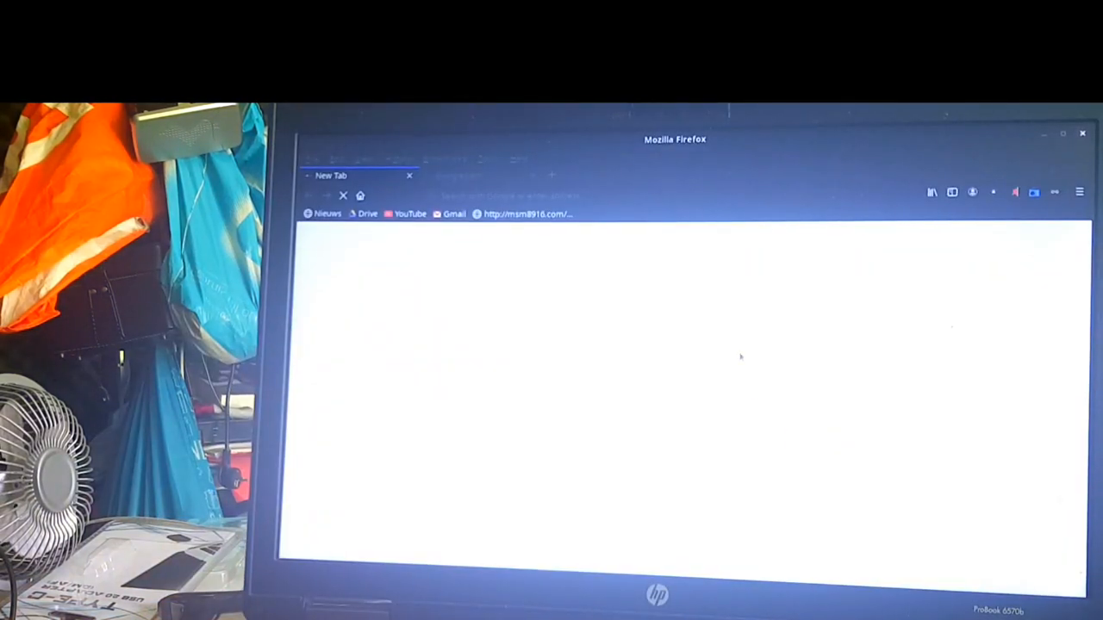
mouse_move(720, 301)
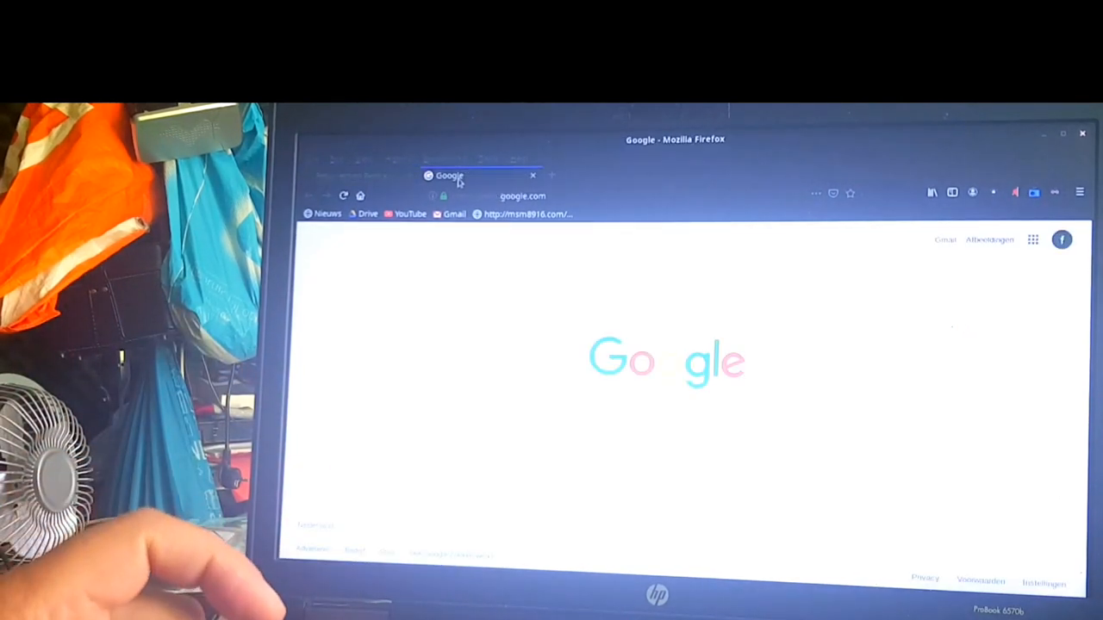
mouse_move(882, 207)
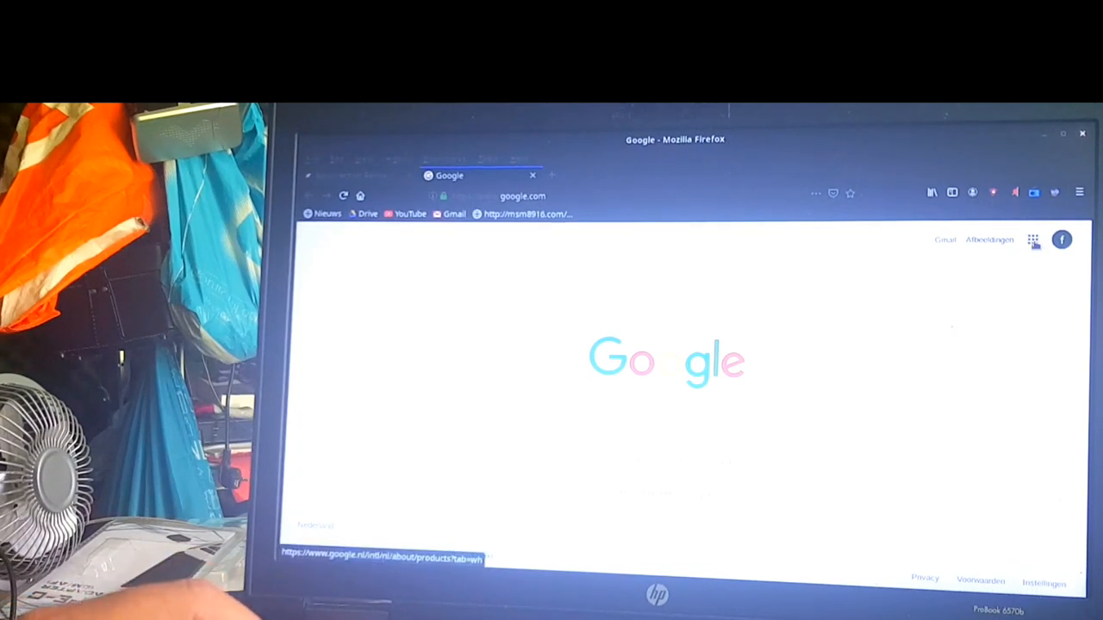
mouse_move(1035, 240)
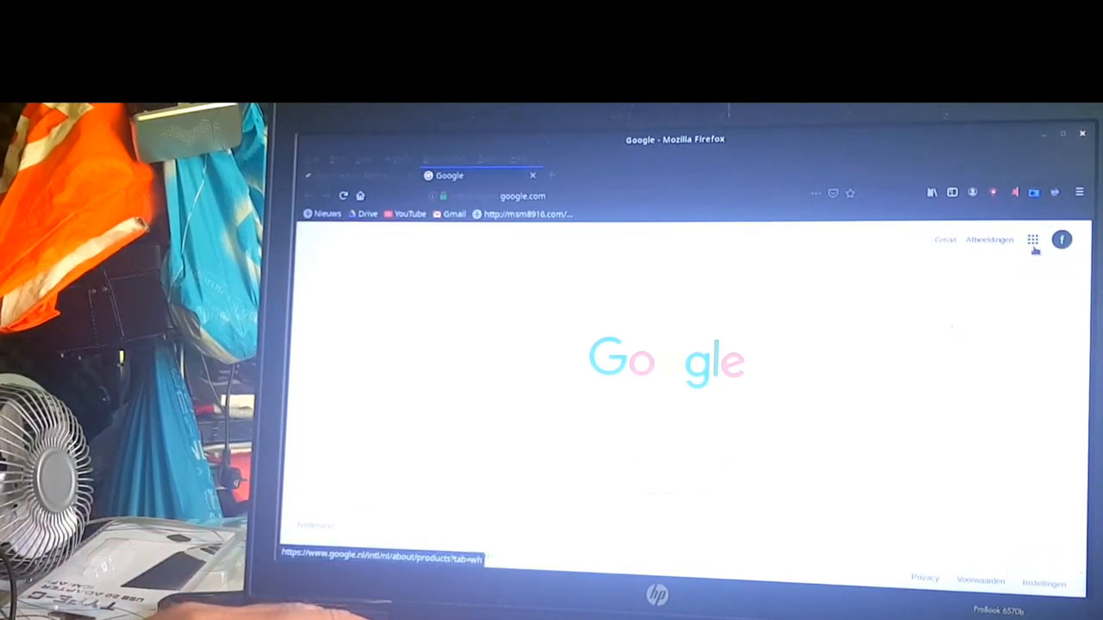
click(1033, 239)
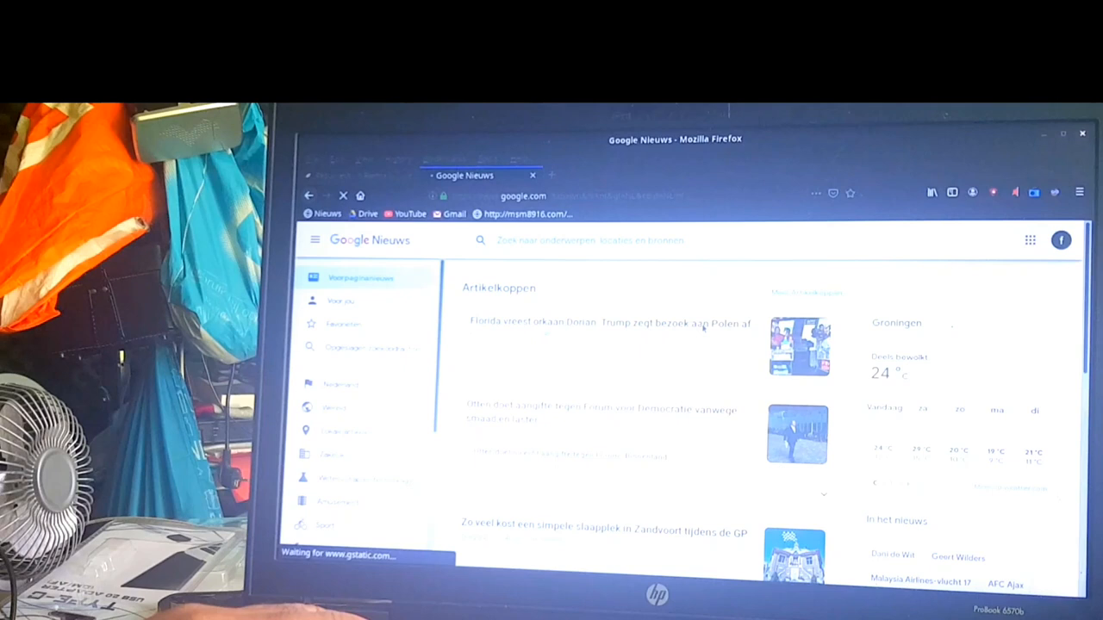
View the NOS Hurricane Dorian article, then return to the Google Nieuws feed
click(679, 175)
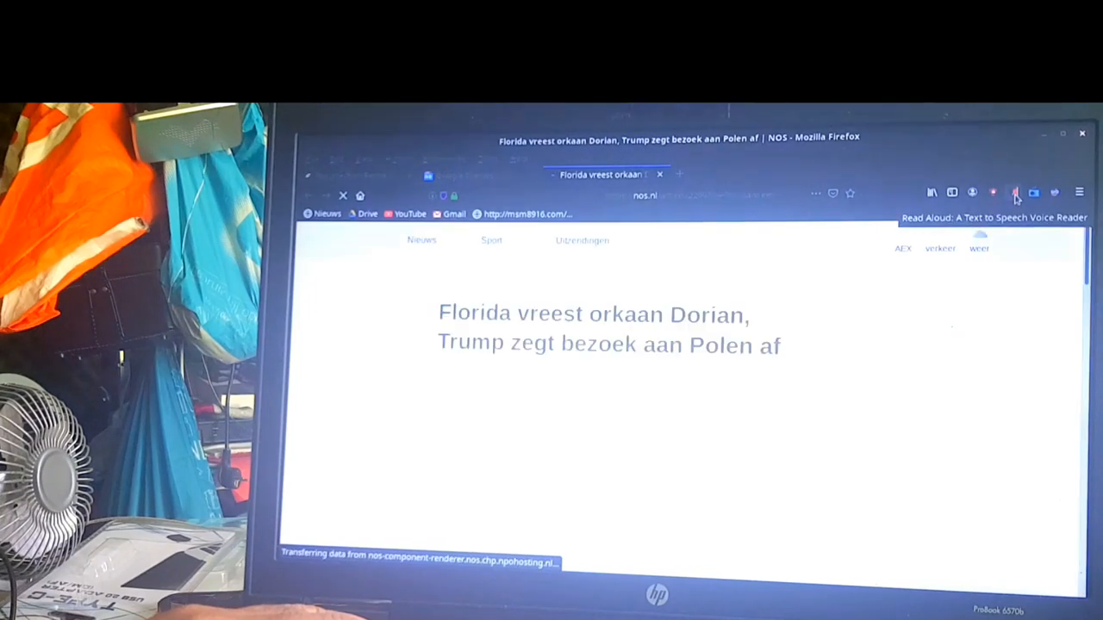
click(1015, 193)
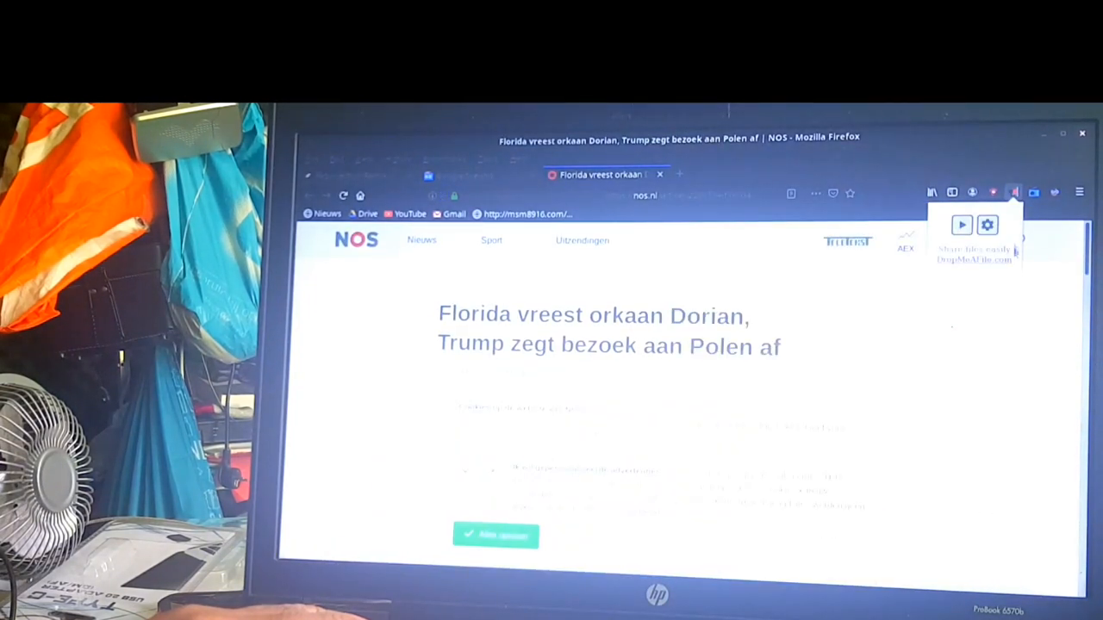
click(962, 224)
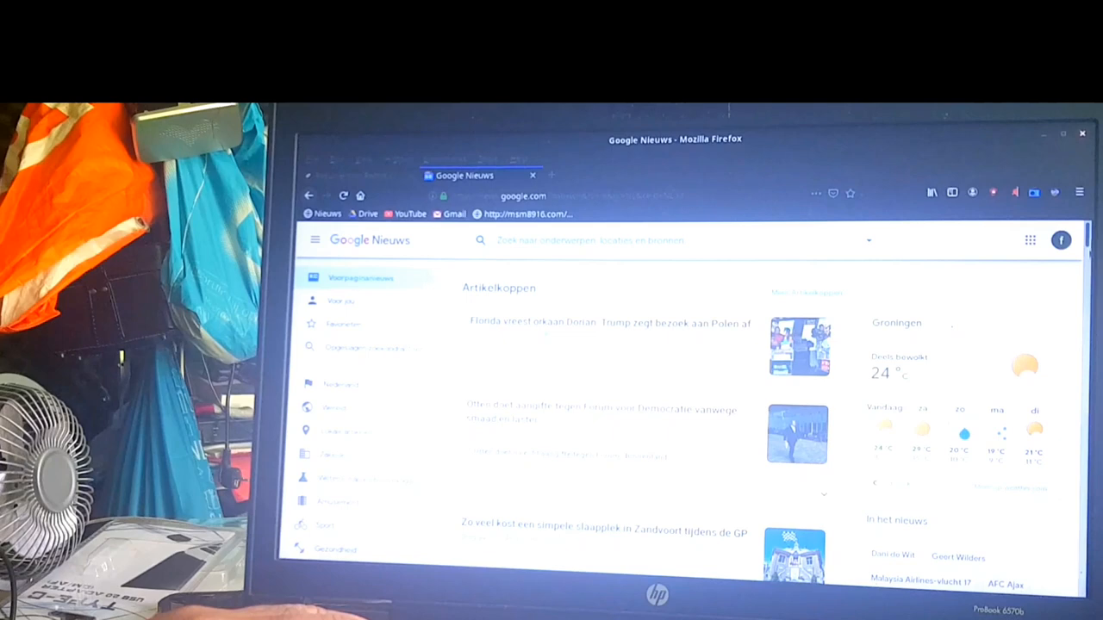
scroll(down, 3)
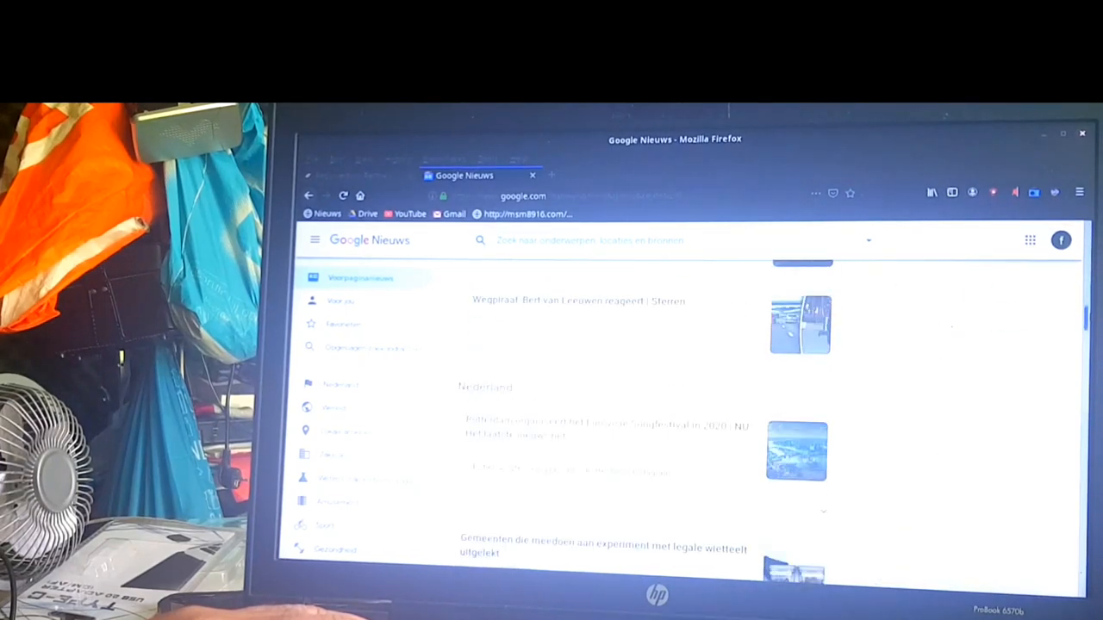
scroll(down, 3)
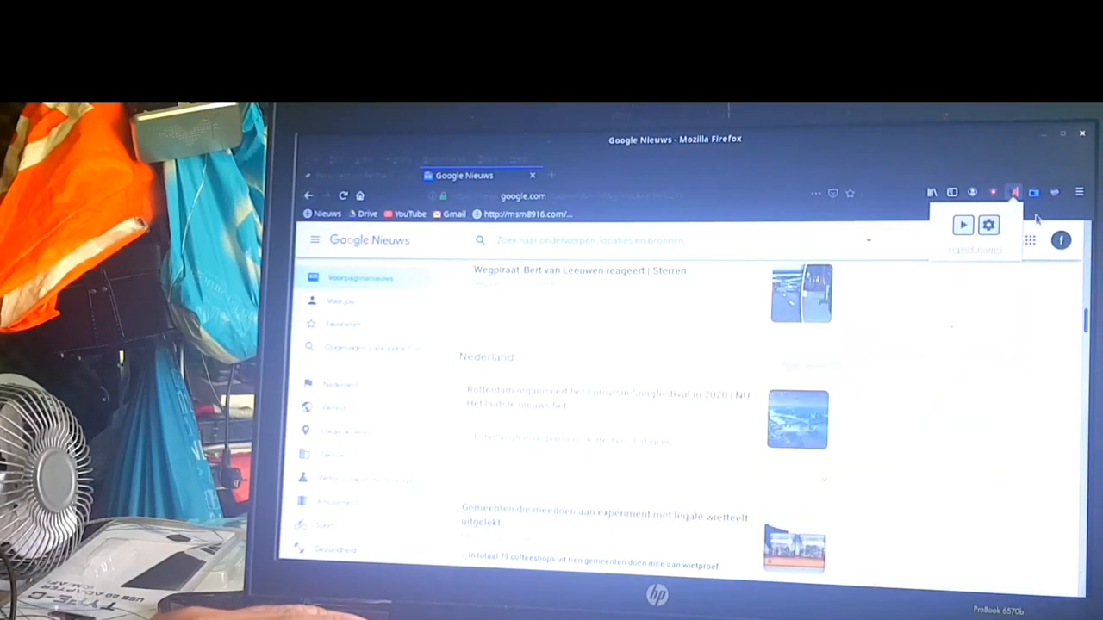
Start the radio extension's current station and browse stations by country
click(1034, 193)
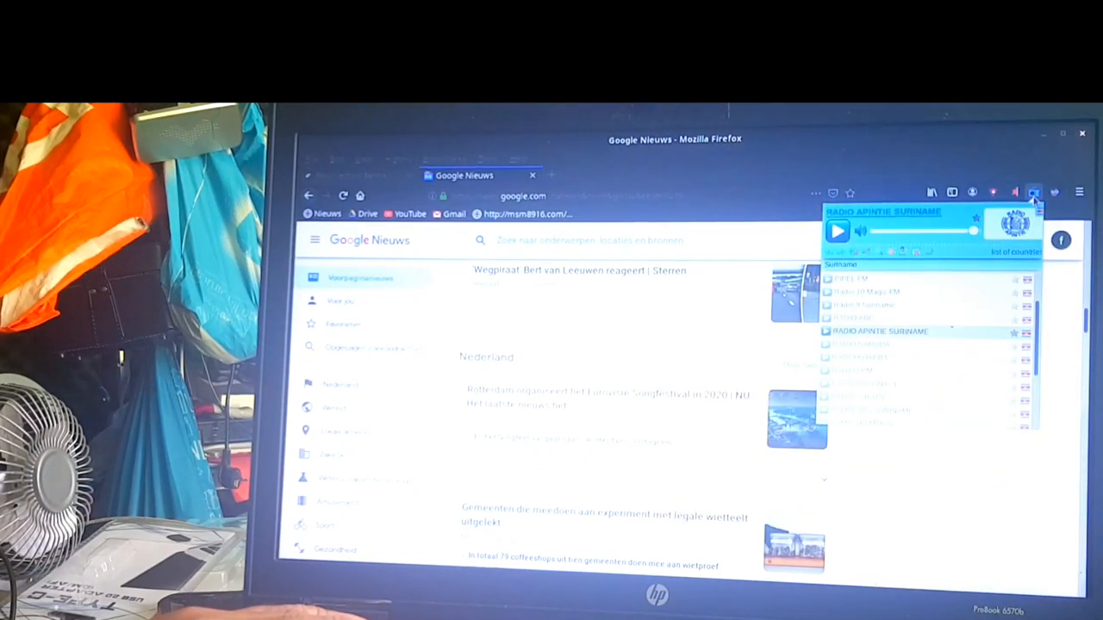
click(838, 231)
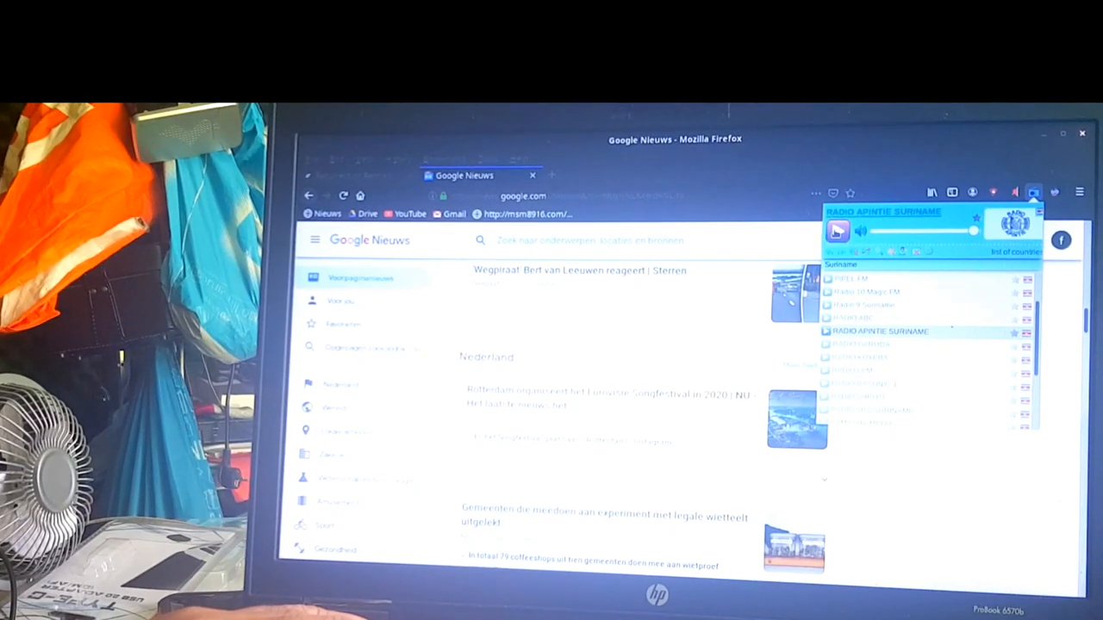
click(836, 231)
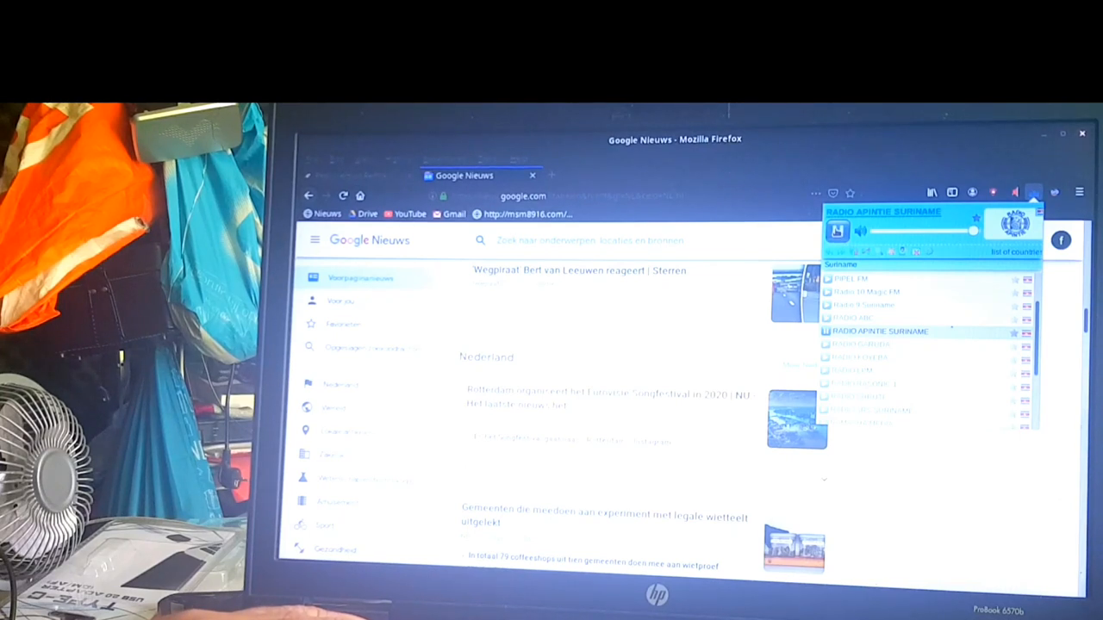
click(837, 231)
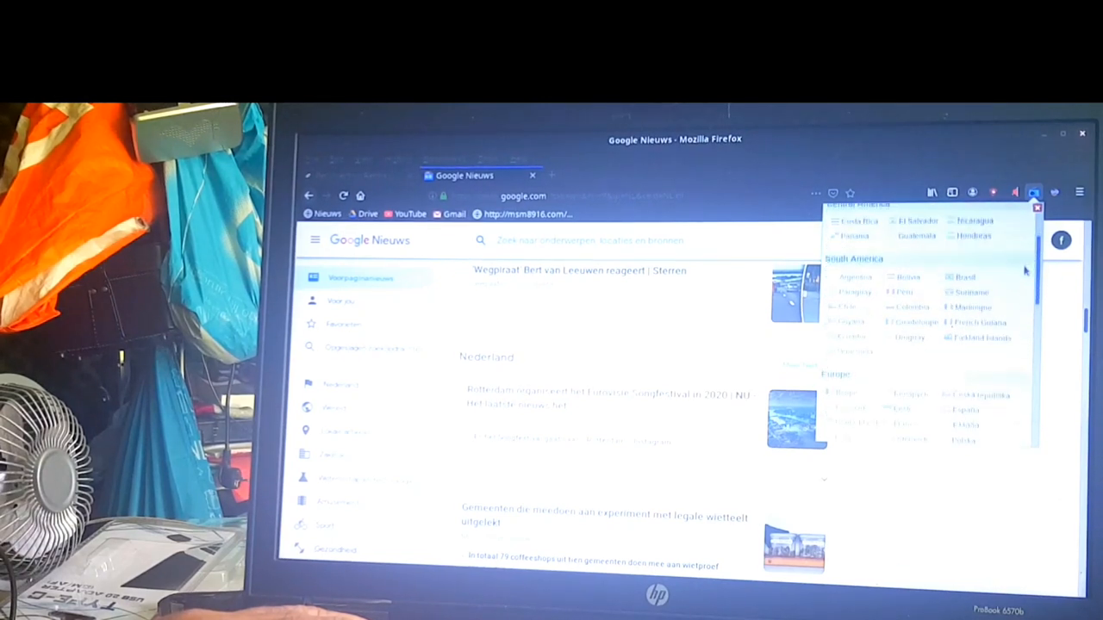
Pick a station from the New Zealand list and close the radio popup
scroll(down, 3)
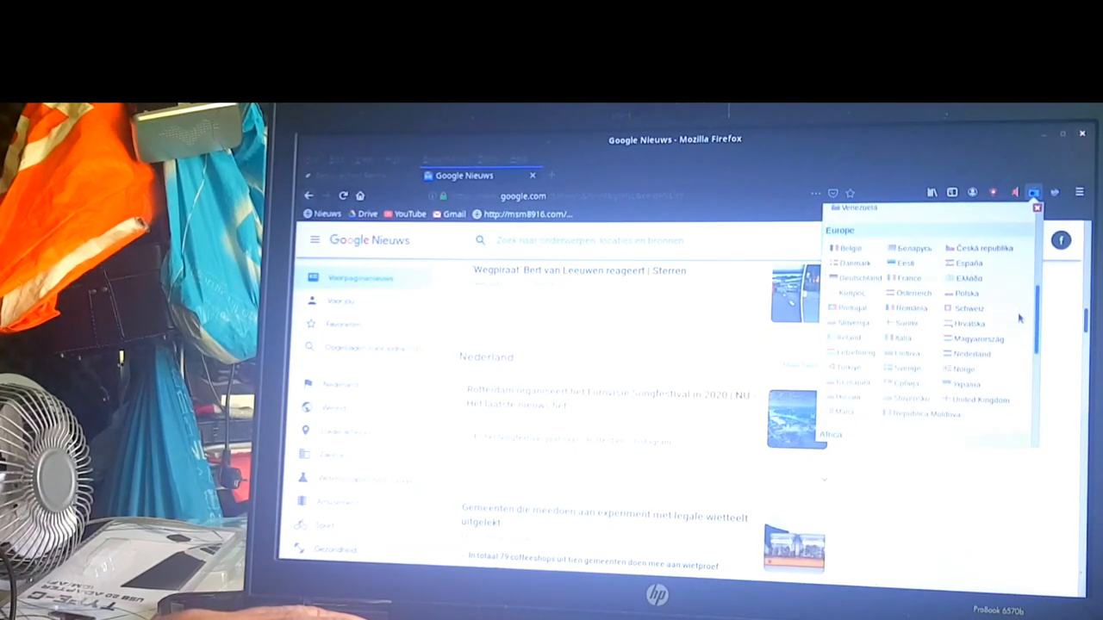
scroll(down, 3)
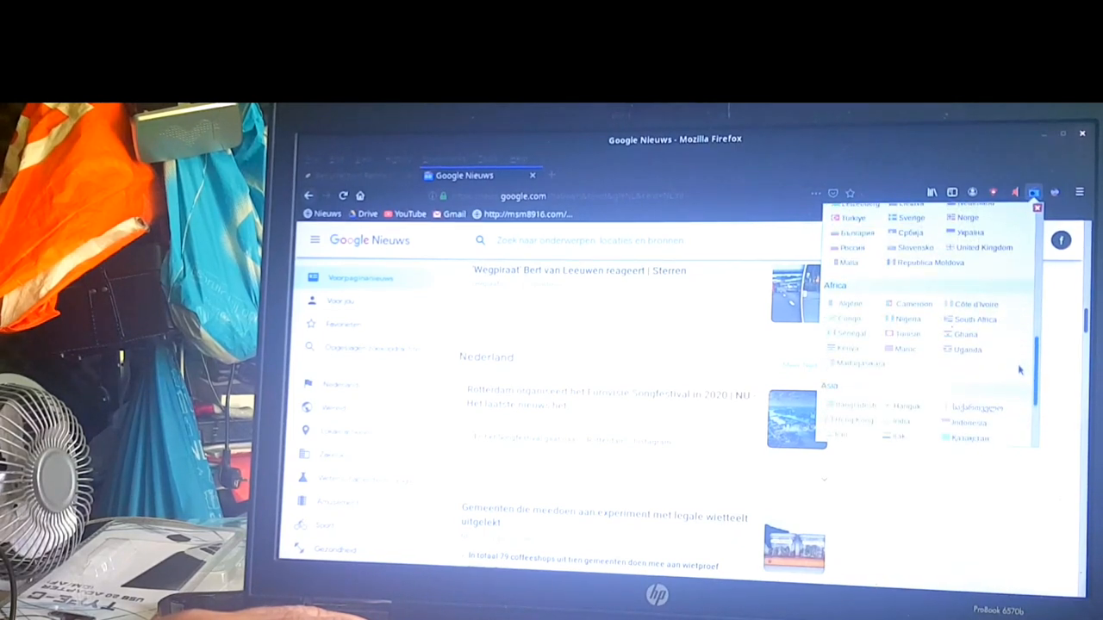
scroll(down, 3)
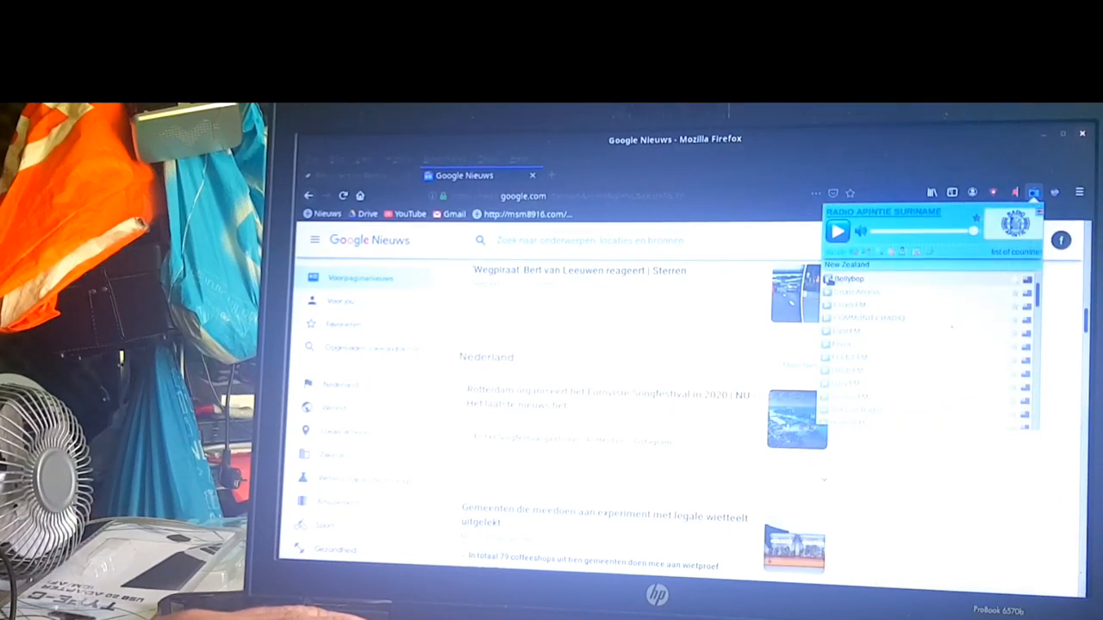
click(856, 291)
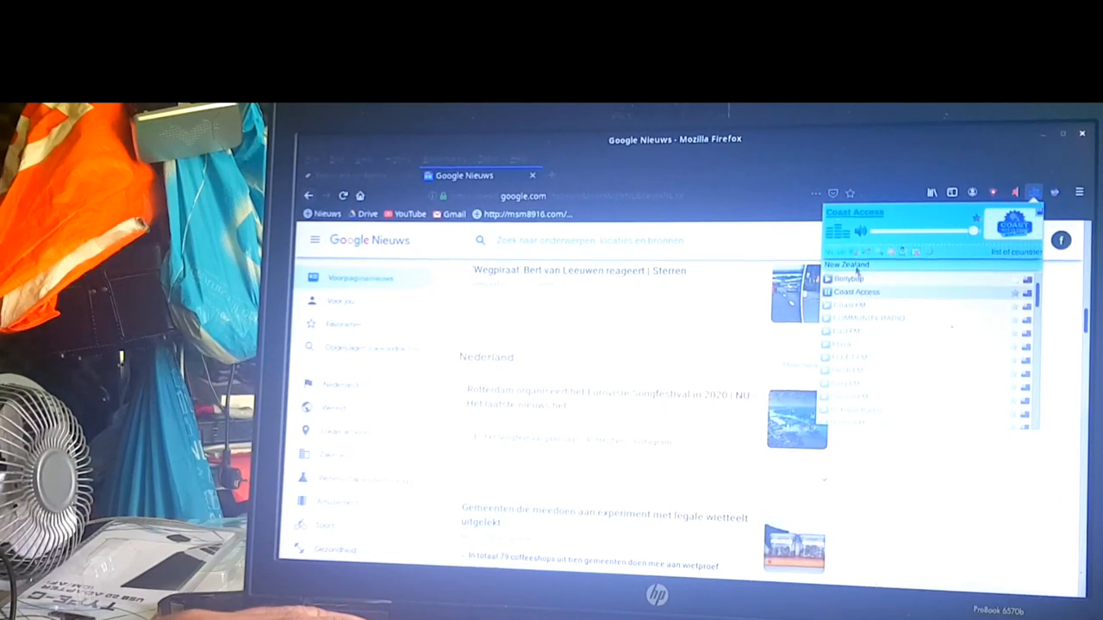
click(836, 231)
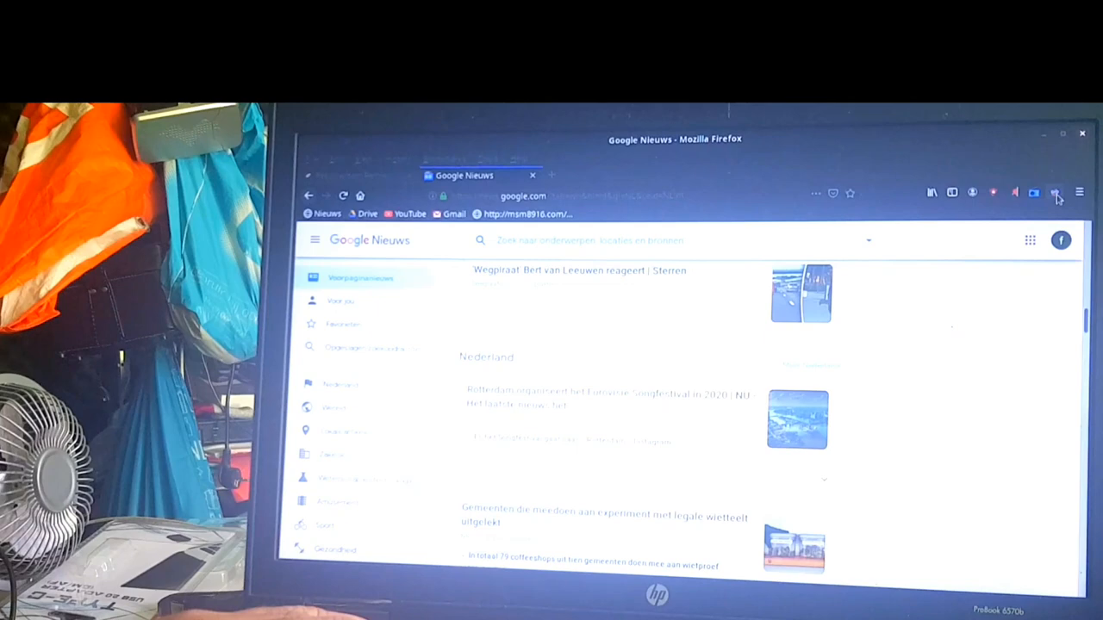
Switch Dark Reader on for news.google.com, then close Firefox
click(1055, 193)
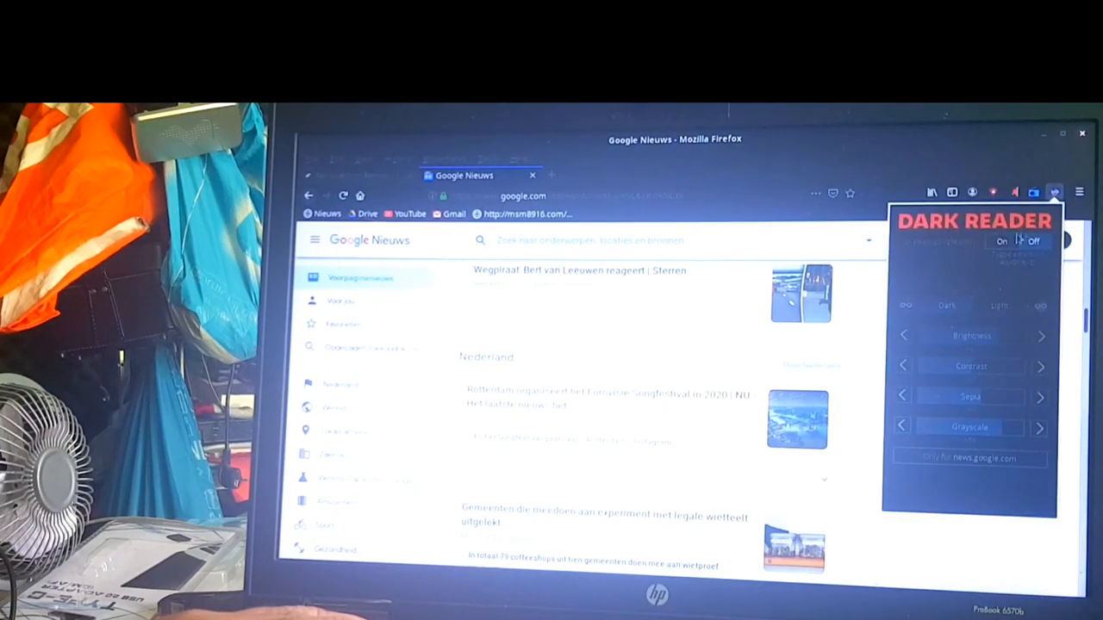
click(1001, 242)
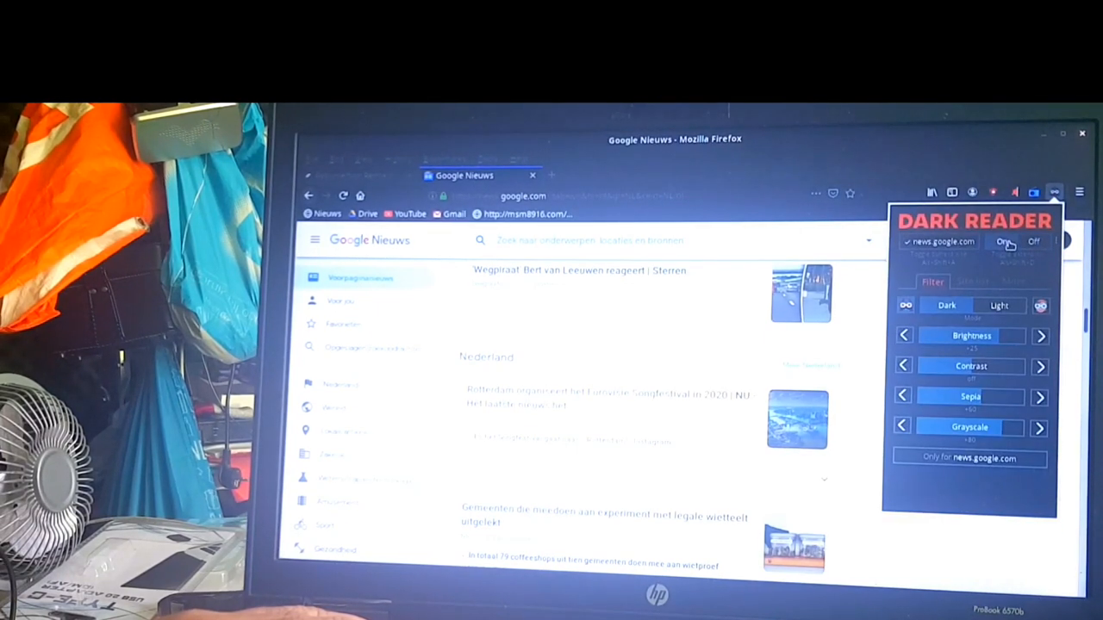
click(1003, 241)
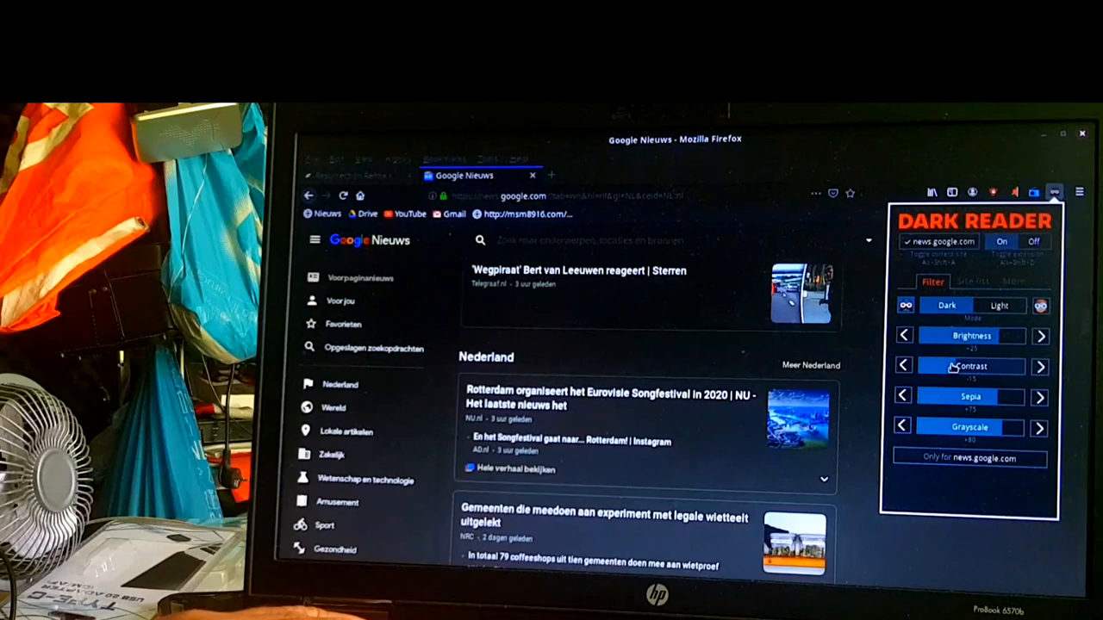
click(903, 365)
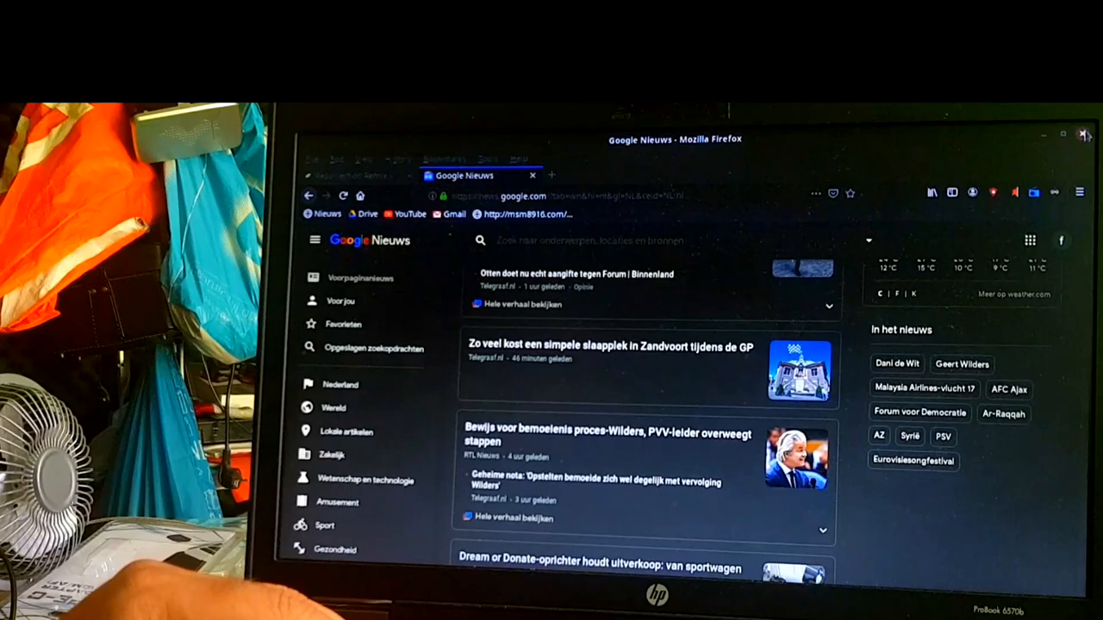
click(1086, 135)
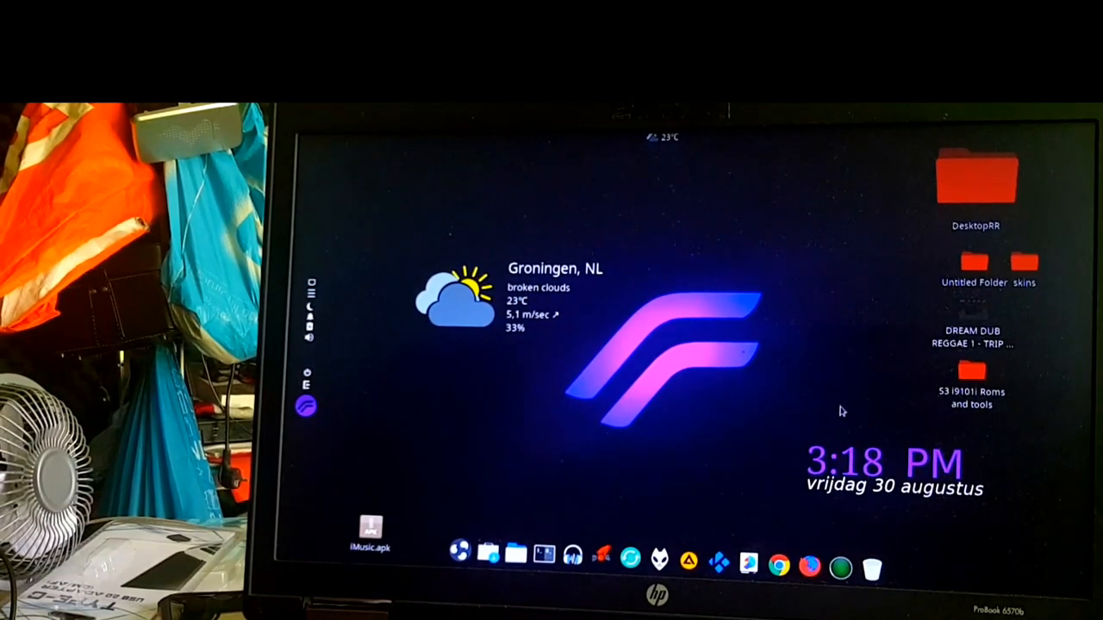
mouse_move(594, 279)
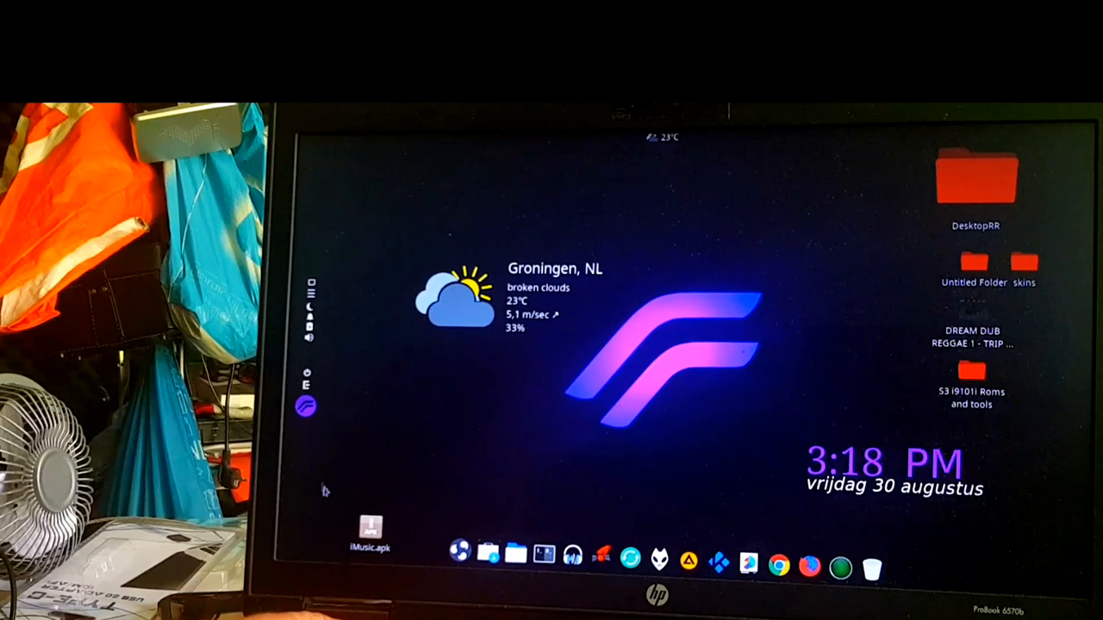
Launch BleachBit from the dock
click(307, 405)
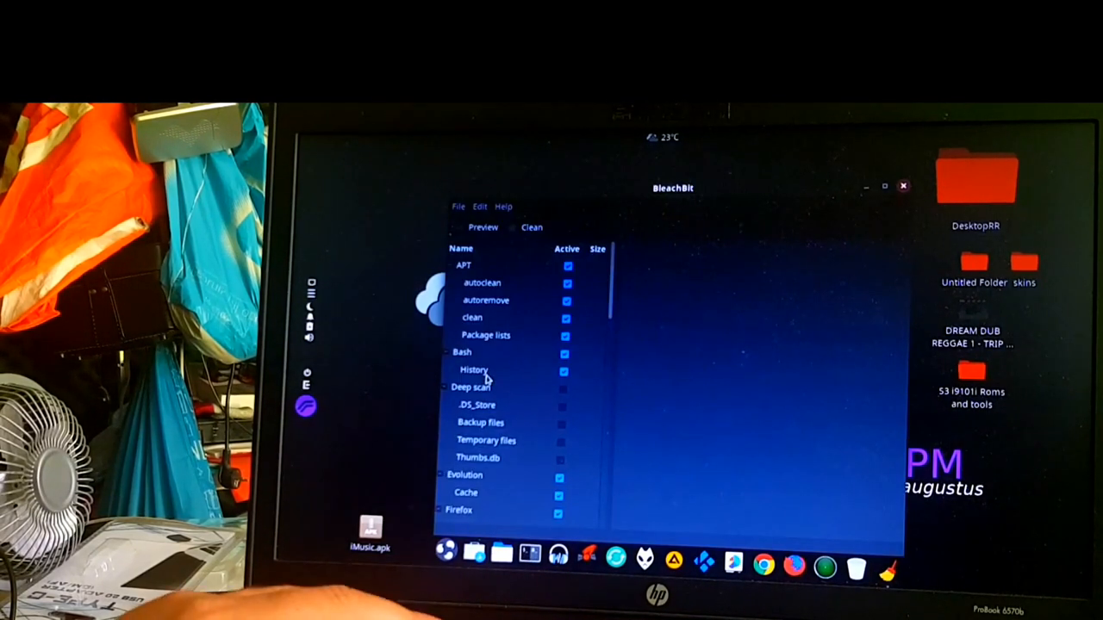
Clean the checked items, confirming permanent deletion (about 1.13 GB freed), then close BleachBit
click(531, 228)
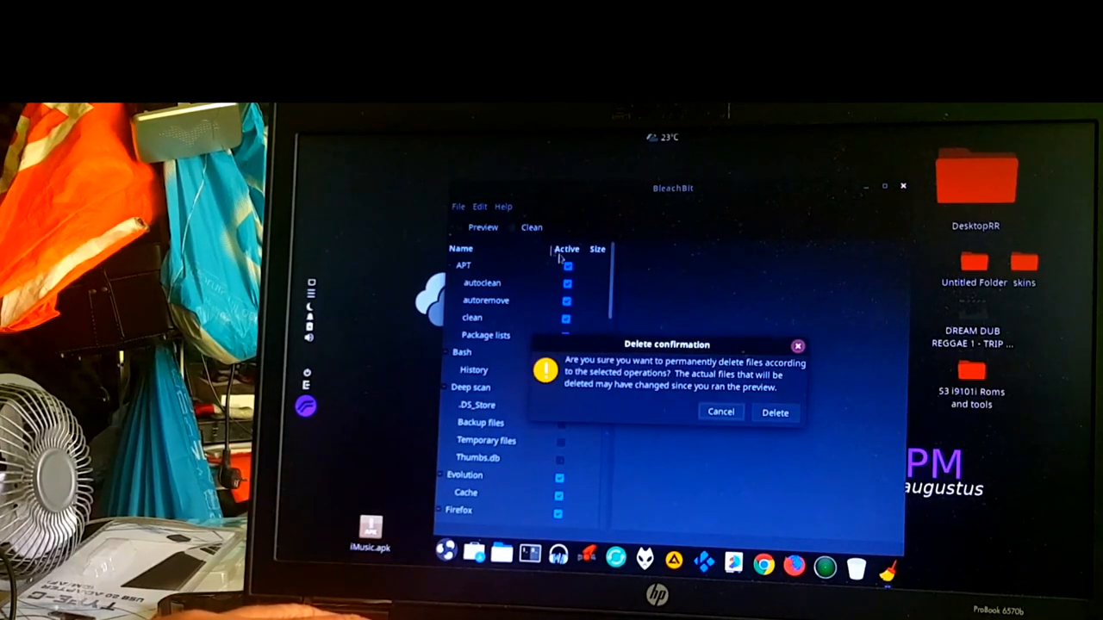
click(774, 411)
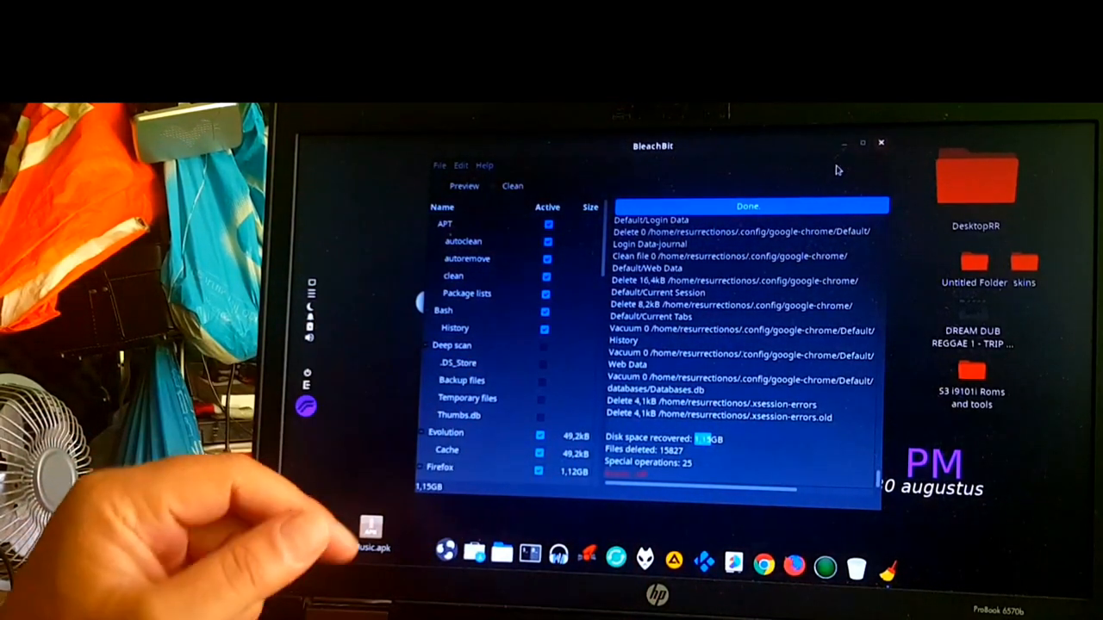
click(880, 141)
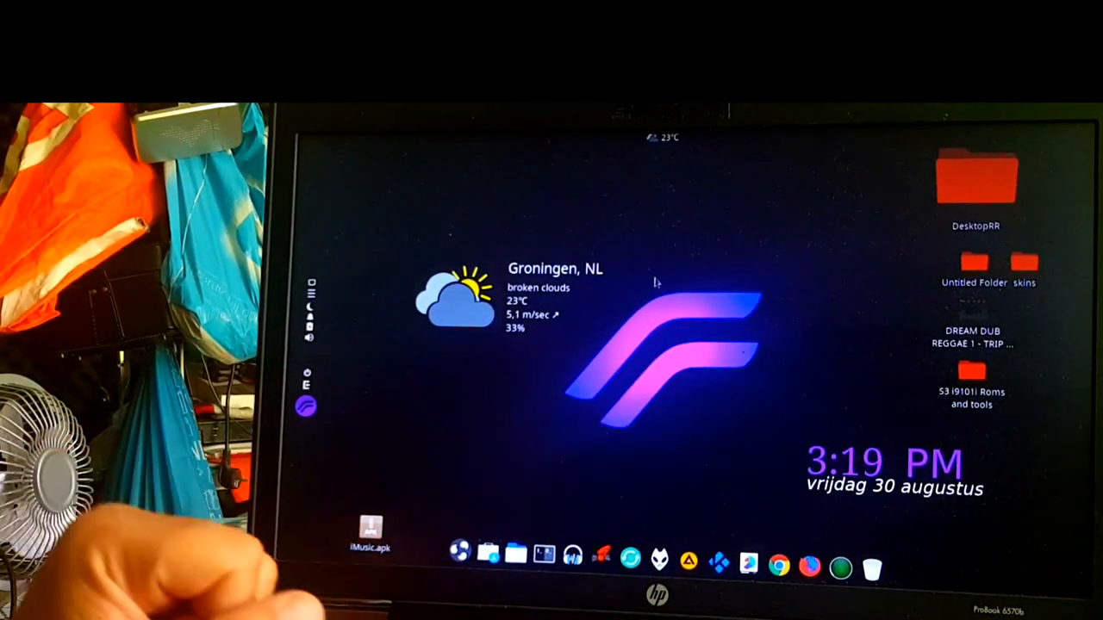
Launch Audacity from the dock
click(306, 407)
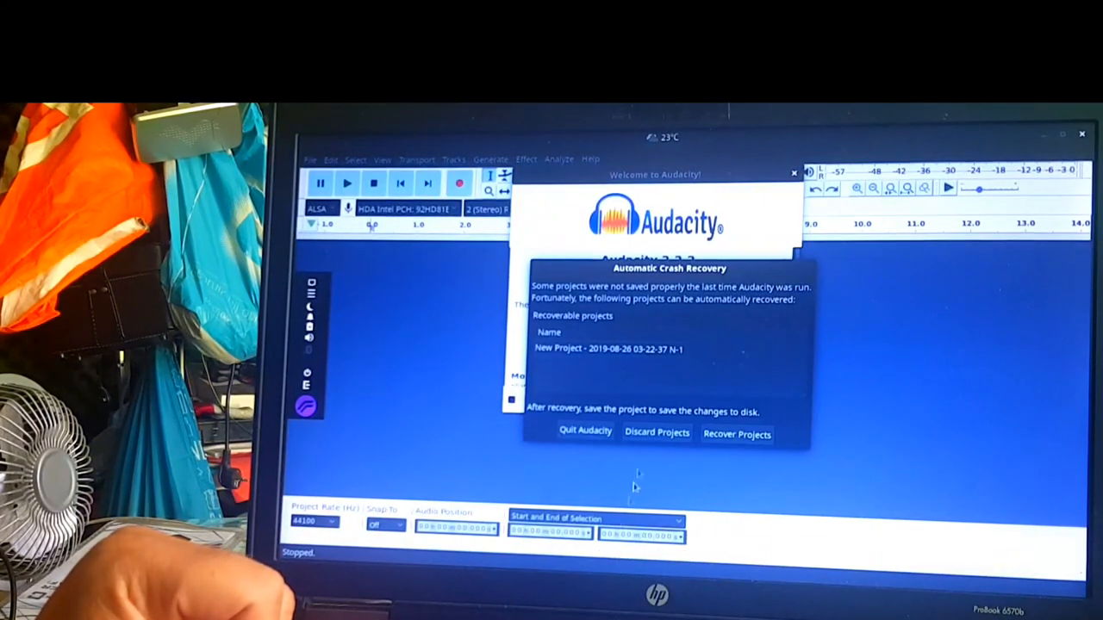
mouse_move(714, 448)
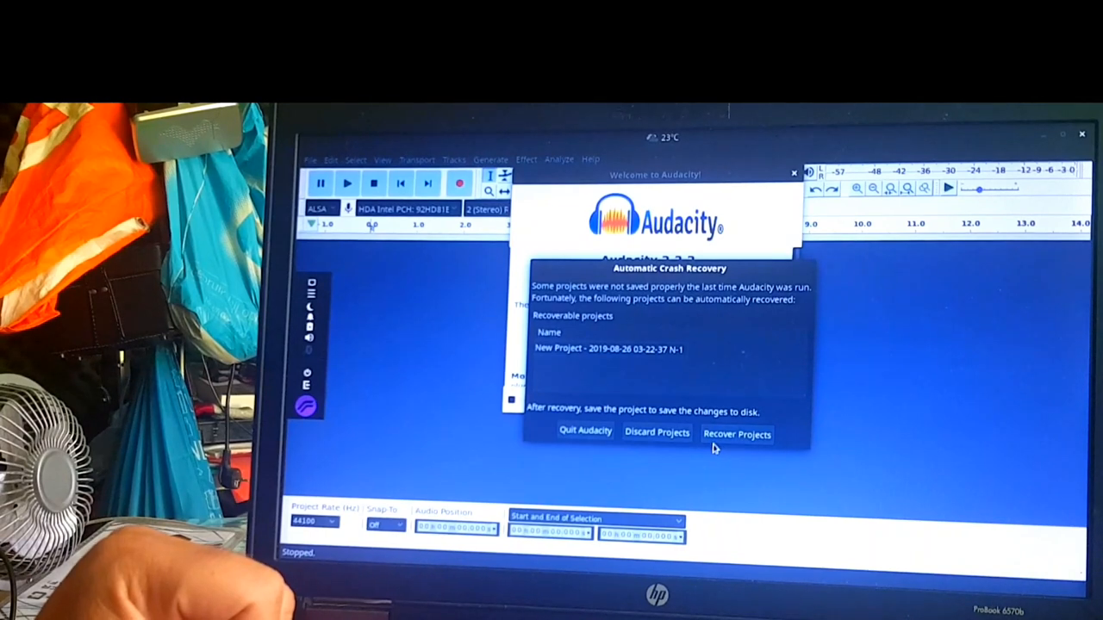
Recover the project, dismiss the welcome message, record a short clip and play it back
click(737, 435)
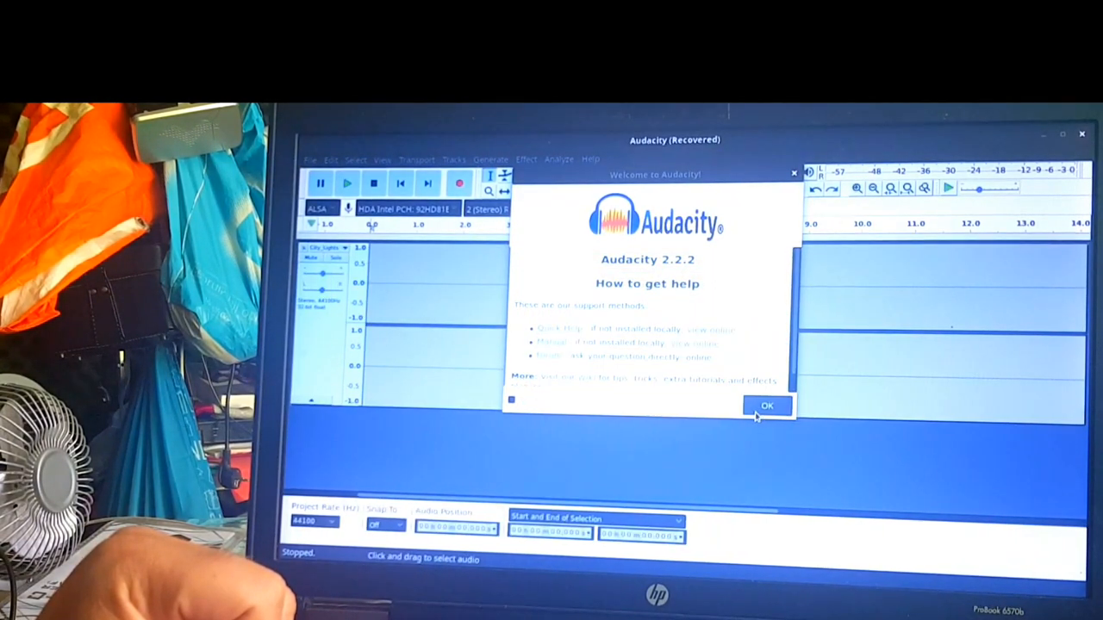
click(767, 406)
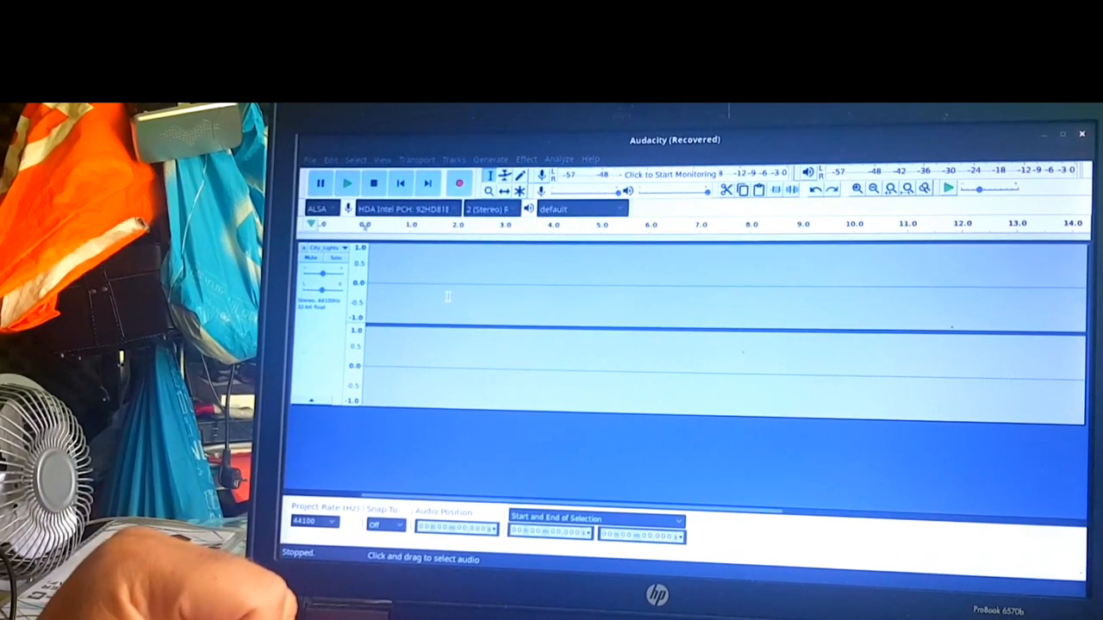
click(459, 183)
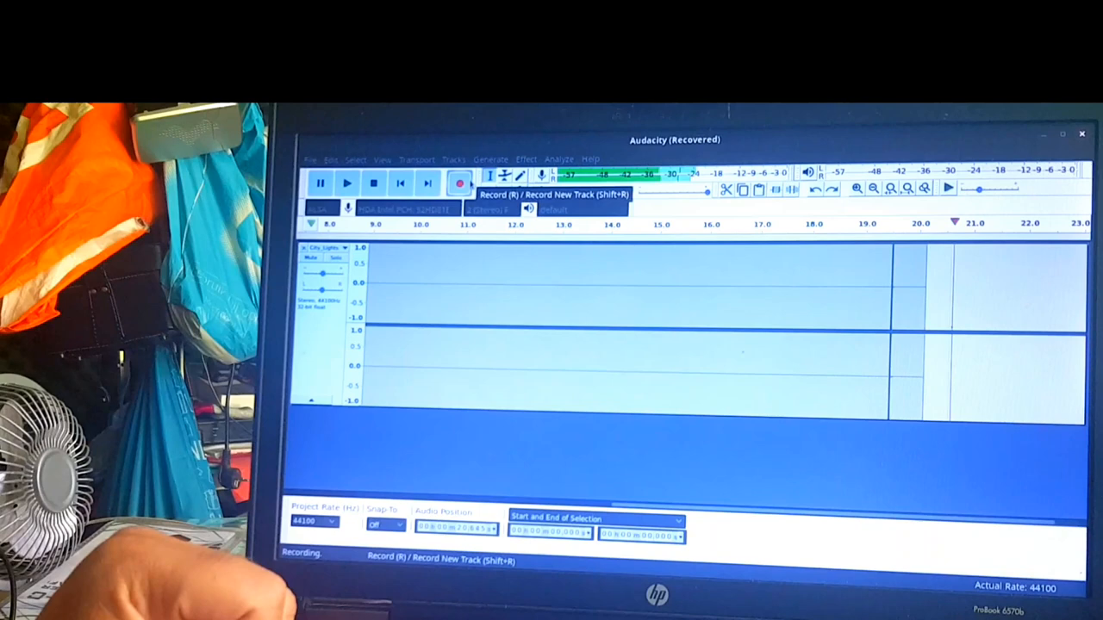
click(347, 183)
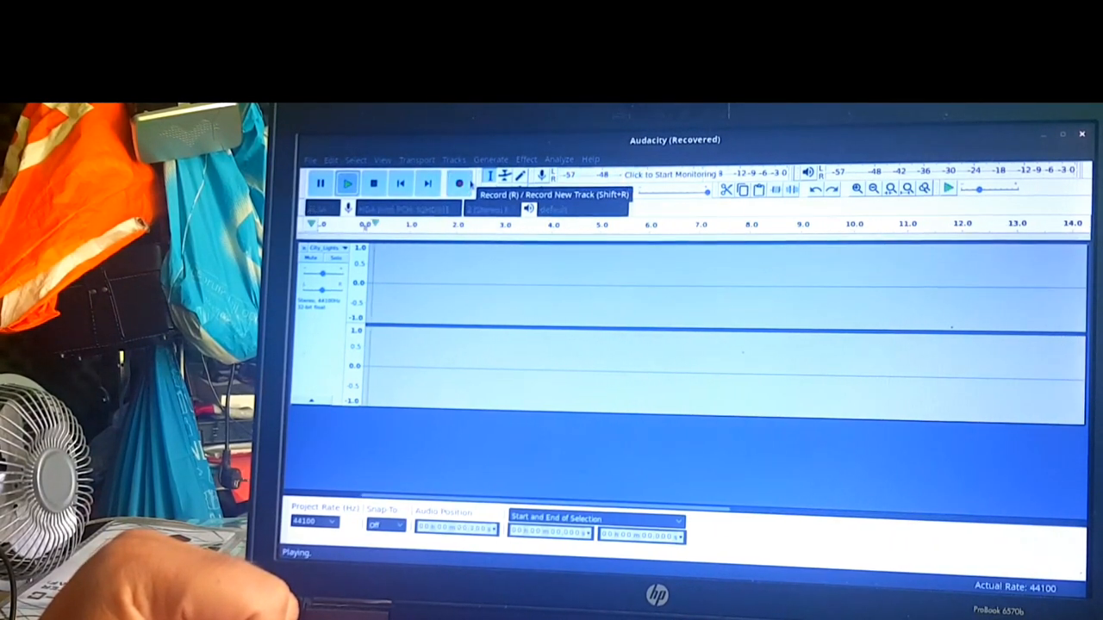
click(374, 182)
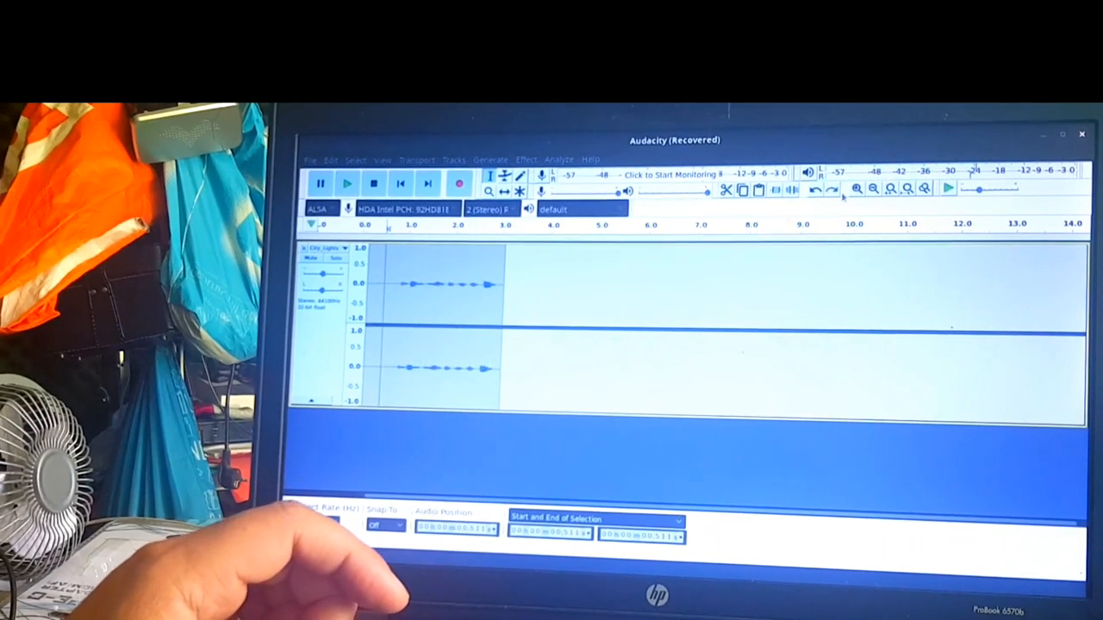
Close Audacity, back out of the Save Project prompt, then quit without saving
click(1082, 134)
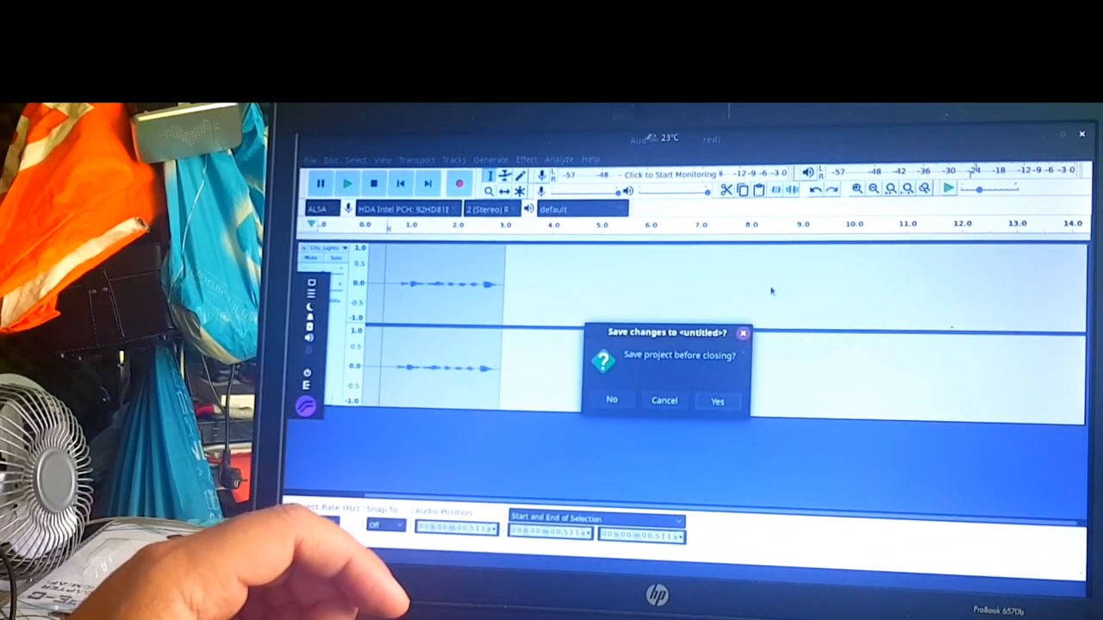
click(717, 400)
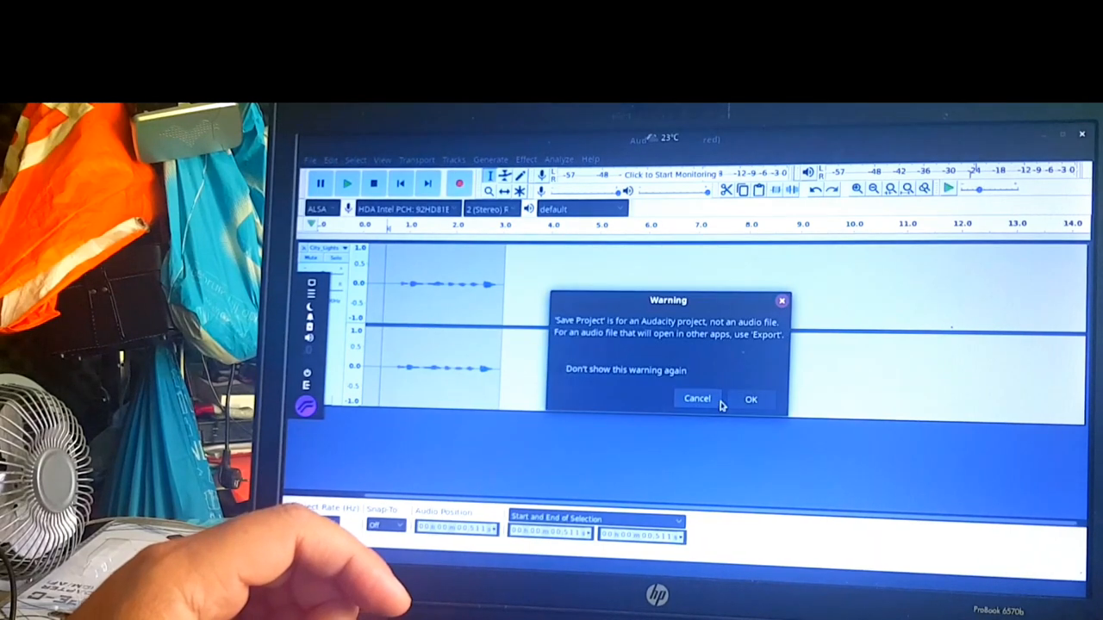
click(749, 400)
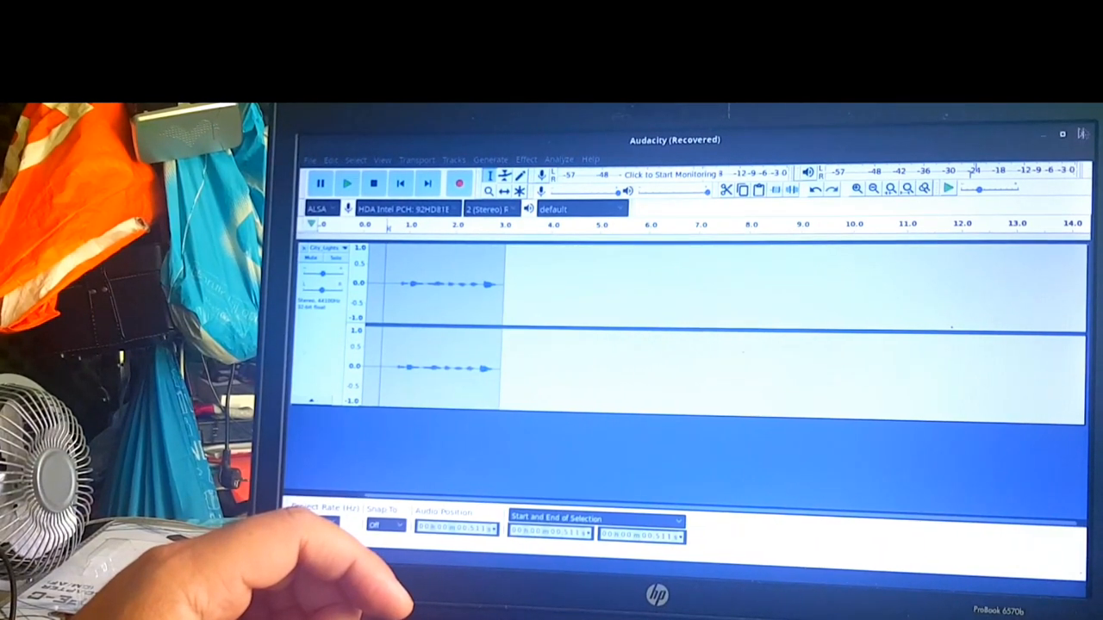
click(1082, 135)
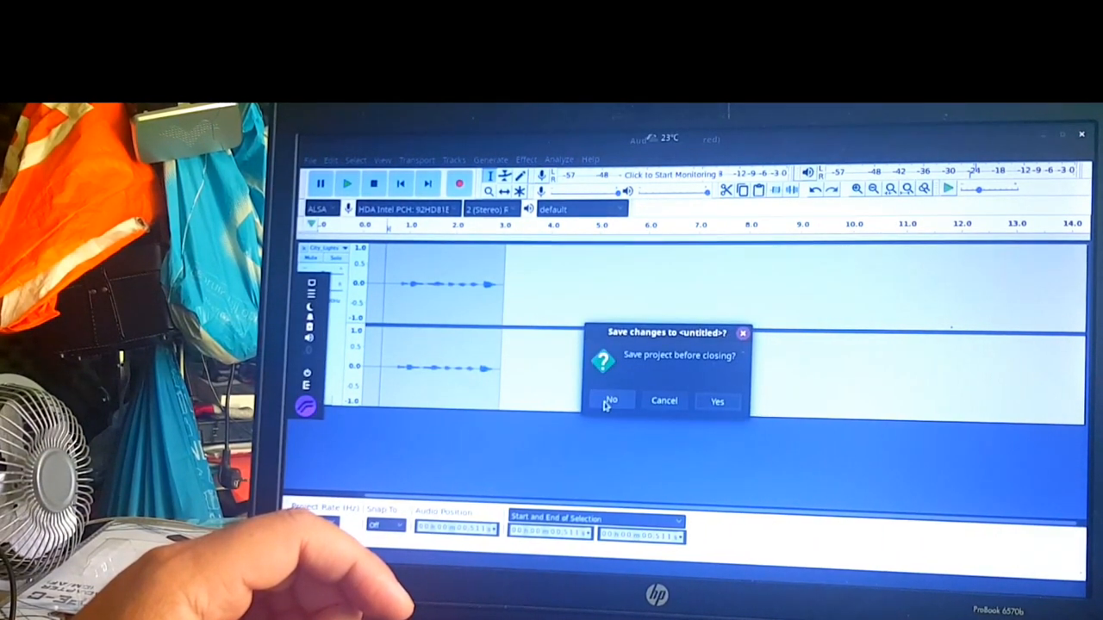
click(610, 400)
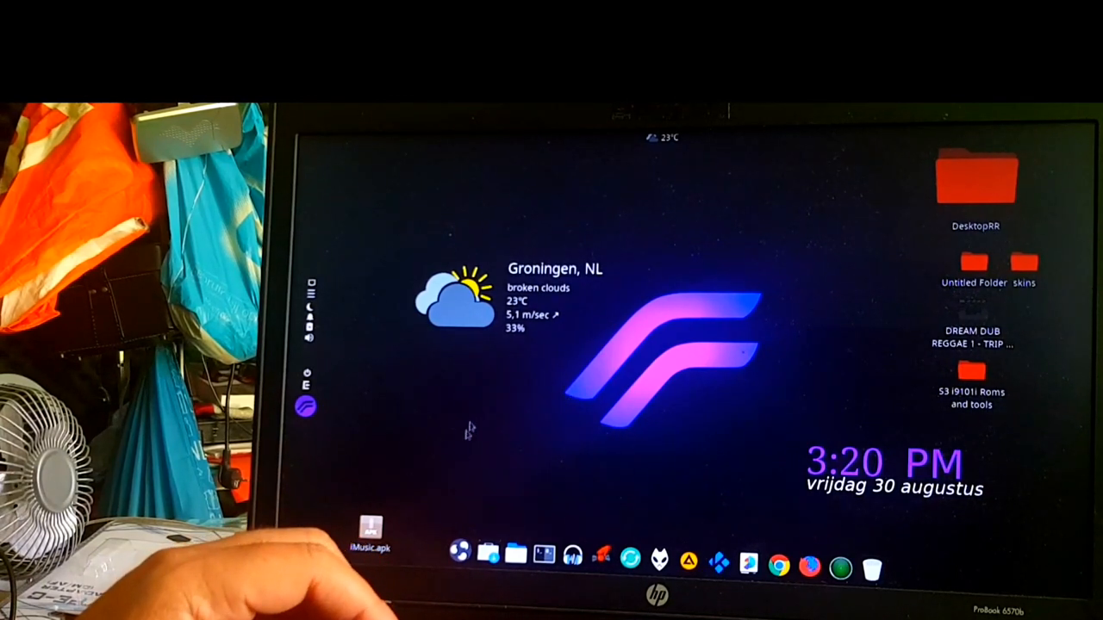
mouse_move(310, 357)
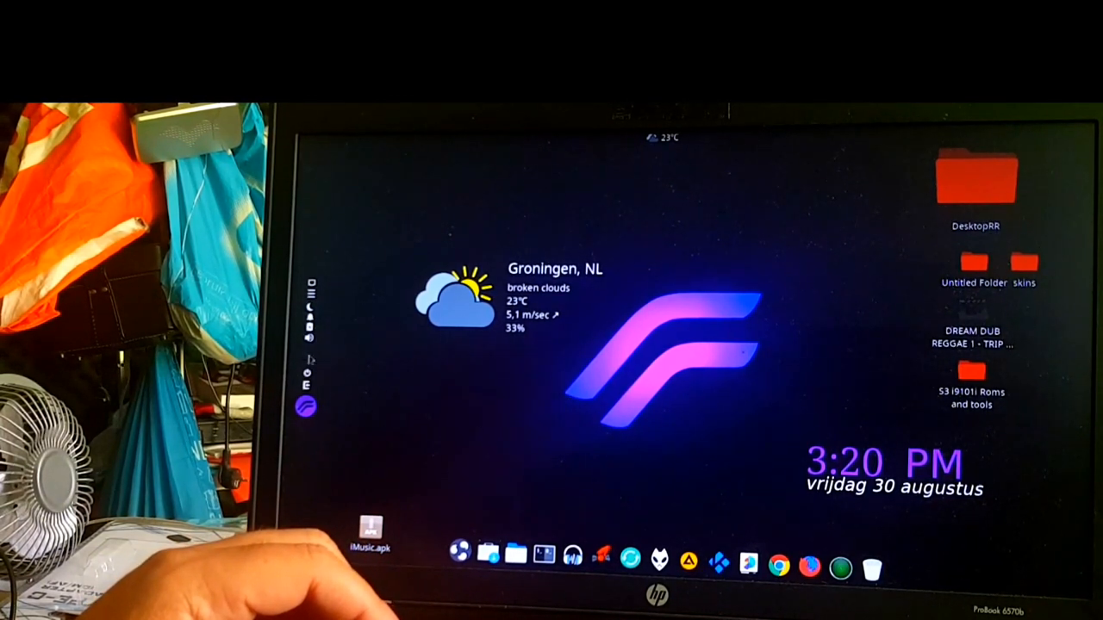
Bring up the Sound settings from the Budgie panel applet
click(311, 338)
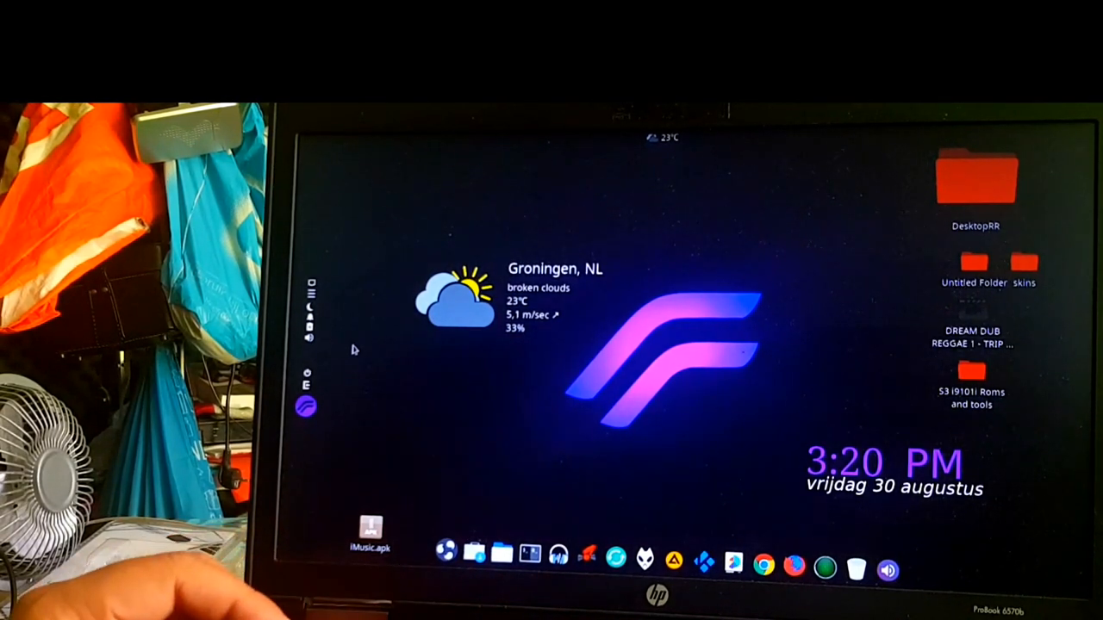
mouse_move(376, 336)
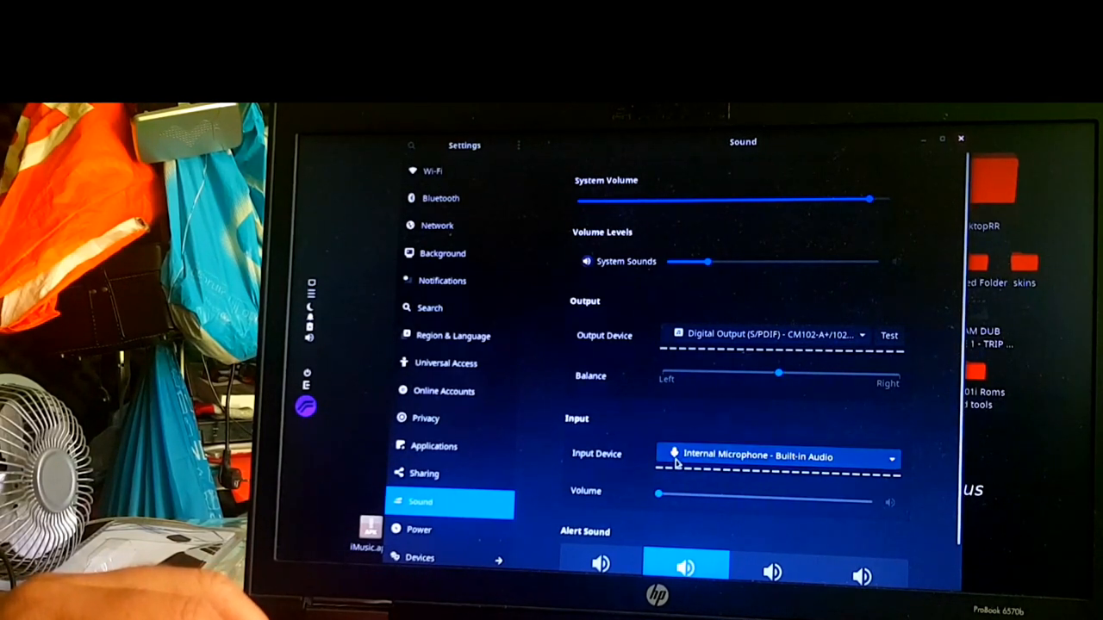
Review the output and input devices on the Sound page, then close Budgie Settings
drag(658, 493, 716, 498)
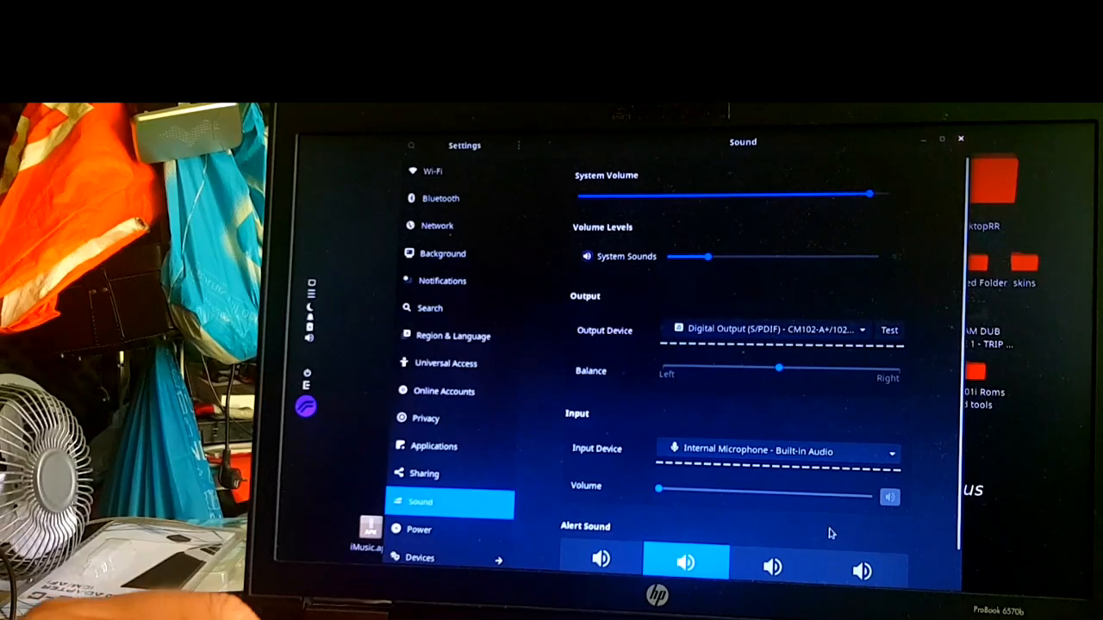
click(960, 137)
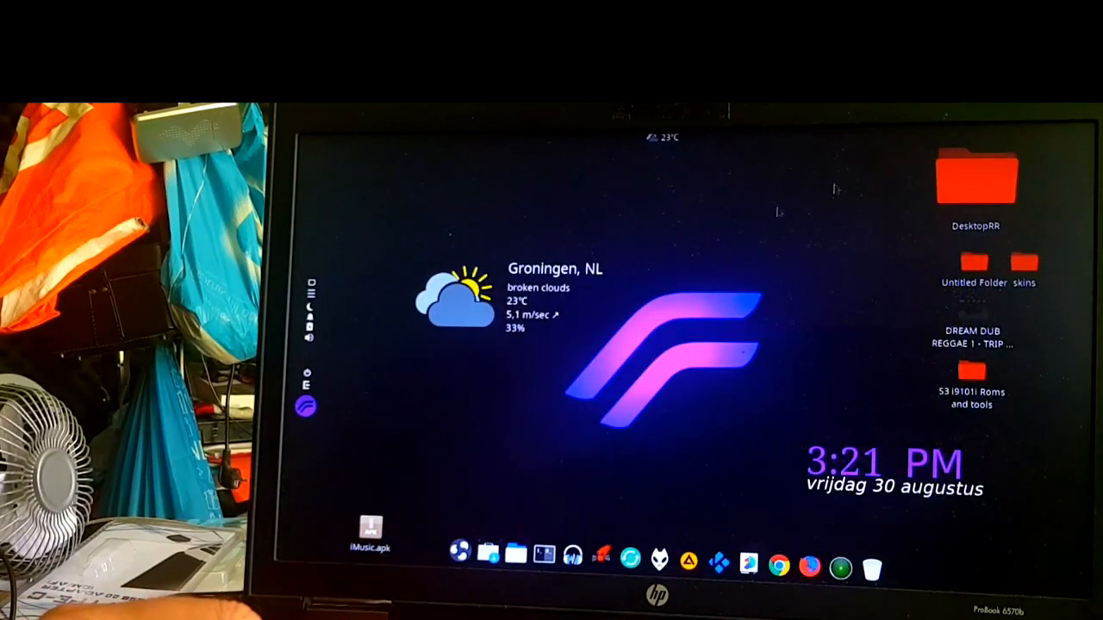
mouse_move(713, 233)
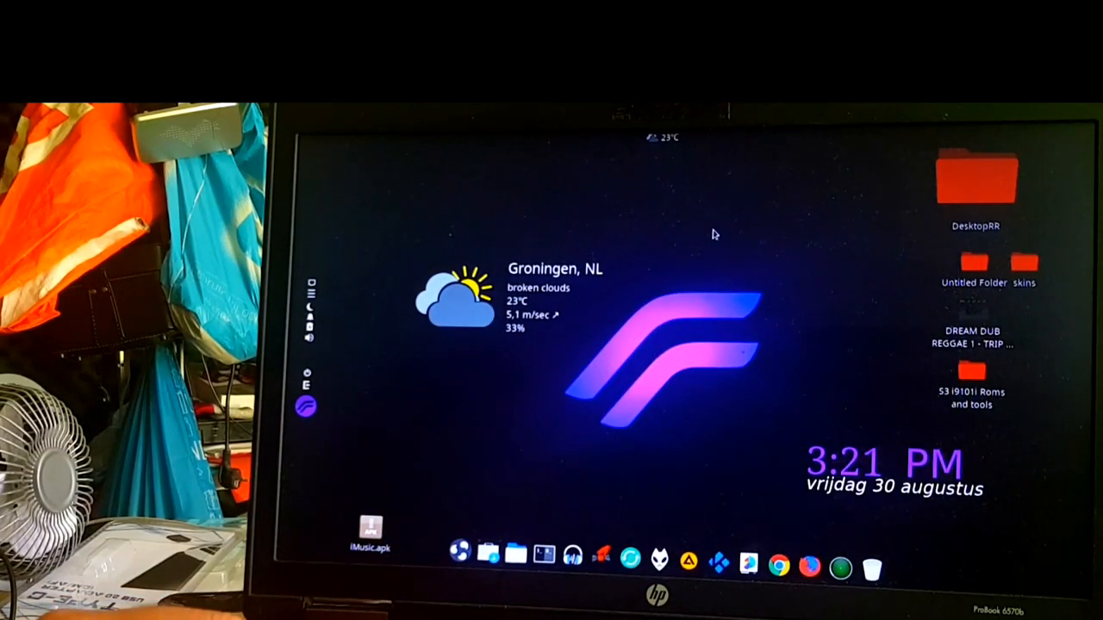
mouse_move(297, 446)
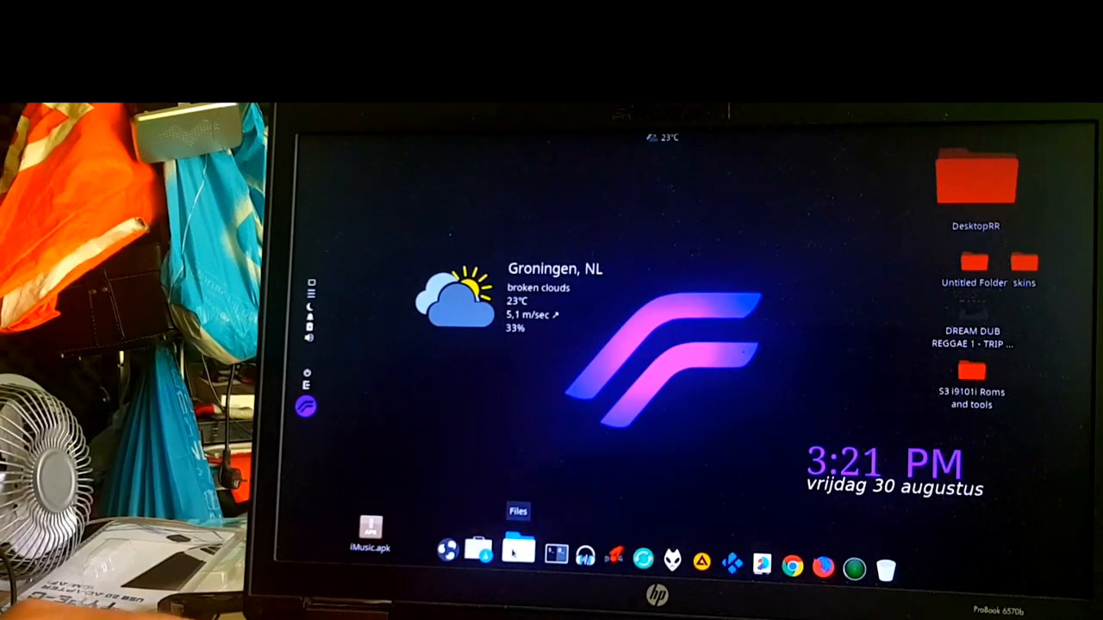
Launch the Files manager onto the Home folder
click(517, 551)
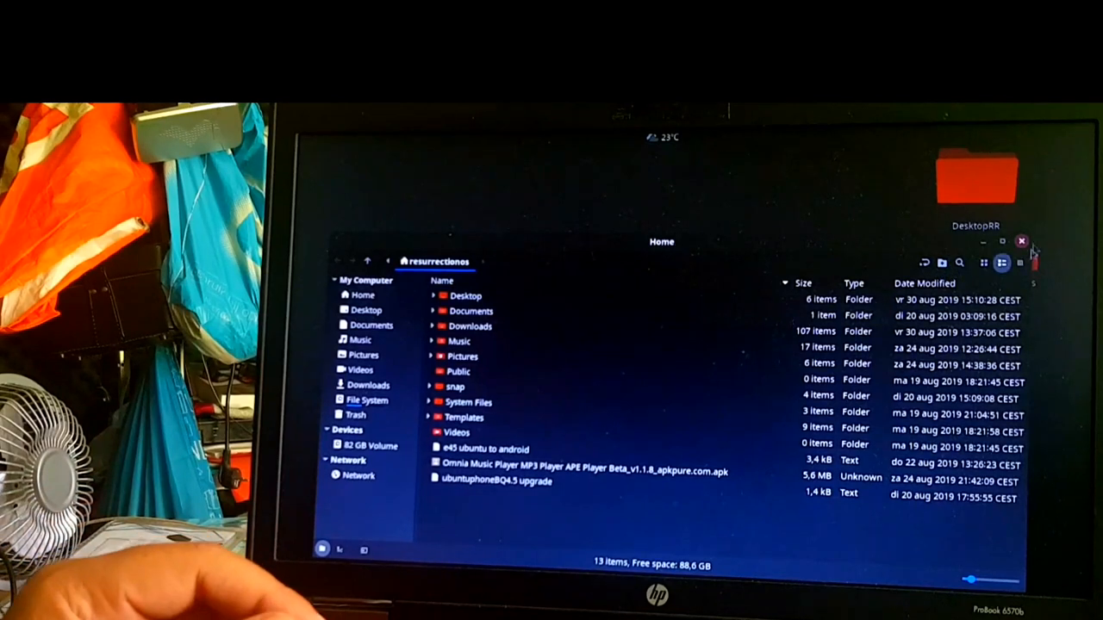
Close the Files window, leaving the desktop showing
click(1022, 241)
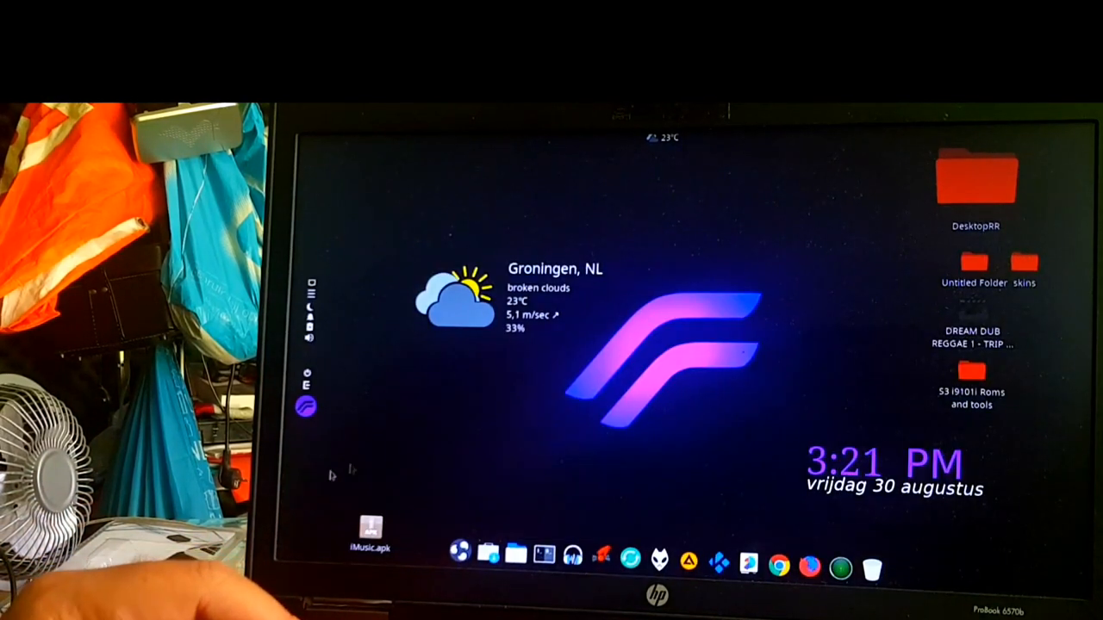
mouse_move(451, 376)
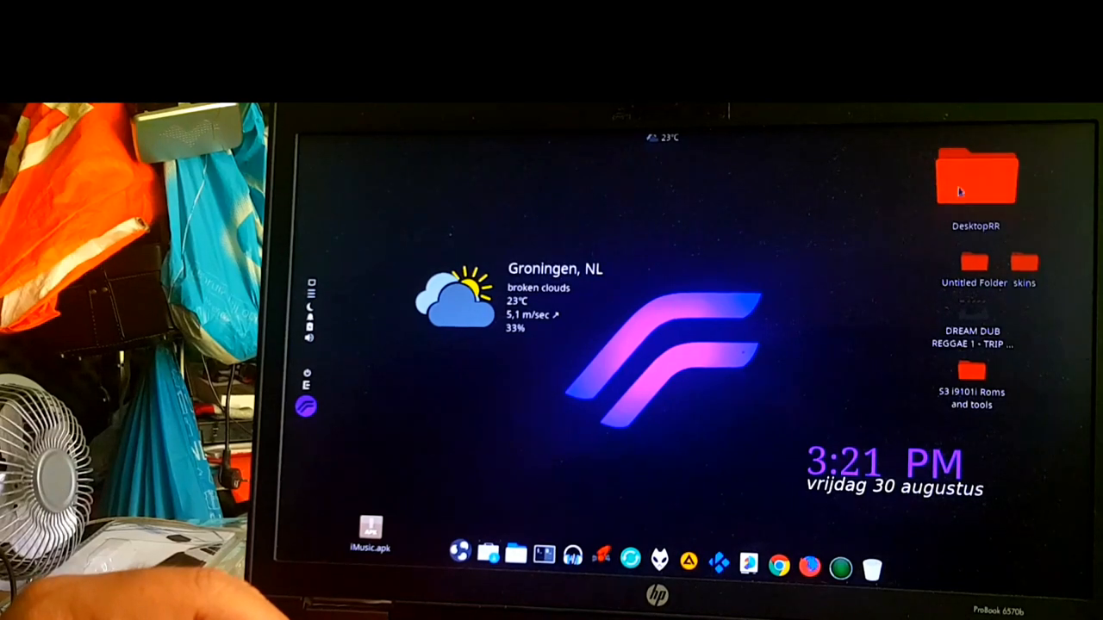
drag(975, 176, 686, 338)
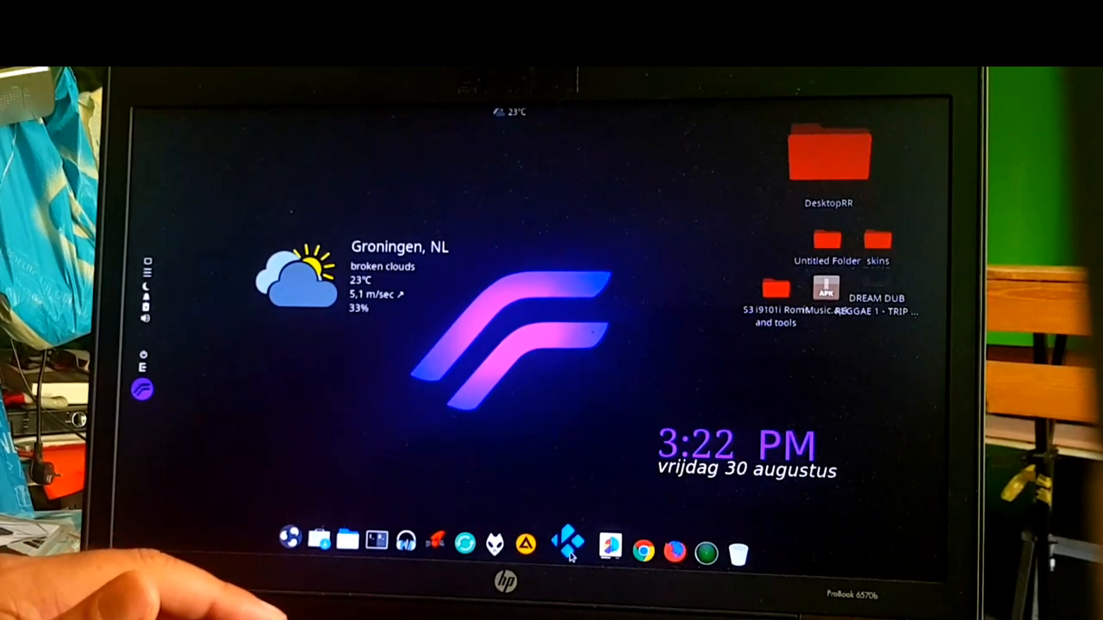
Launch Kodi and choose an entry in the ARD Mediathek video add-on
click(565, 543)
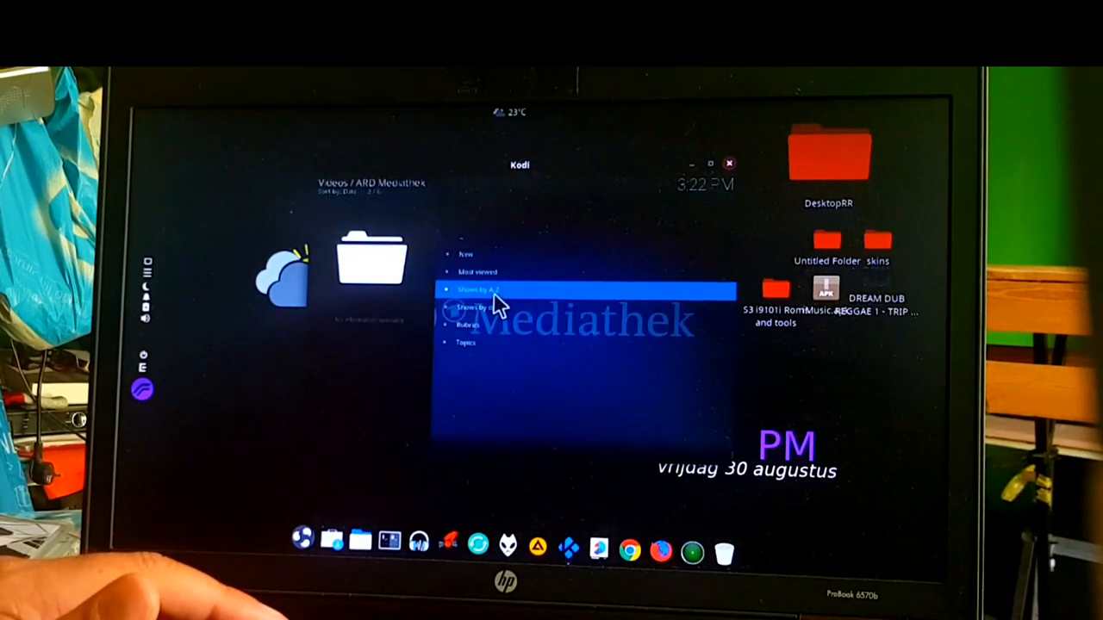
click(483, 289)
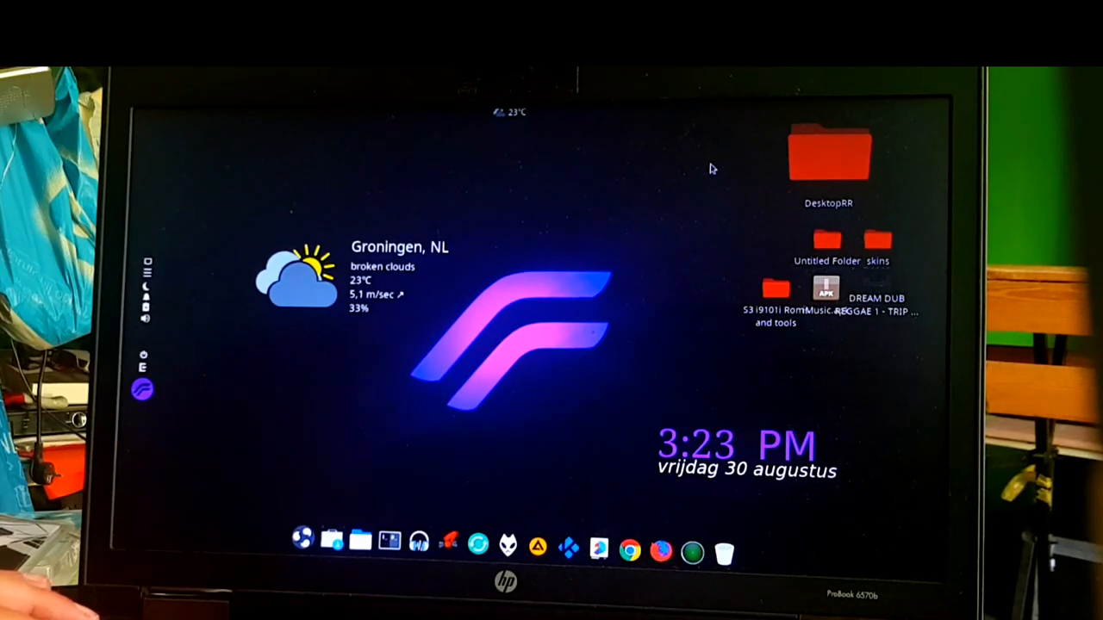
mouse_move(462, 382)
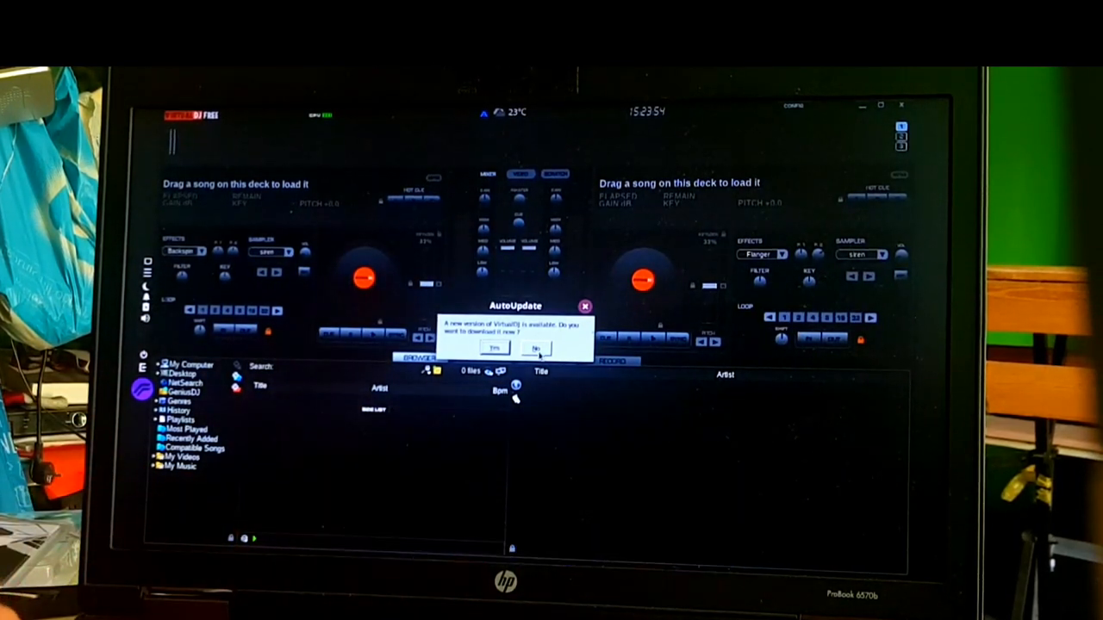
Decline the Virtual DJ AutoUpdate download and close the program
click(538, 348)
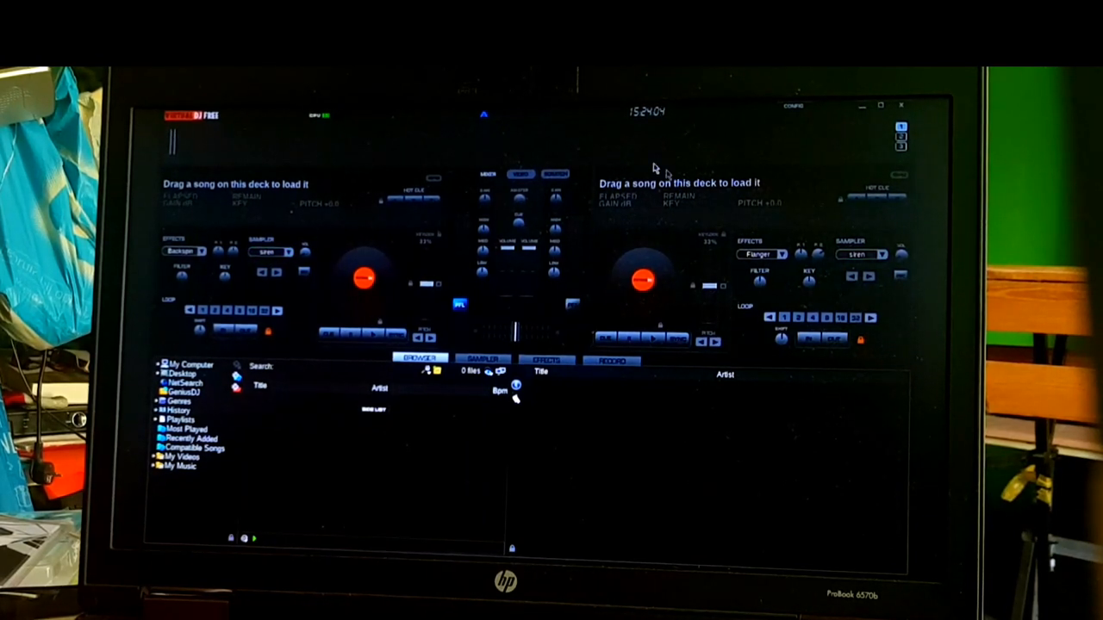
mouse_move(903, 107)
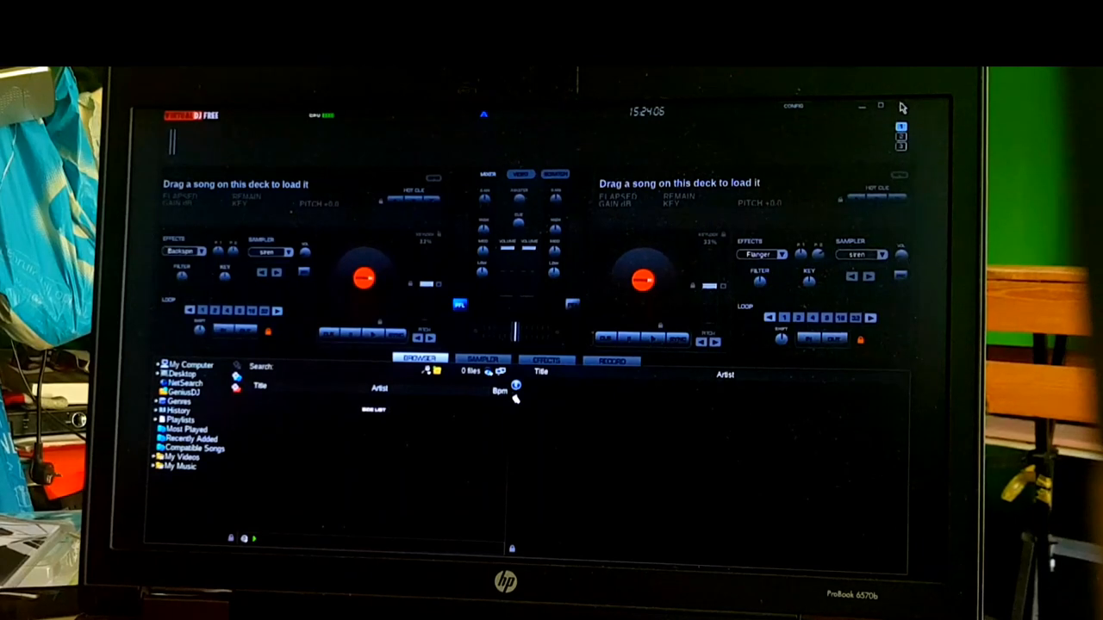
click(860, 107)
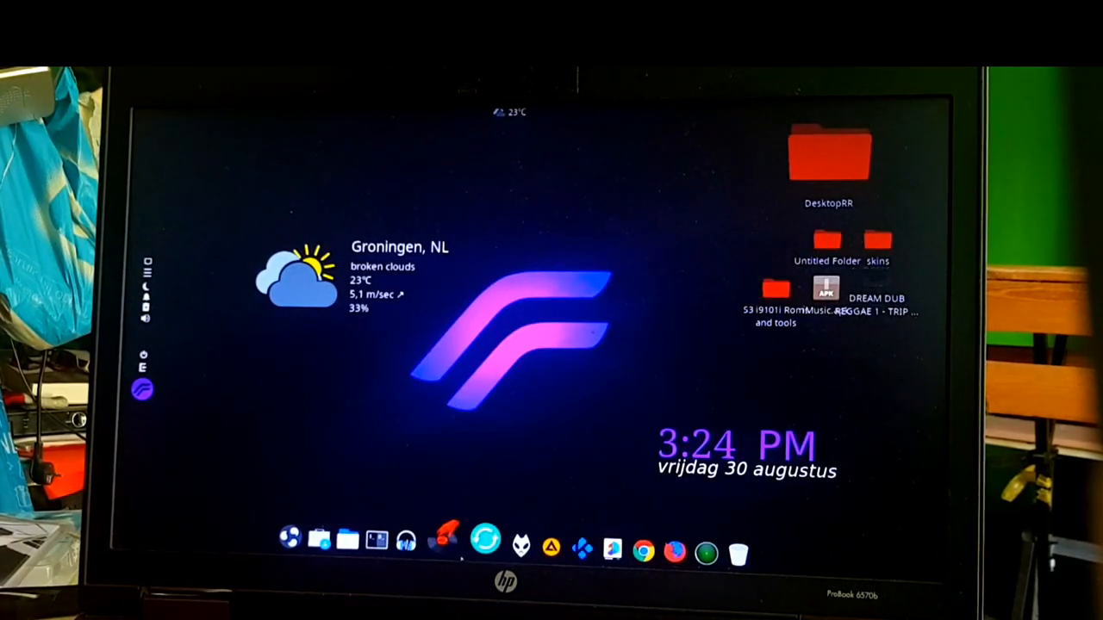
mouse_move(537, 543)
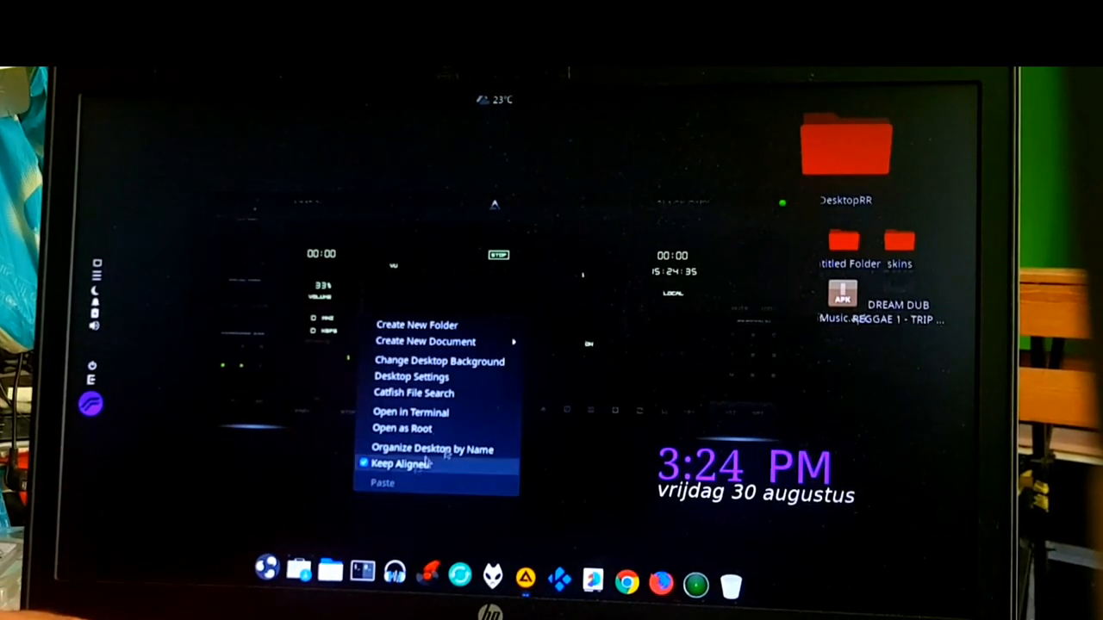
mouse_move(410, 412)
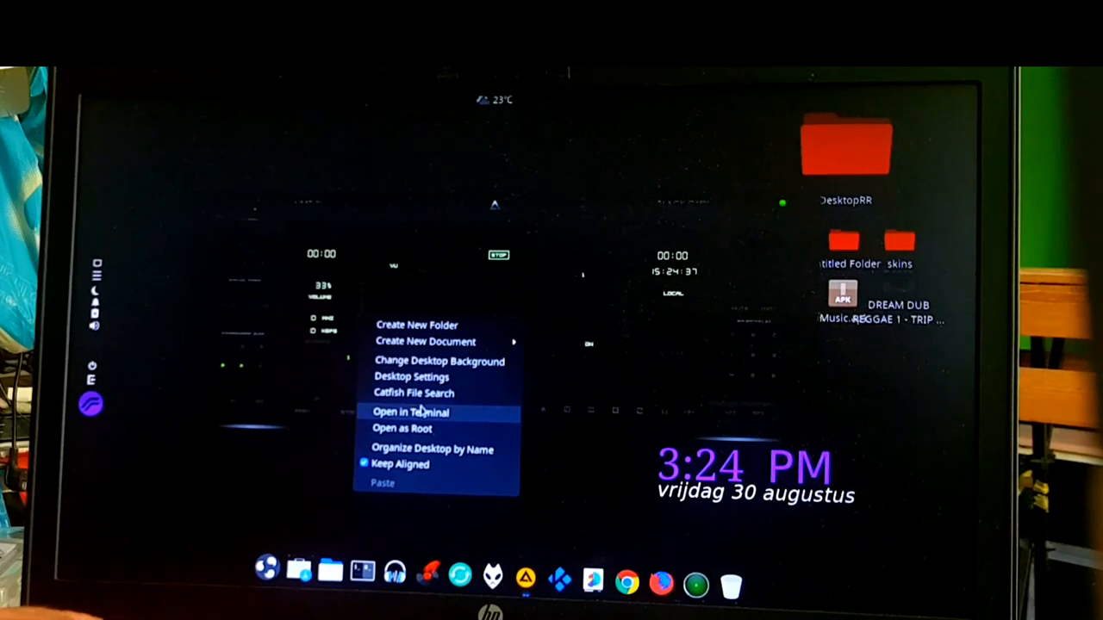
Set the desktop wallpaper to the blue cloudy sky from Background settings
click(438, 360)
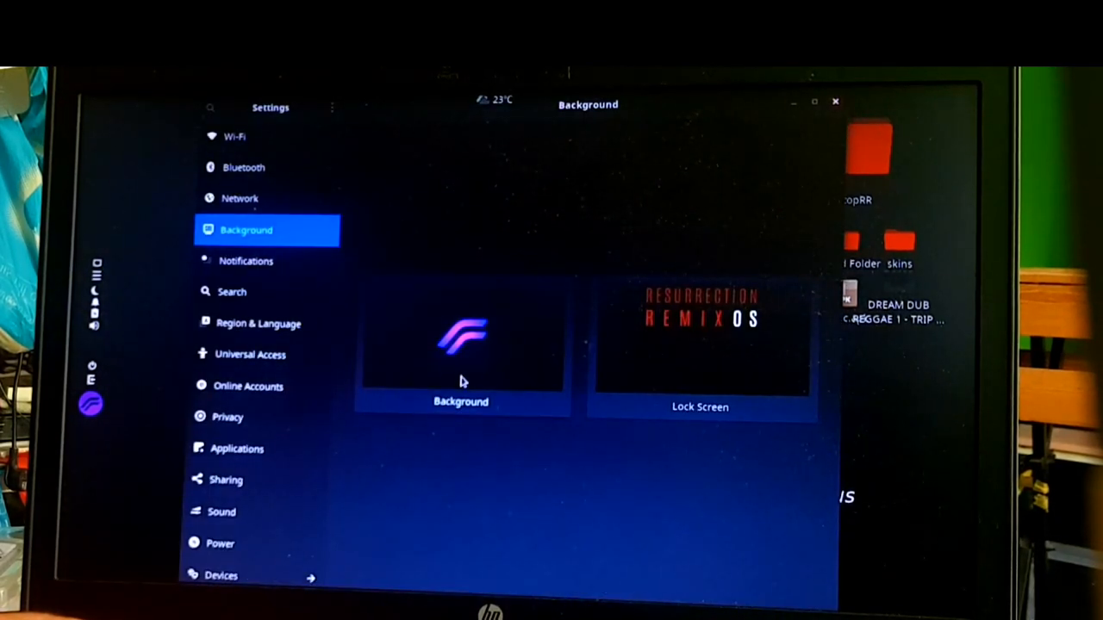
click(460, 341)
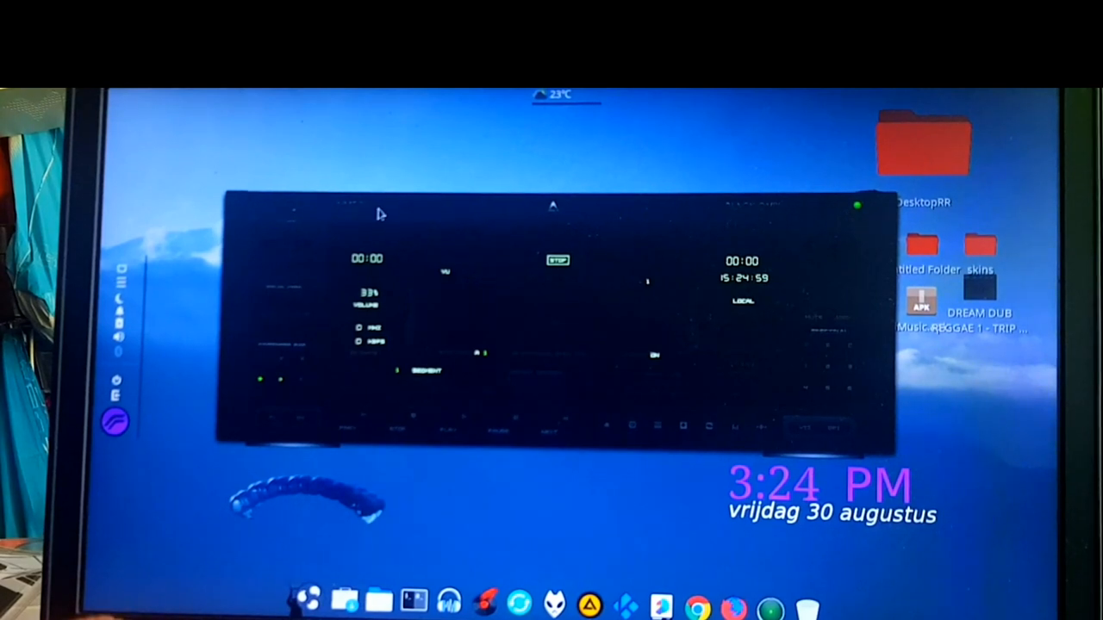
Apply the silver Sony cassette-deck skin from AIMP's Skins list
right_click(375, 221)
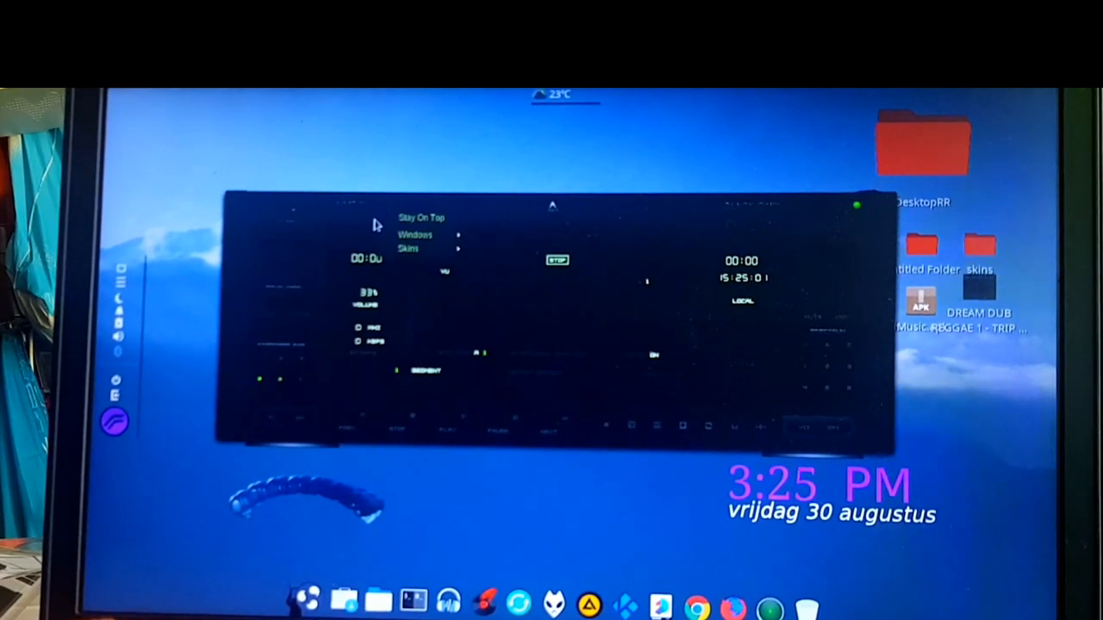
click(410, 248)
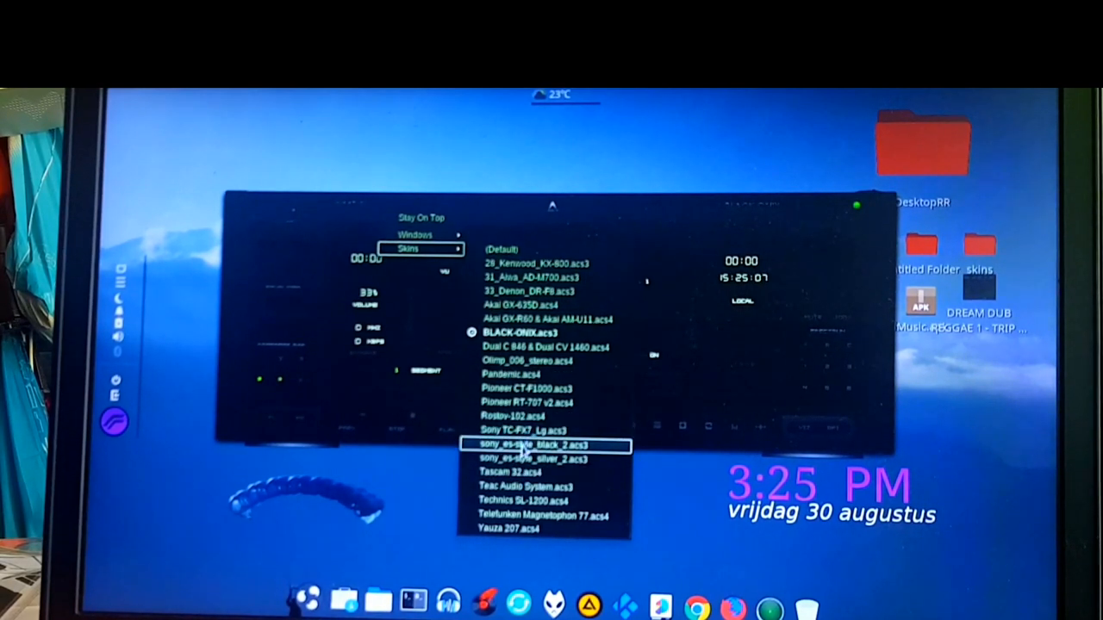
click(531, 444)
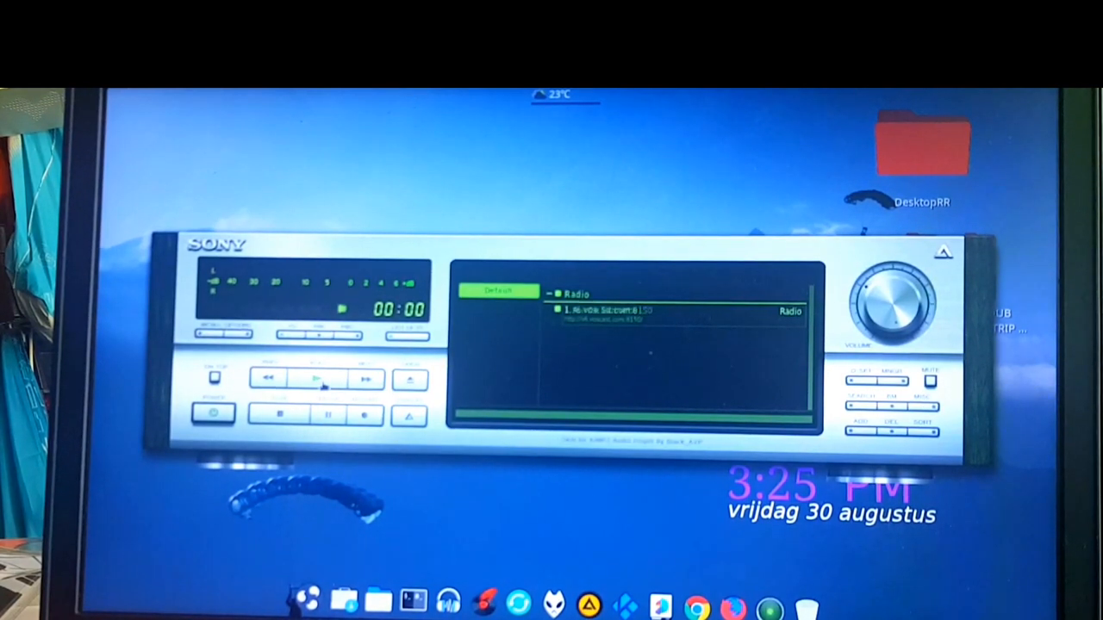
Play Radio Apintie's Happy Station stream, stop it, then view and close the Update Checker options
click(317, 380)
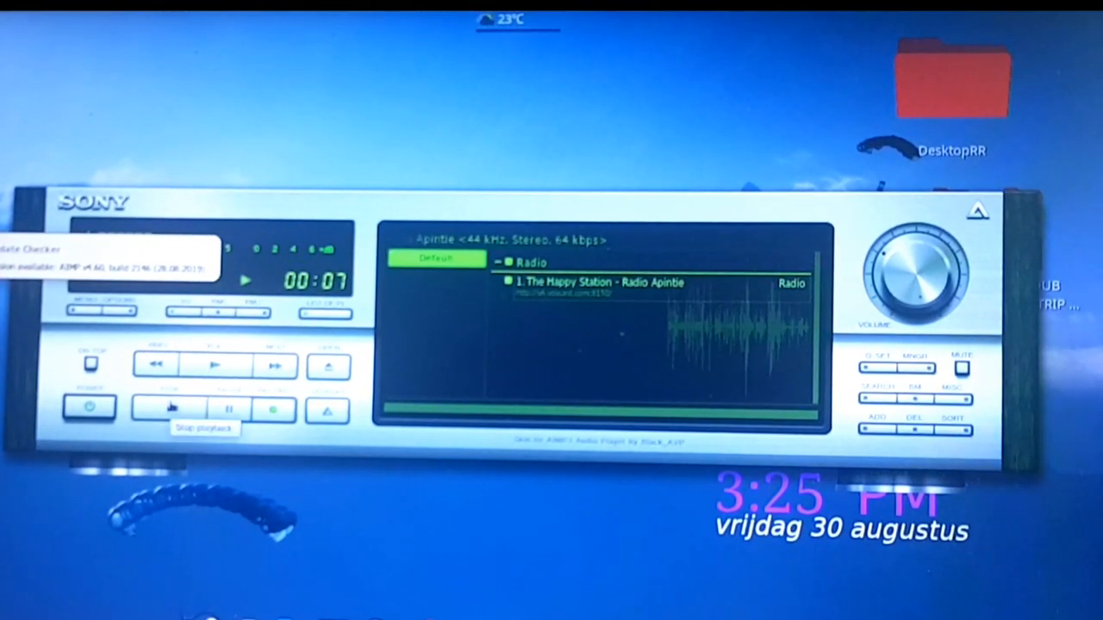
click(167, 409)
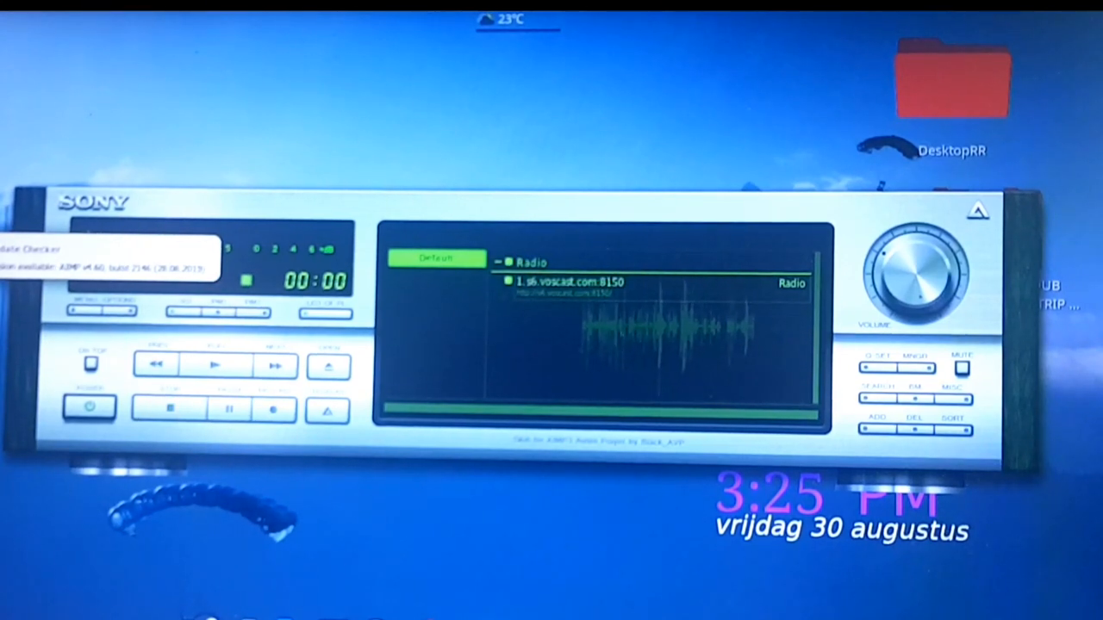
click(55, 248)
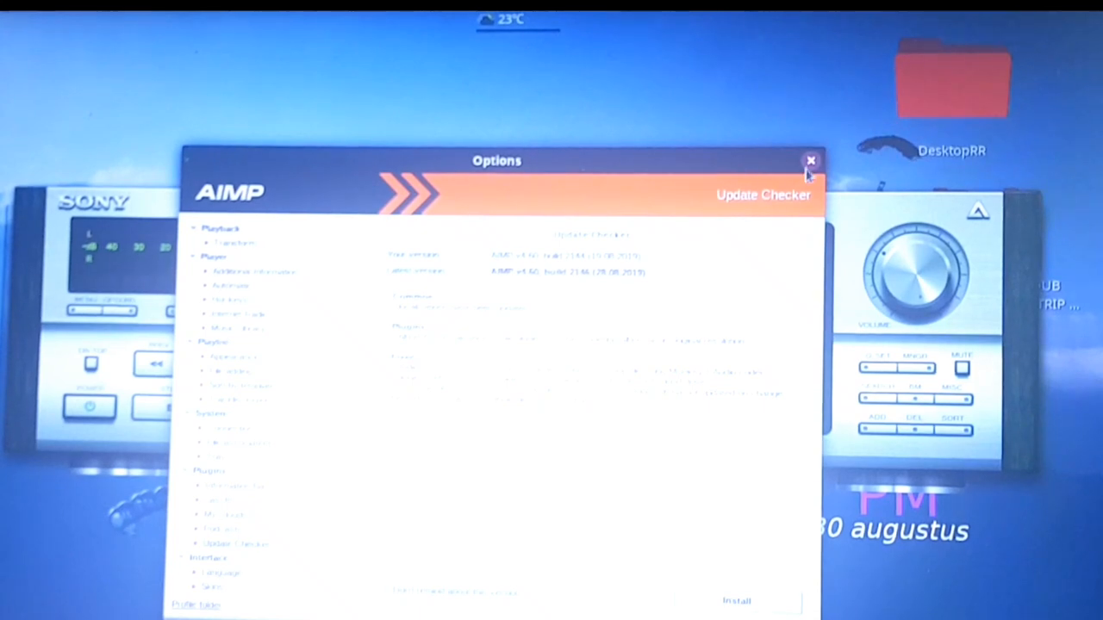
click(810, 162)
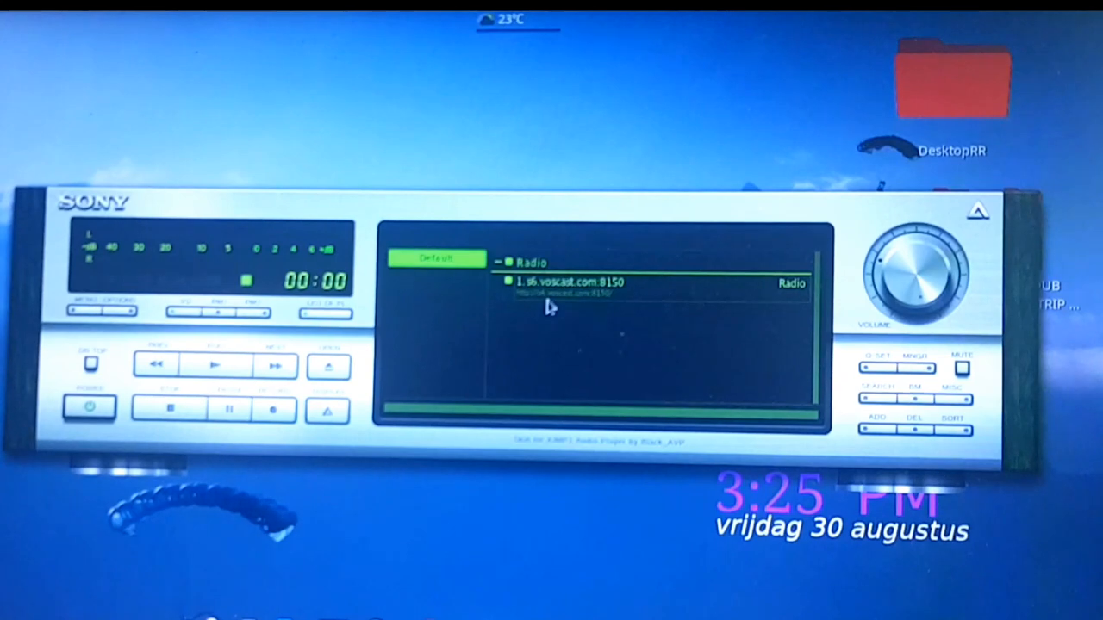
mouse_move(141, 225)
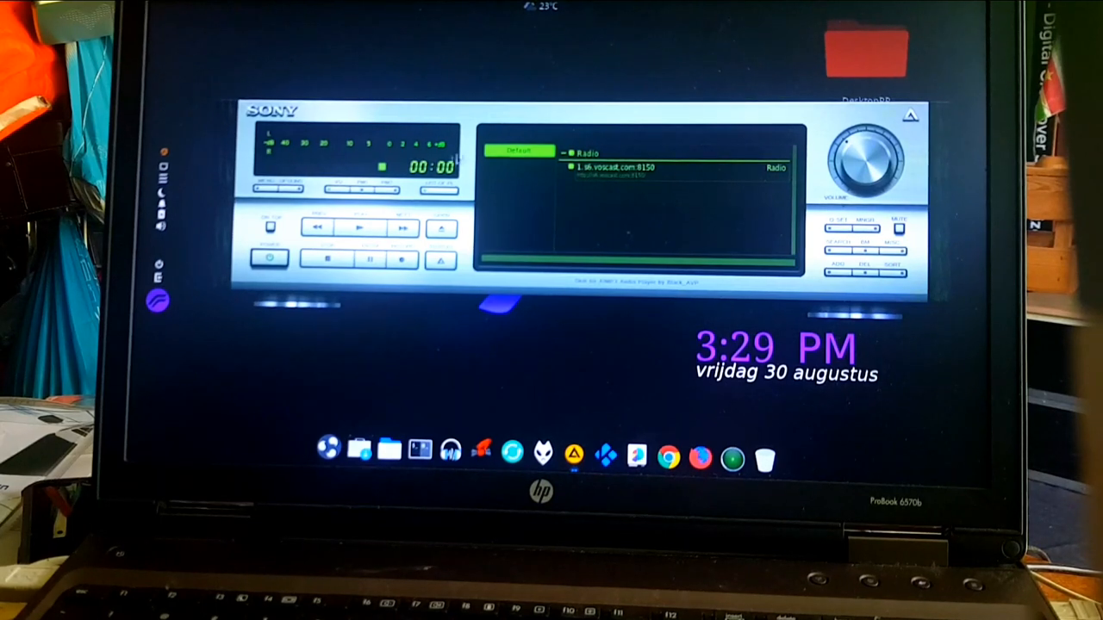
Bring up AIMP's file Open dialog and cancel it before closing the player
click(358, 227)
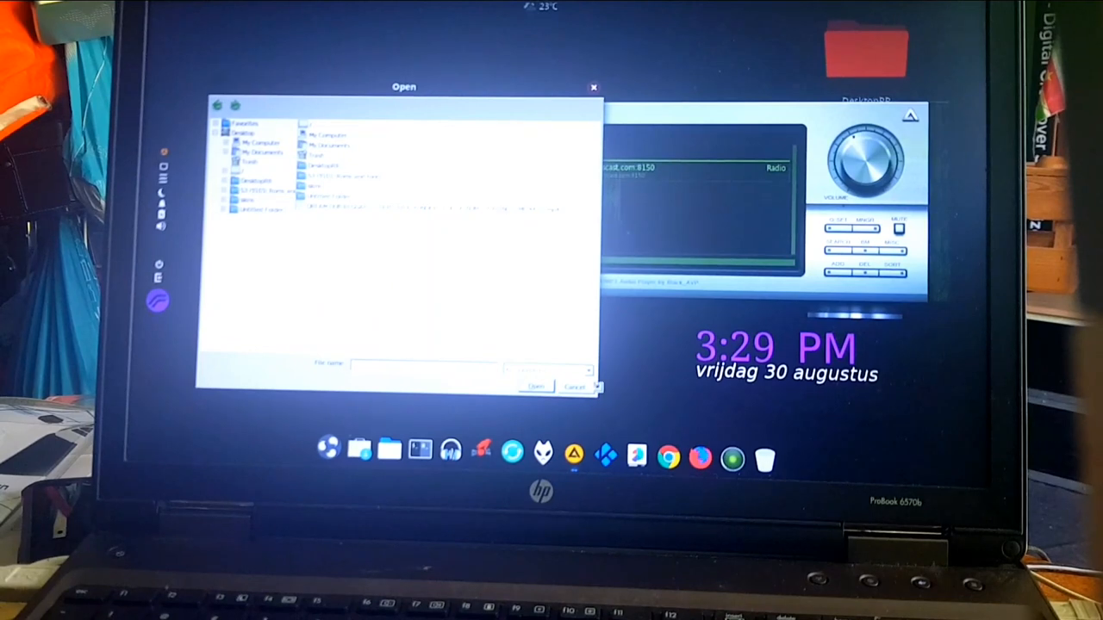
click(576, 386)
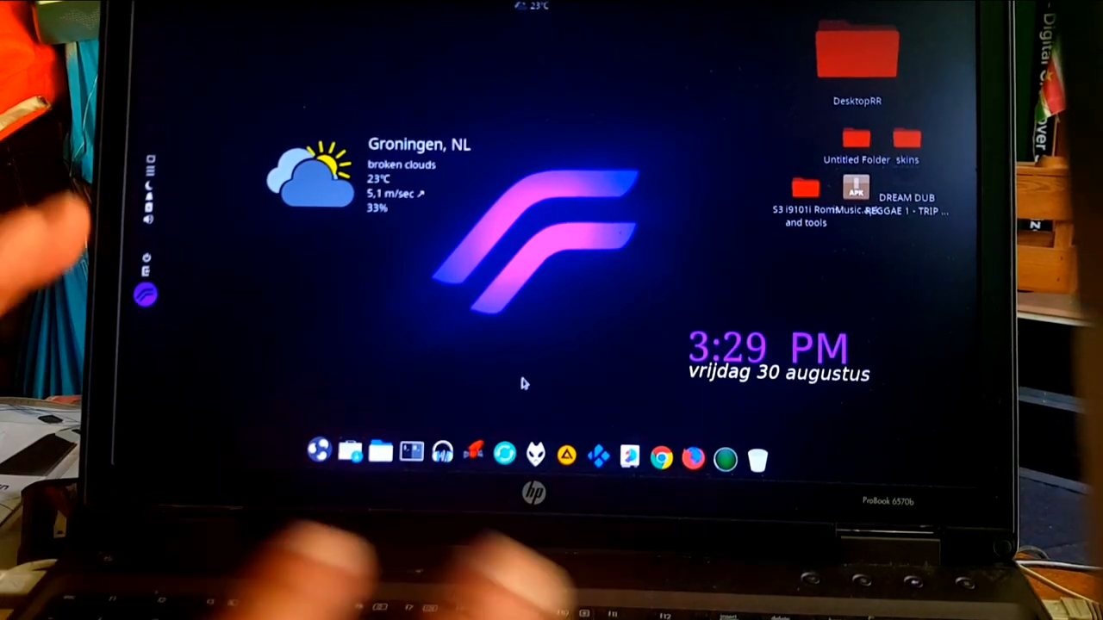
mouse_move(572, 357)
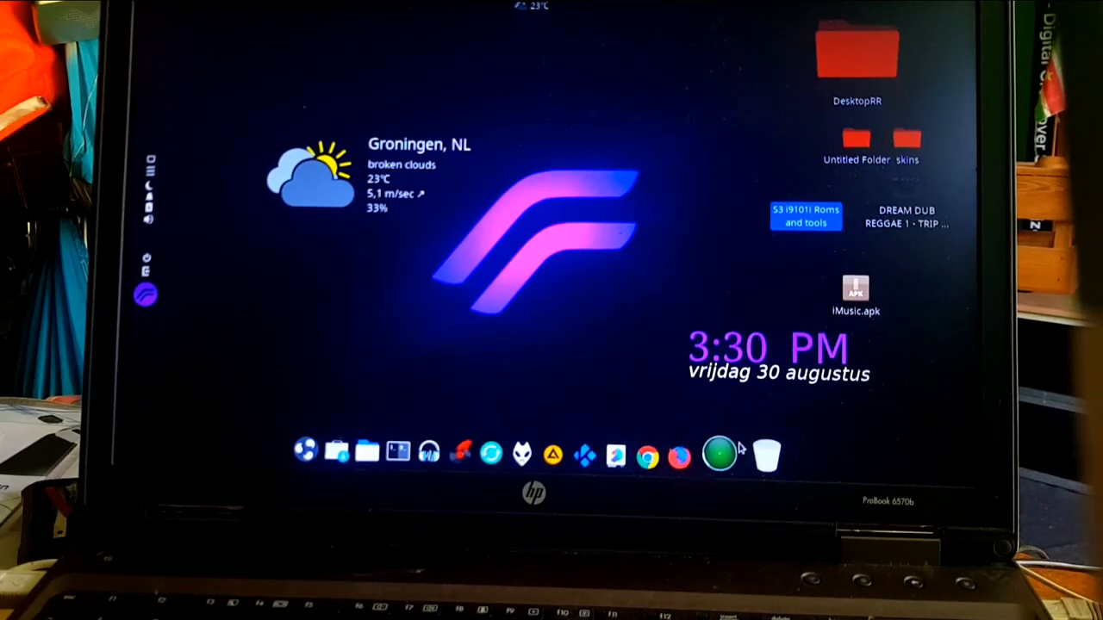
mouse_move(594, 451)
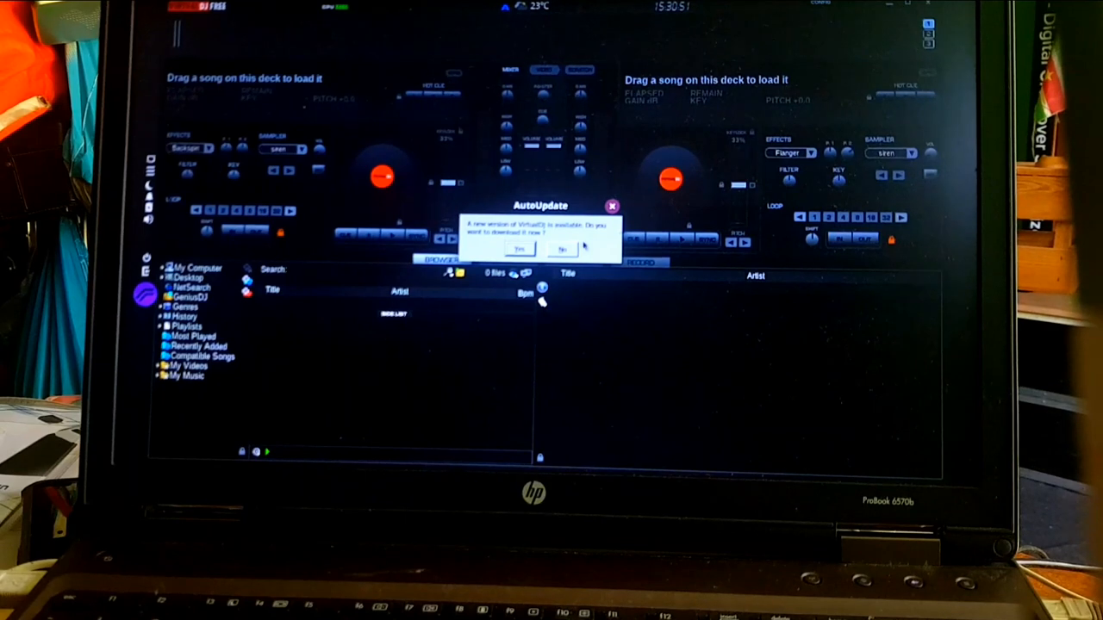
Decline the AutoUpdate, load Alan Parsons' Eye in the Sky from My Music, play it and stop the deck
click(561, 249)
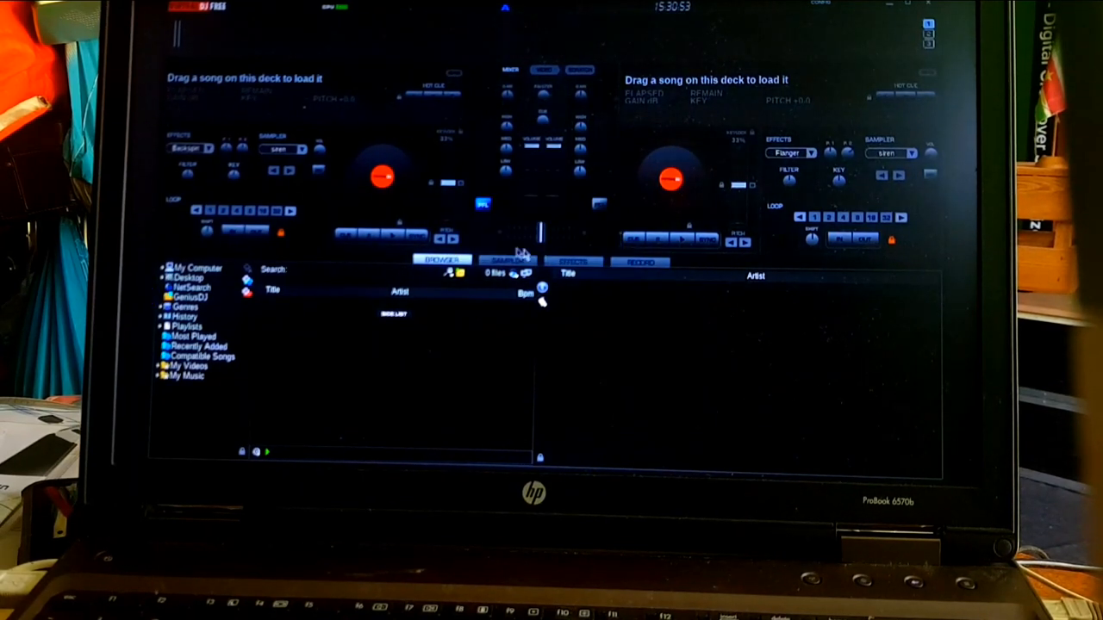
mouse_move(600, 216)
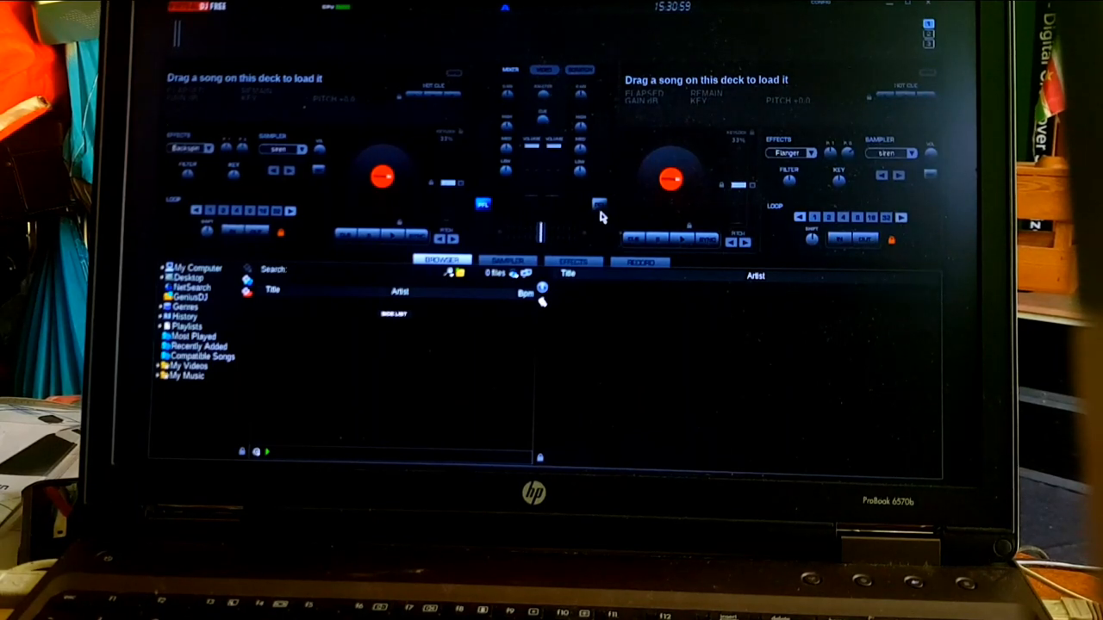
mouse_move(555, 216)
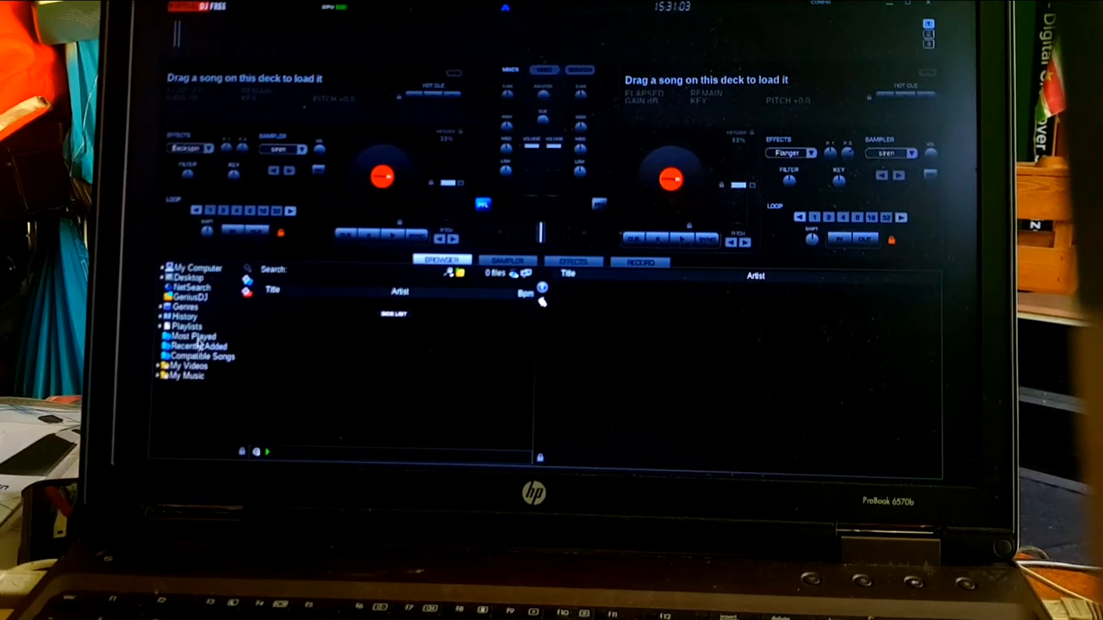
click(186, 376)
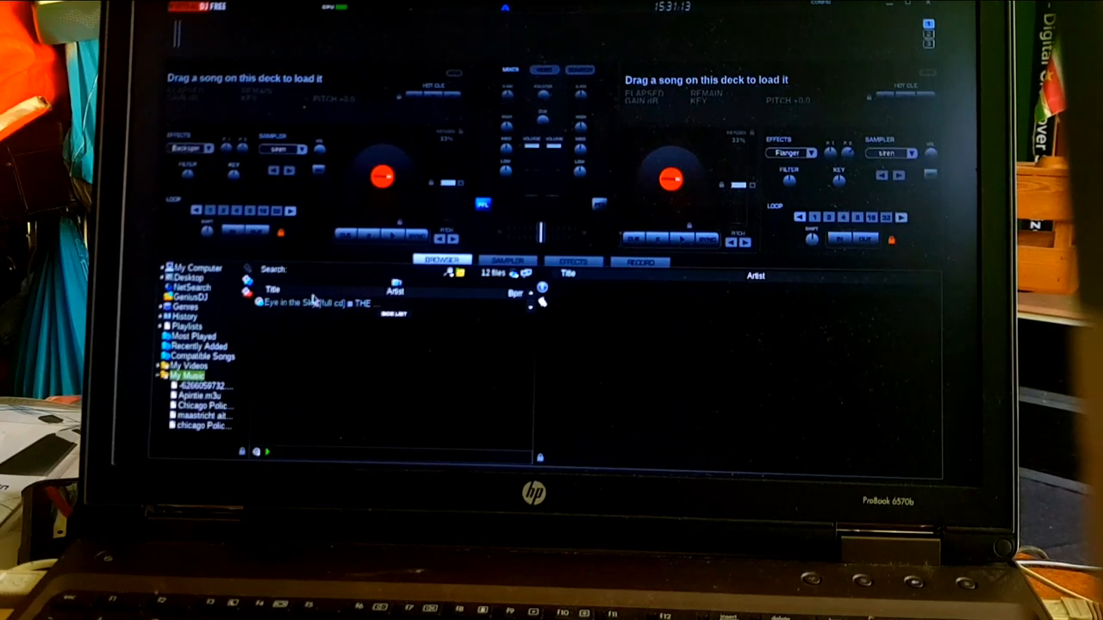
double_click(311, 304)
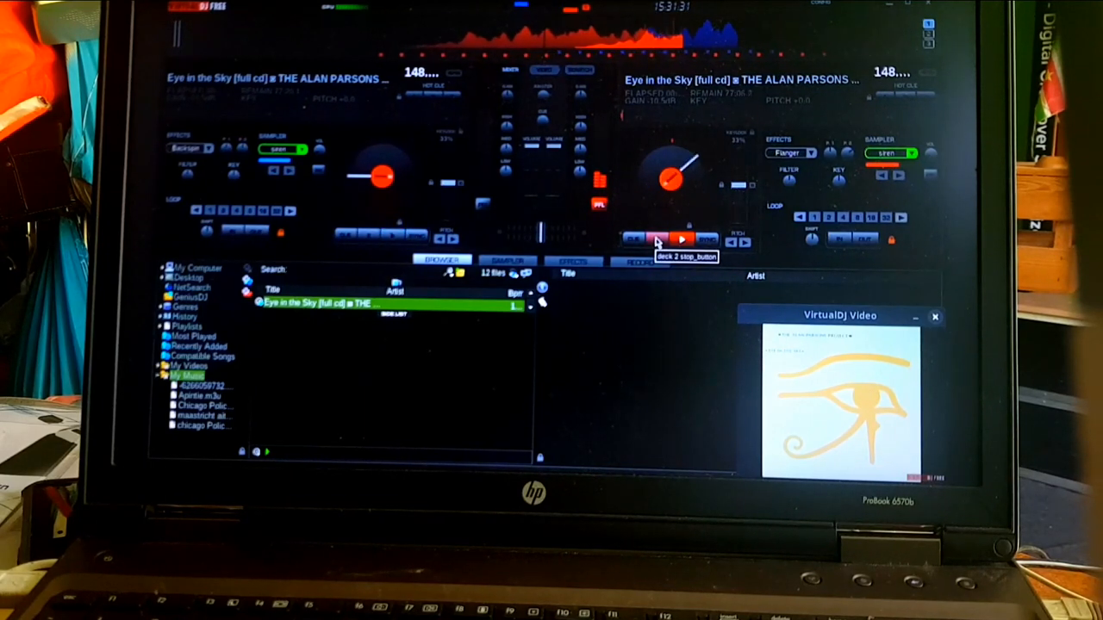
click(654, 239)
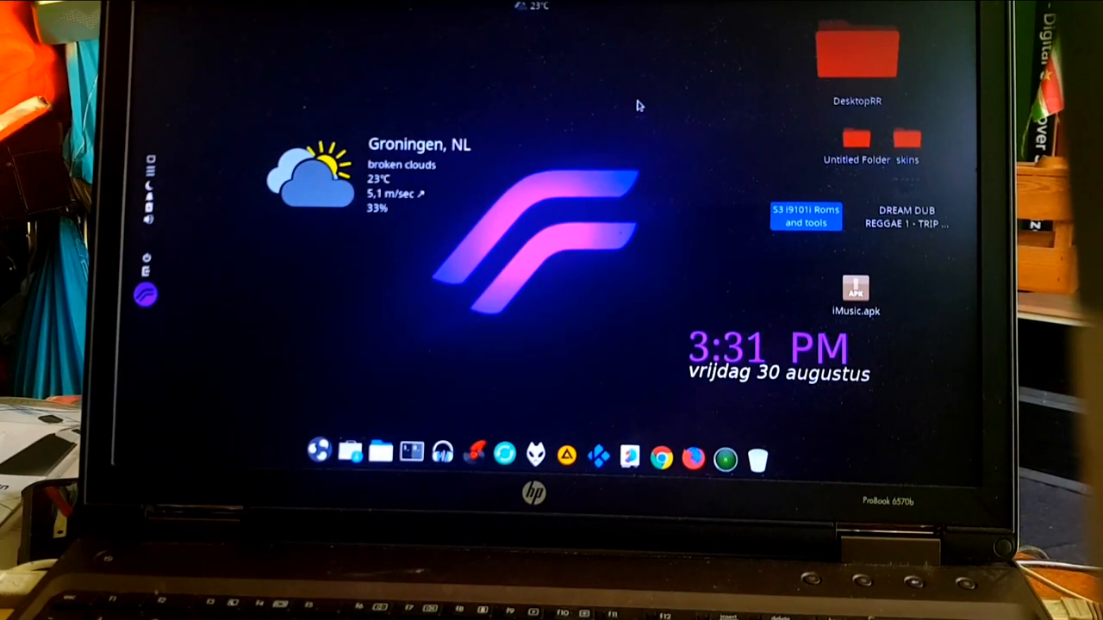
mouse_move(576, 214)
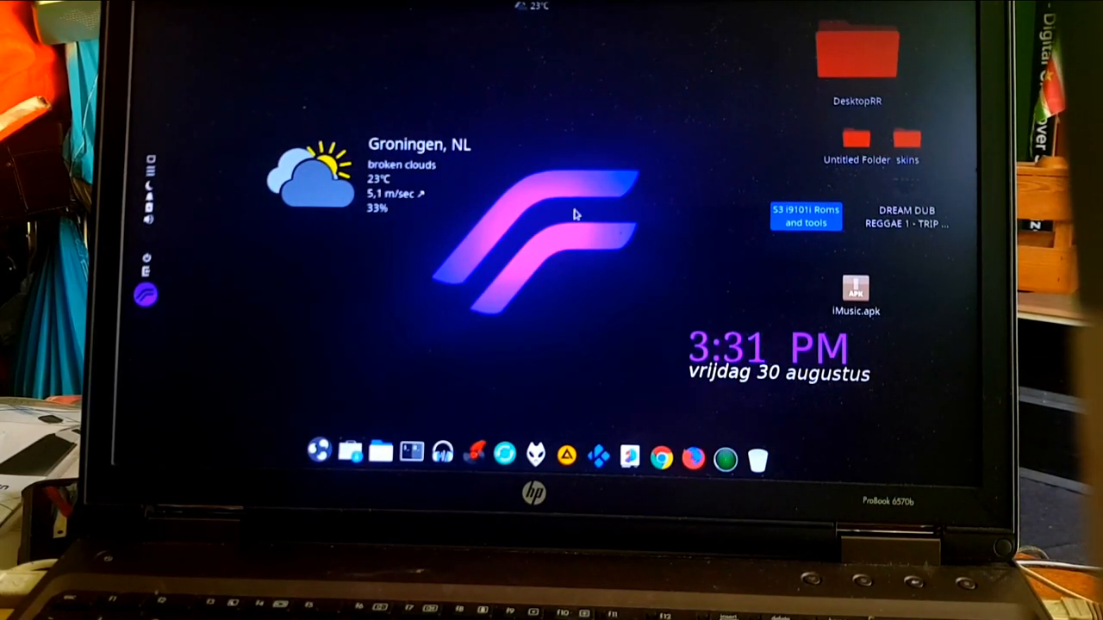
mouse_move(603, 293)
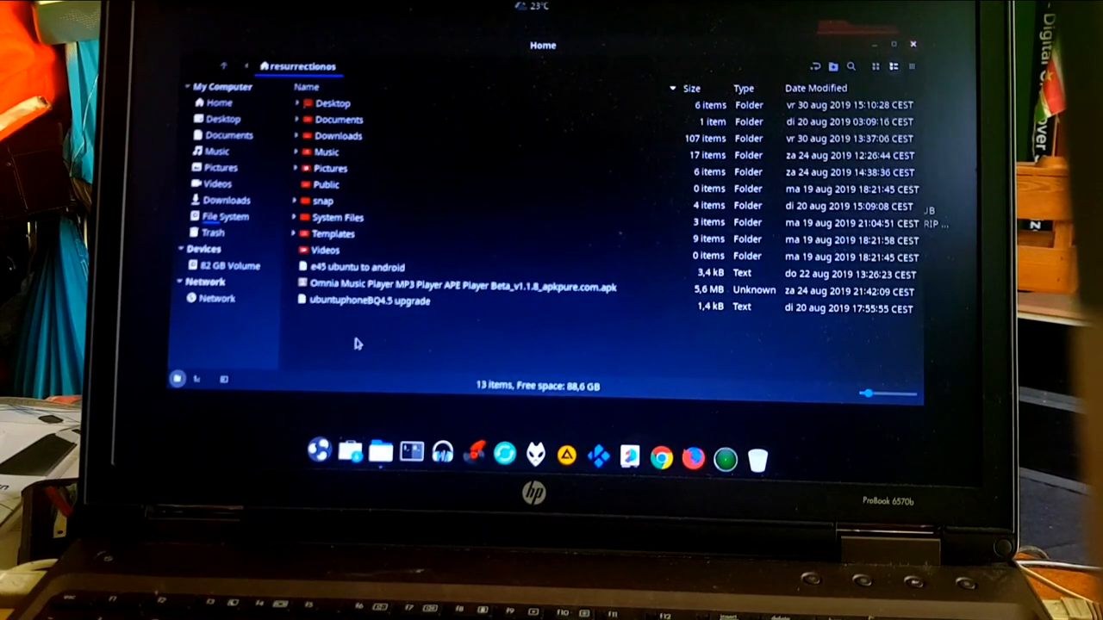
mouse_move(434, 314)
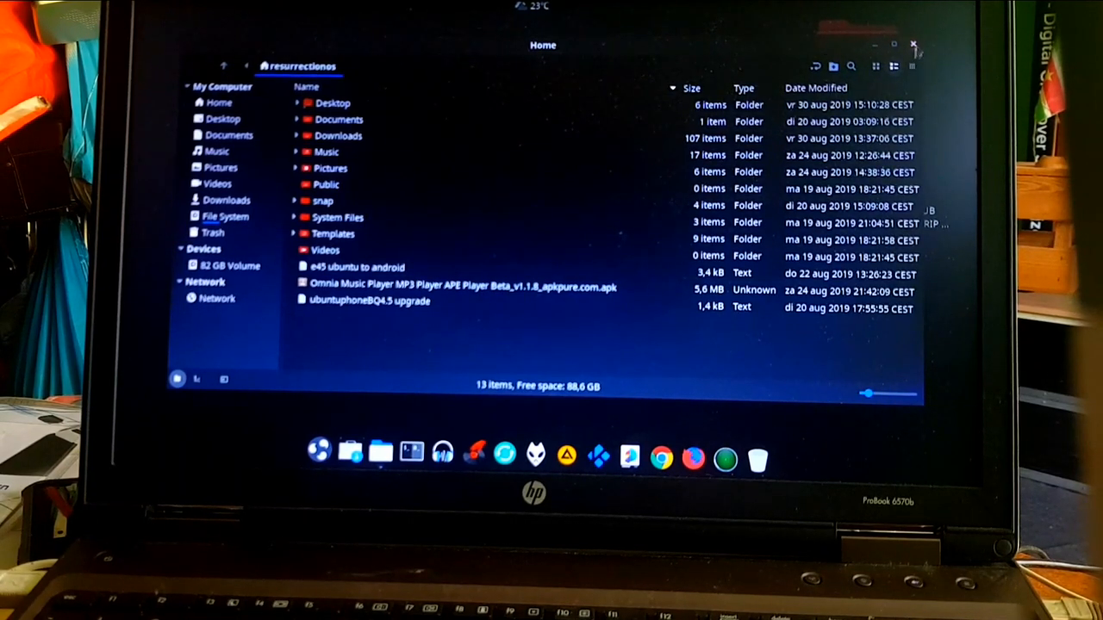
click(913, 43)
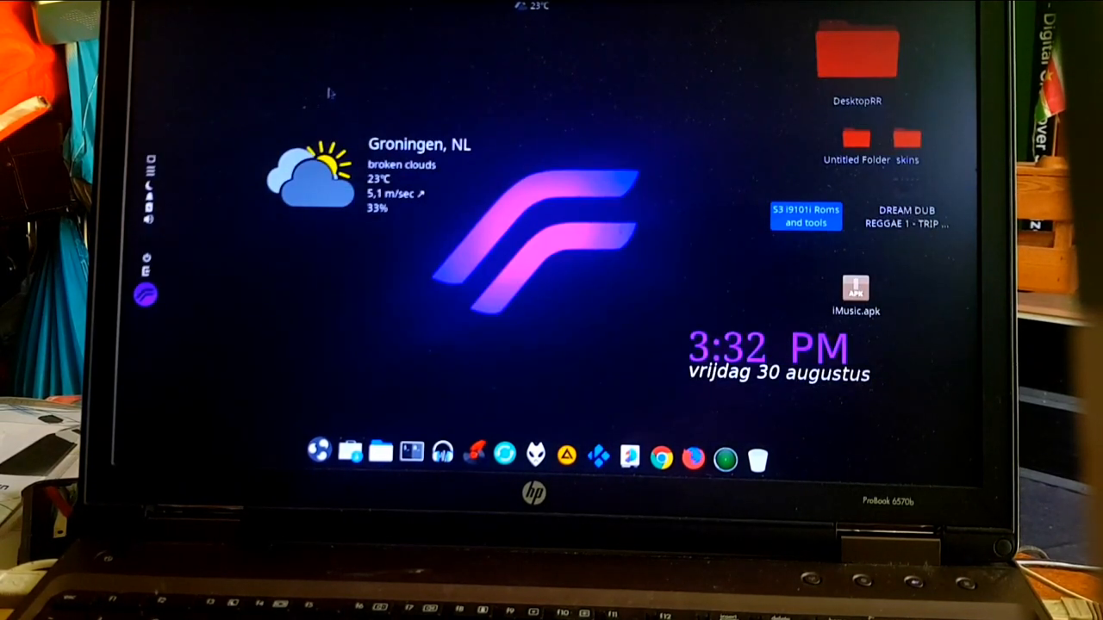